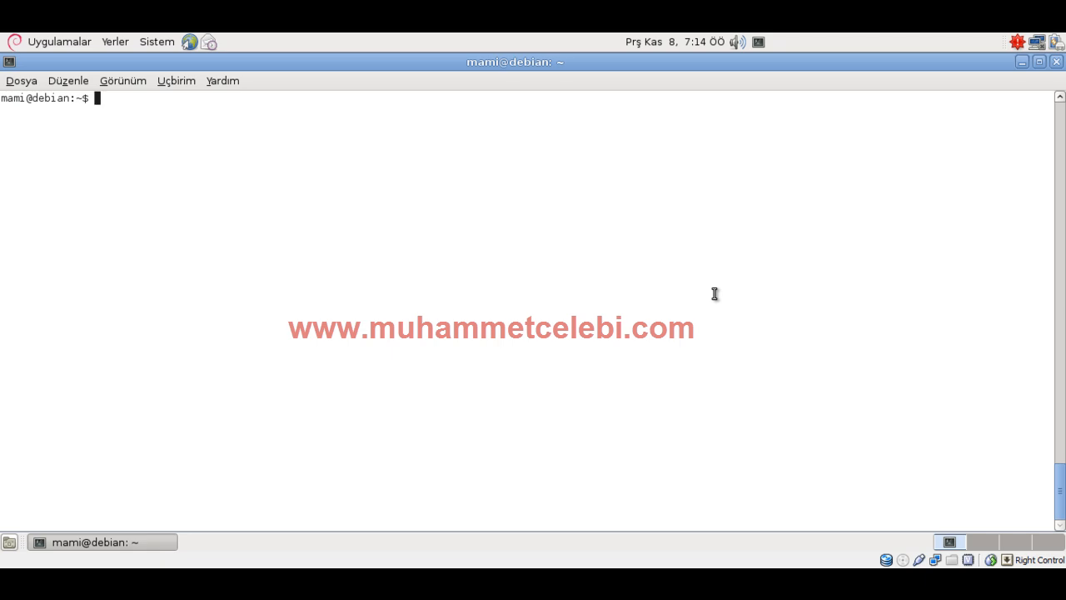
mouse_move(633, 283)
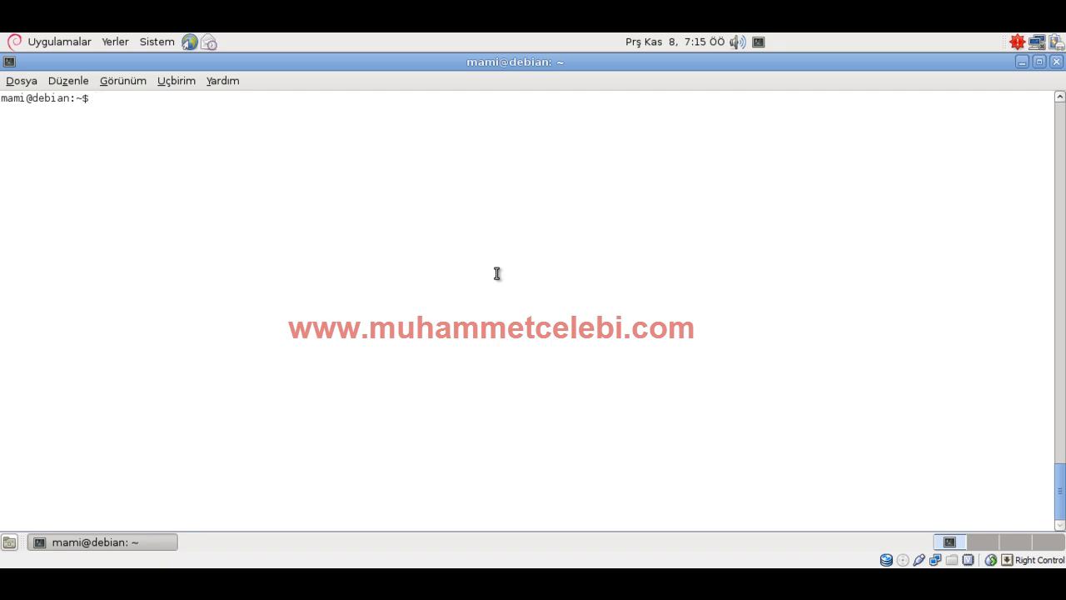
Become root in the terminal with su and the root password
type("s")
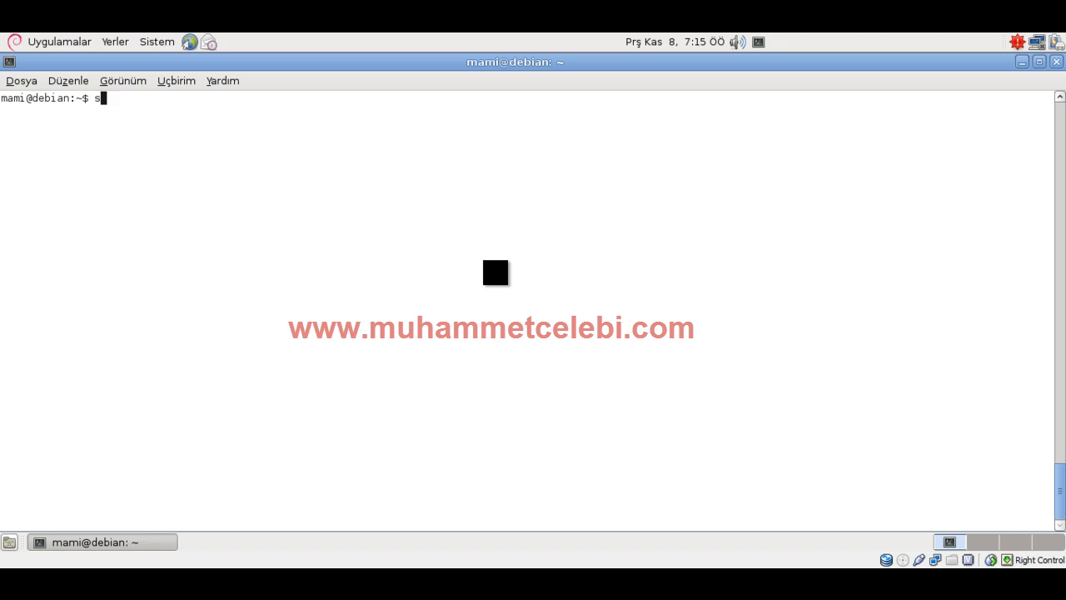
type("u")
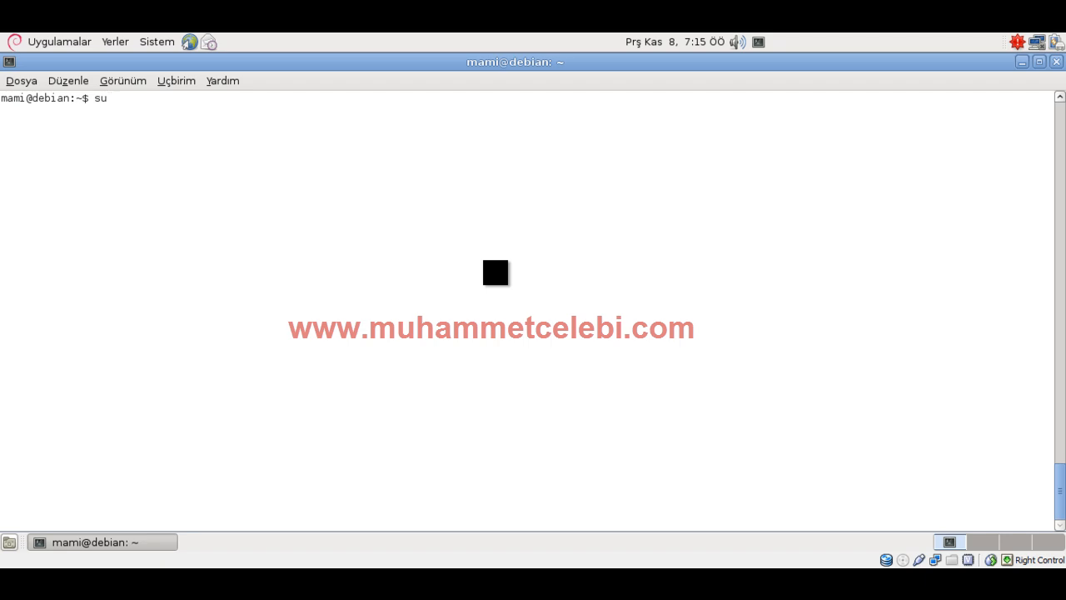
key("Return")
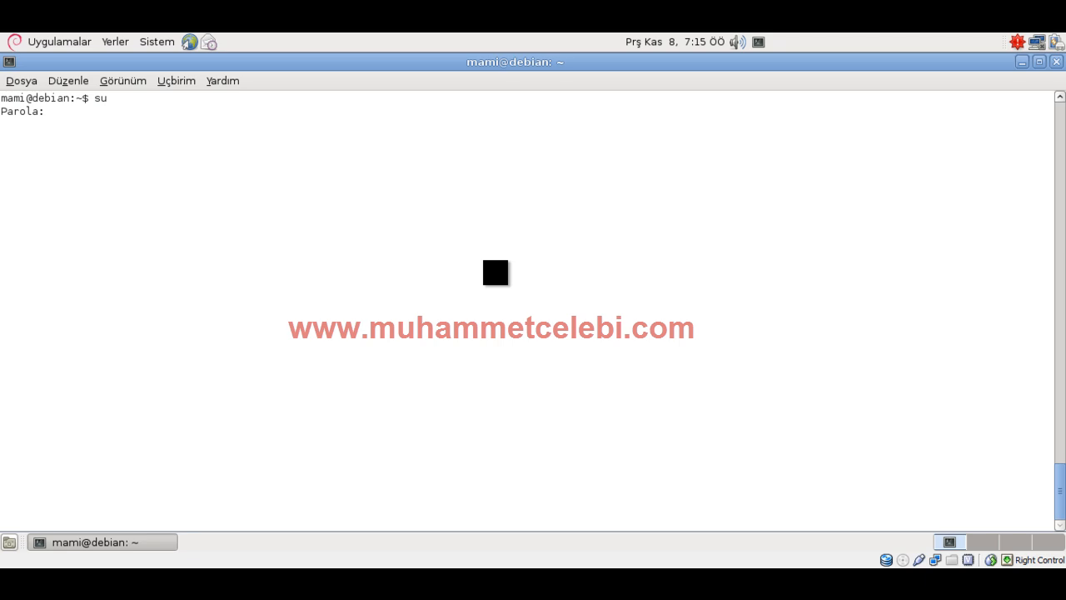
key("Return")
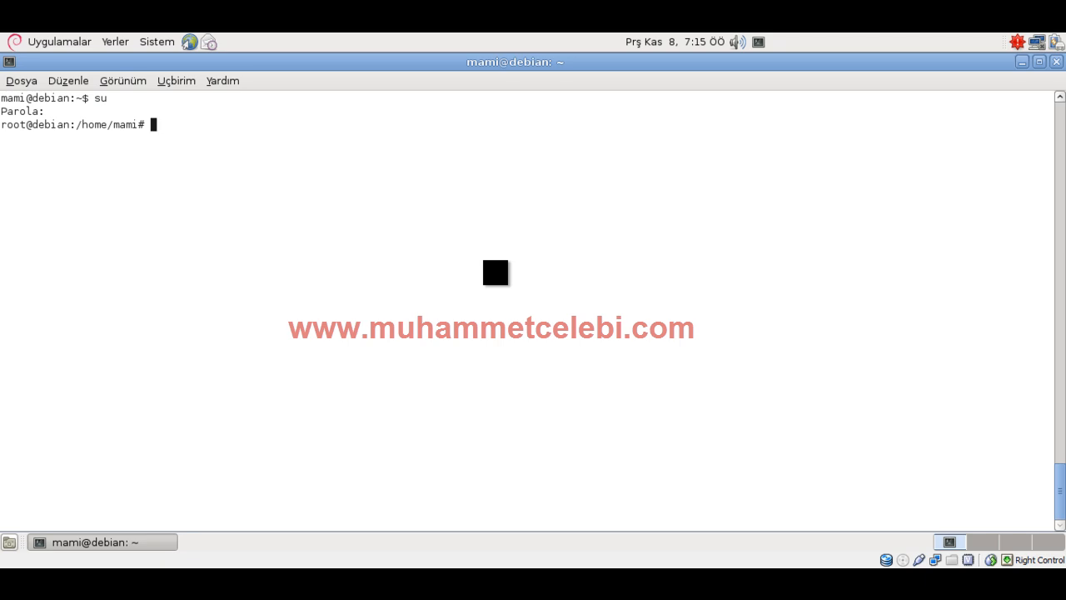
Run apt-get install ssh, which reports the package is already the newest version
type("apt-get install")
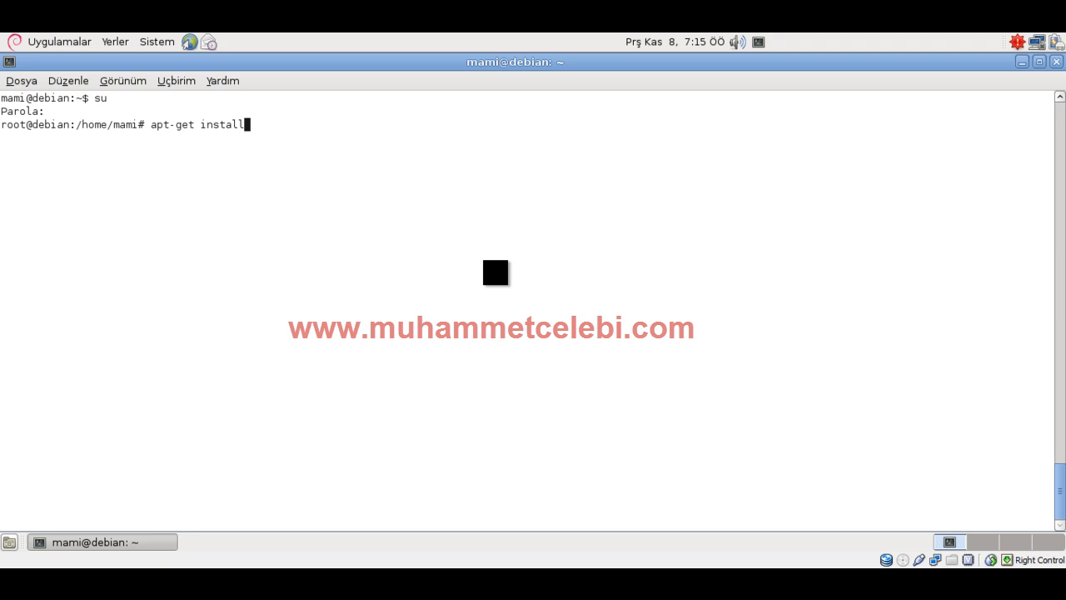
type("ssh")
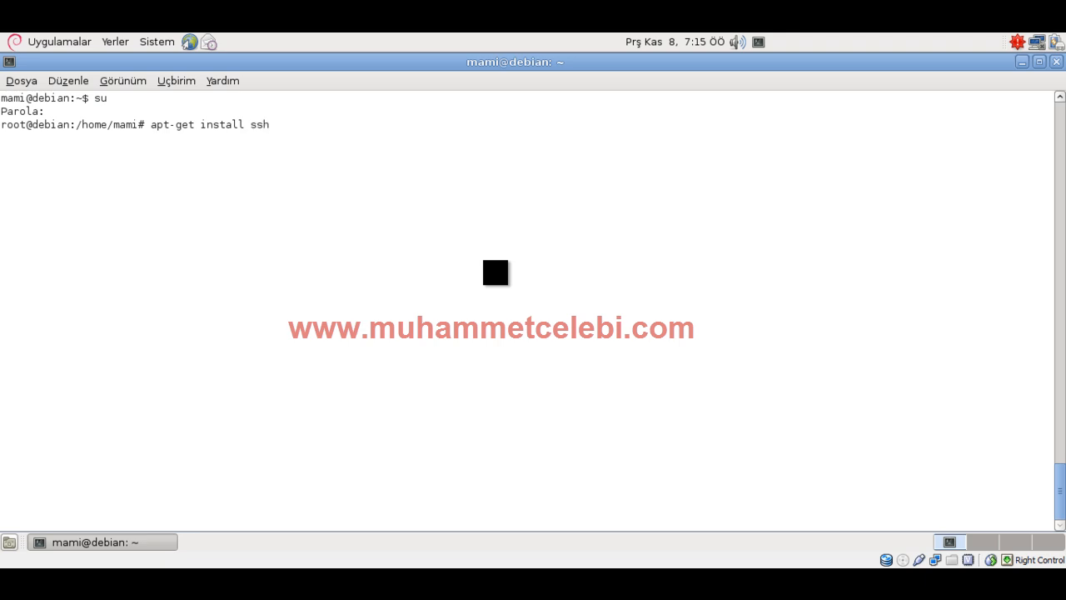
key("Return")
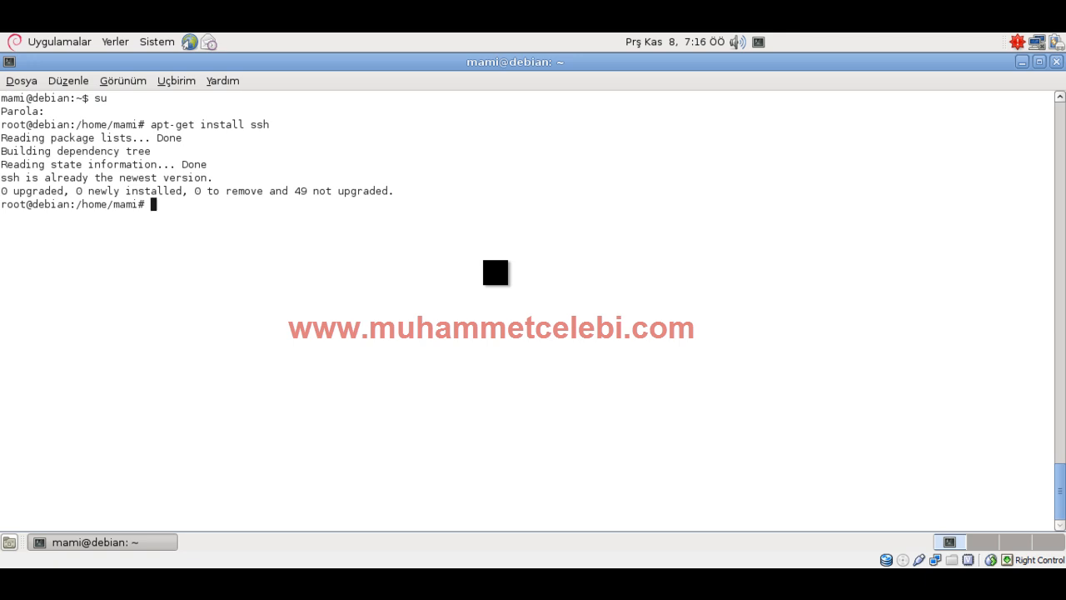
Check the SSH service status with /etc/init.d/ssh status, confirming sshd is running
type("/")
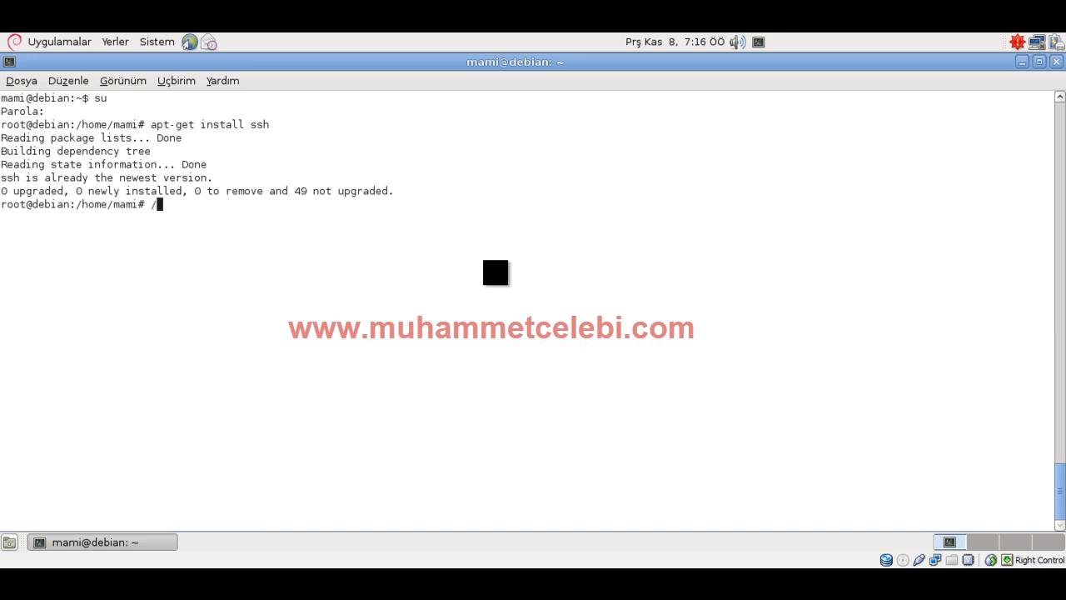
type("et")
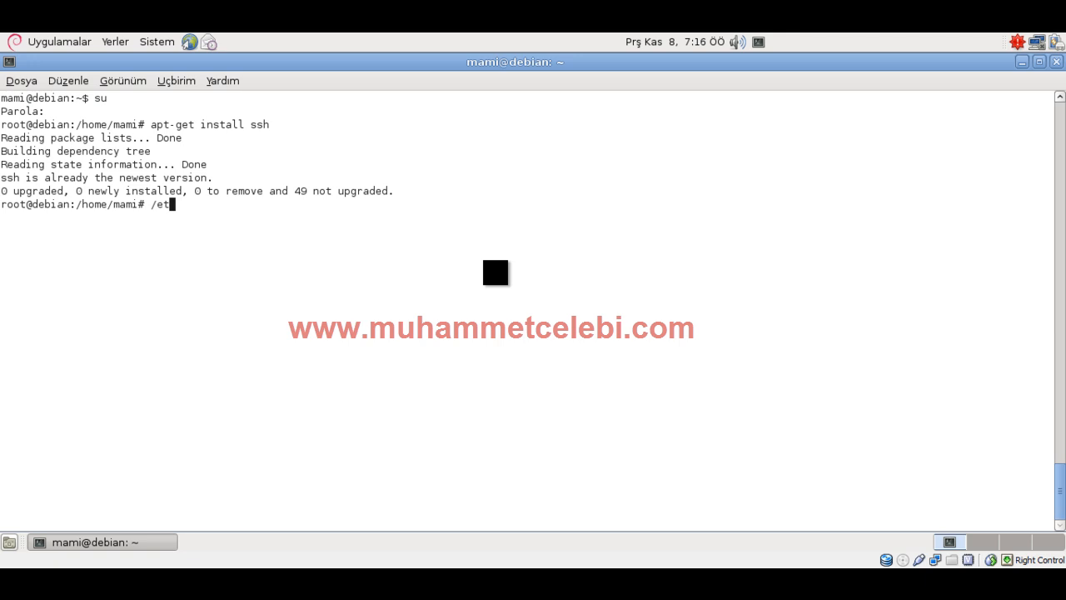
type("c/")
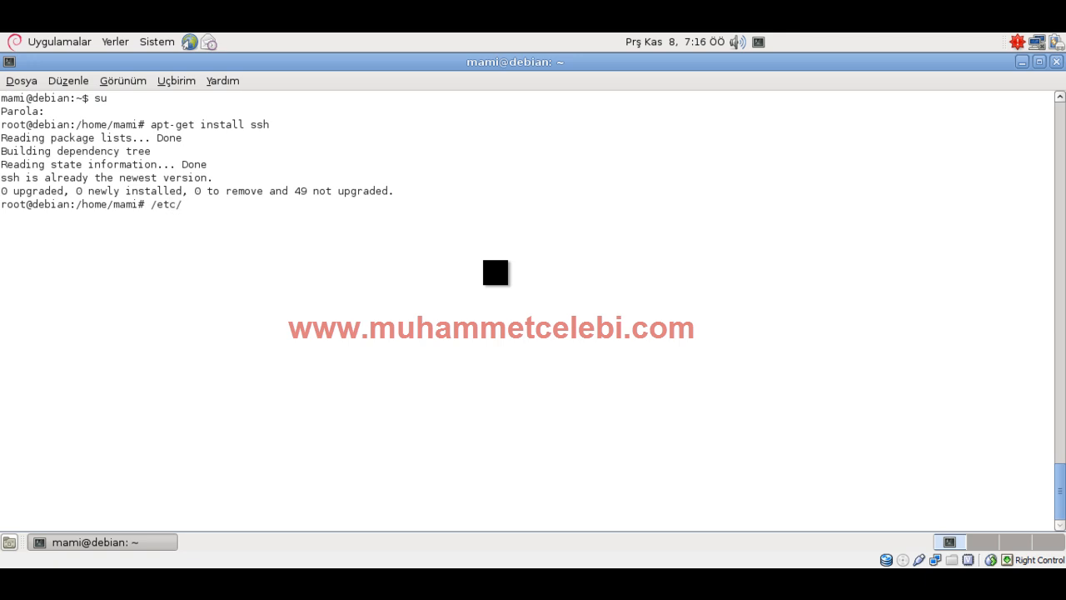
type("init.d")
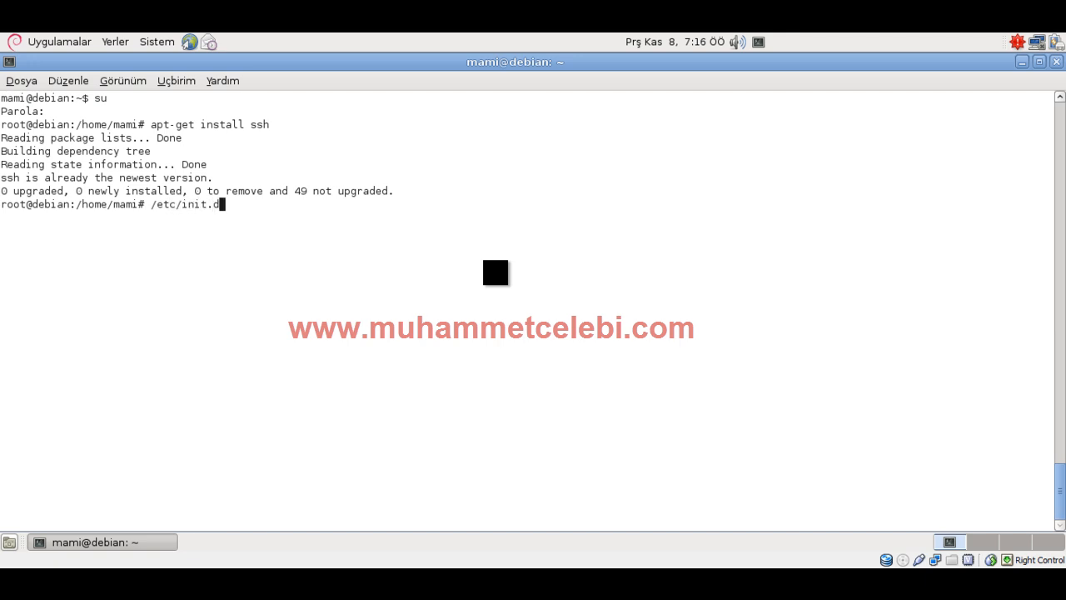
type("/ssh")
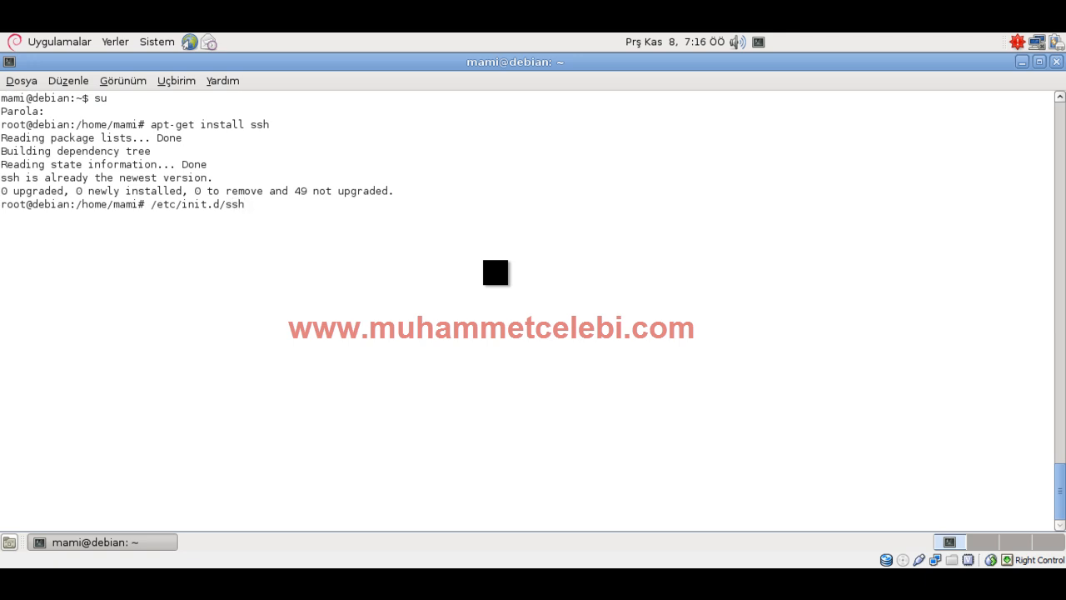
type("status")
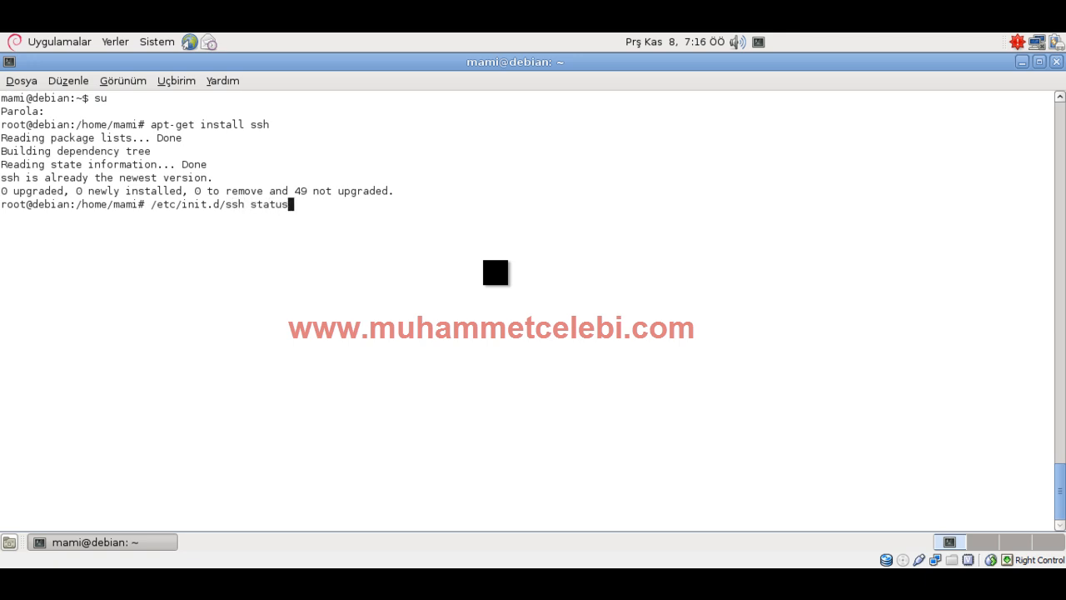
key("Return")
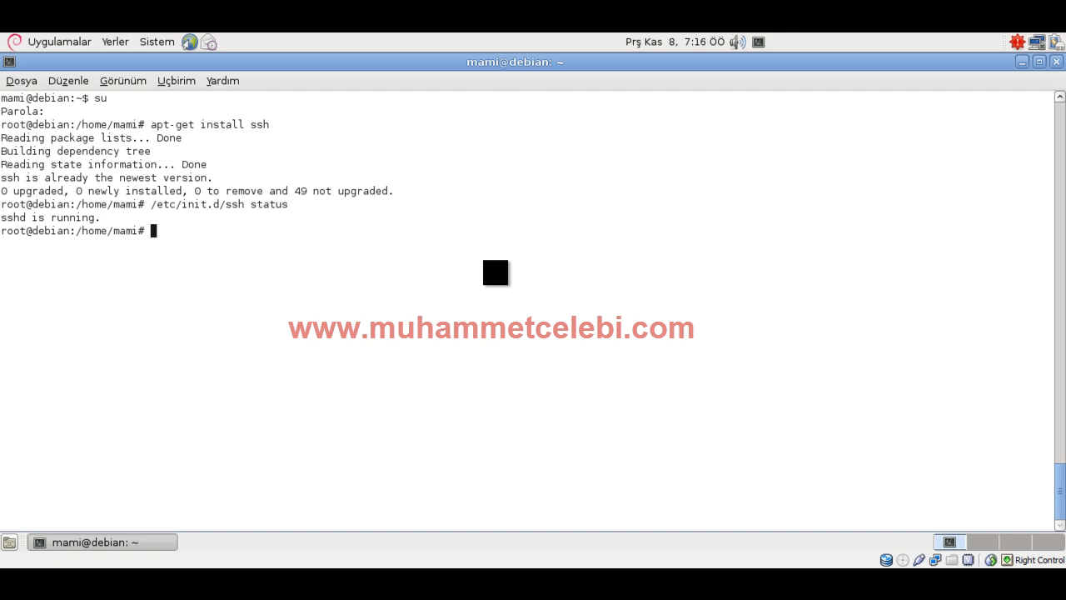
Start an /etc/init.d/ssh restart command, abandon it and begin a cd command
type("/etc/init.d/ssh st")
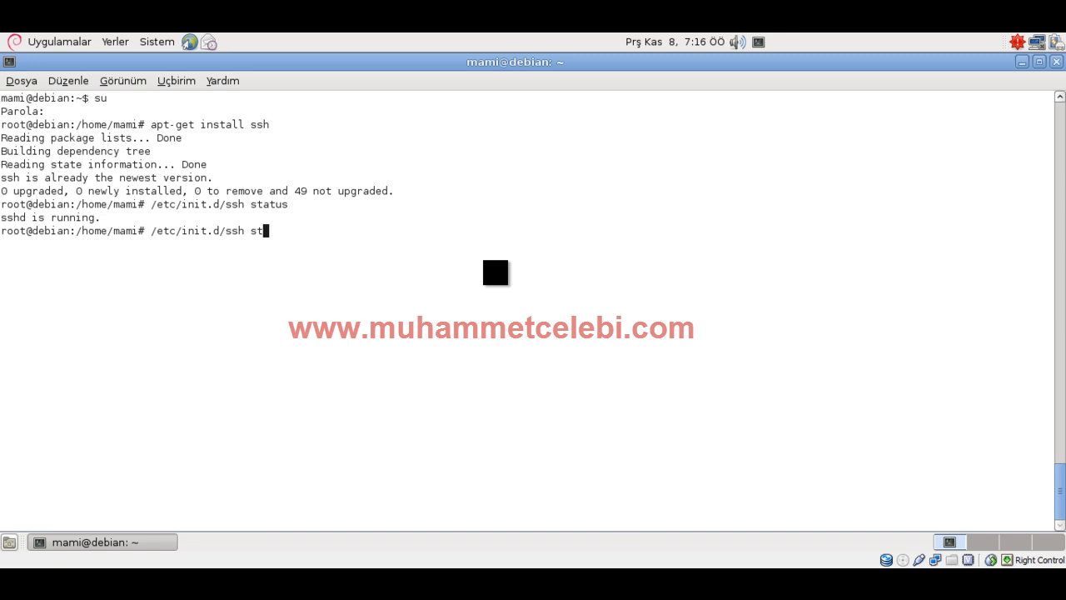
key("BackSpace")
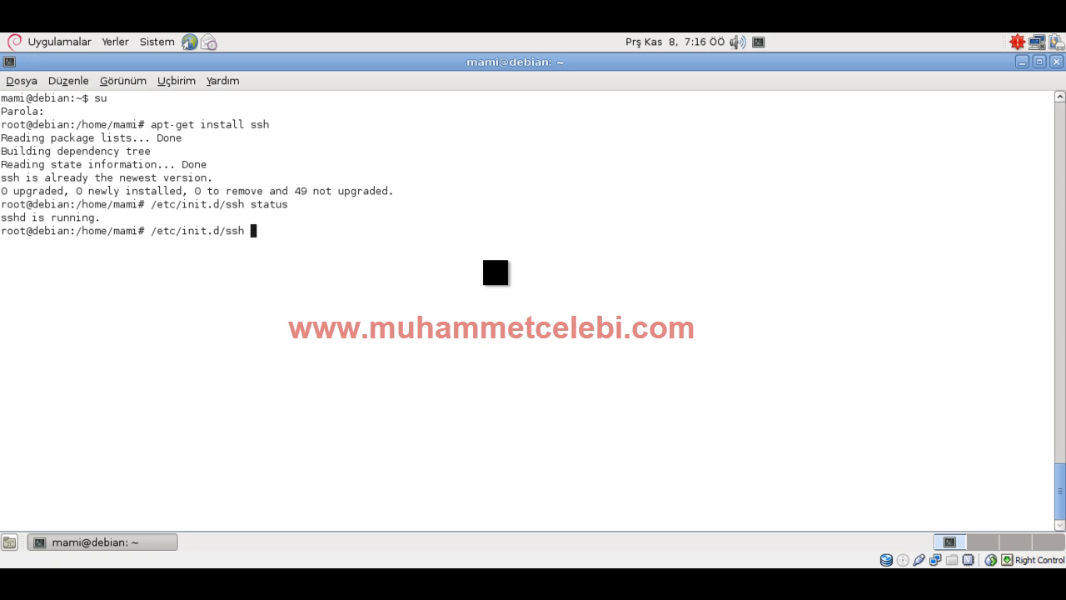
type("restart")
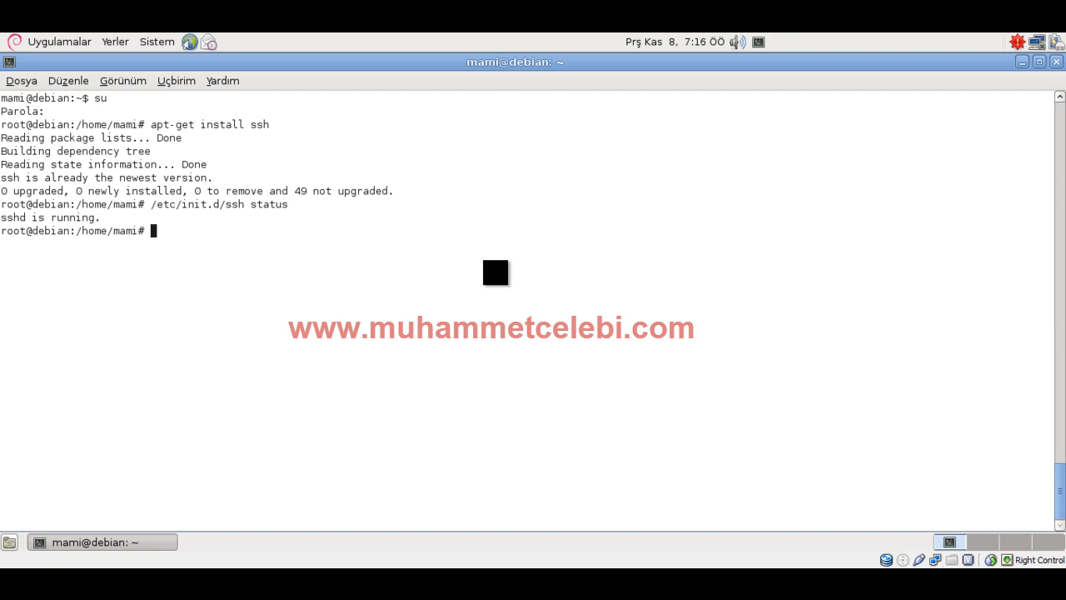
type("cd")
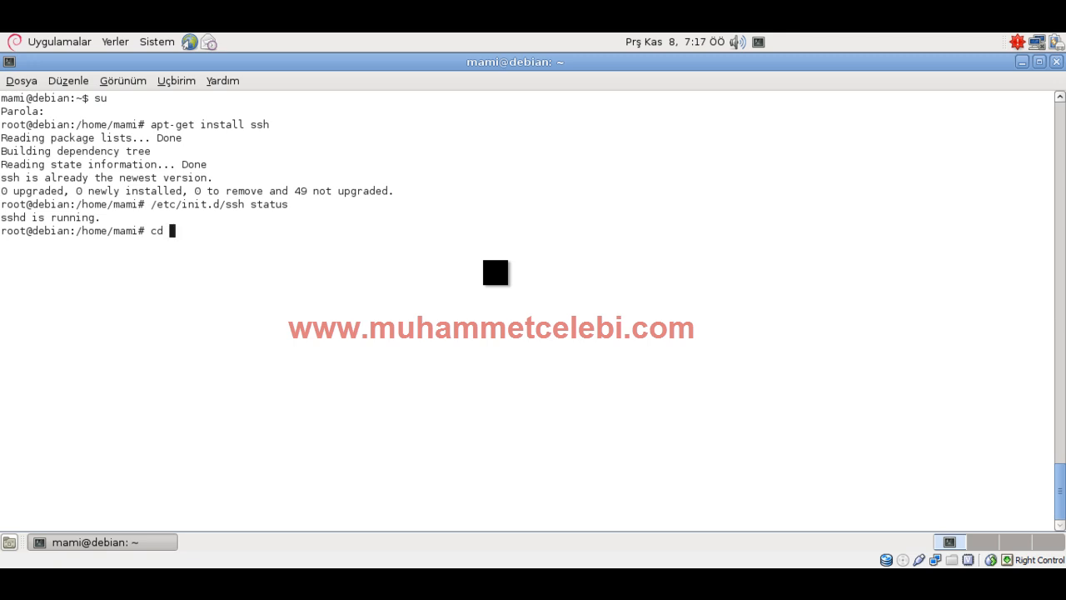
Change into /etc/ssh and list the configuration files there
type("/etc/ssh")
type("l")
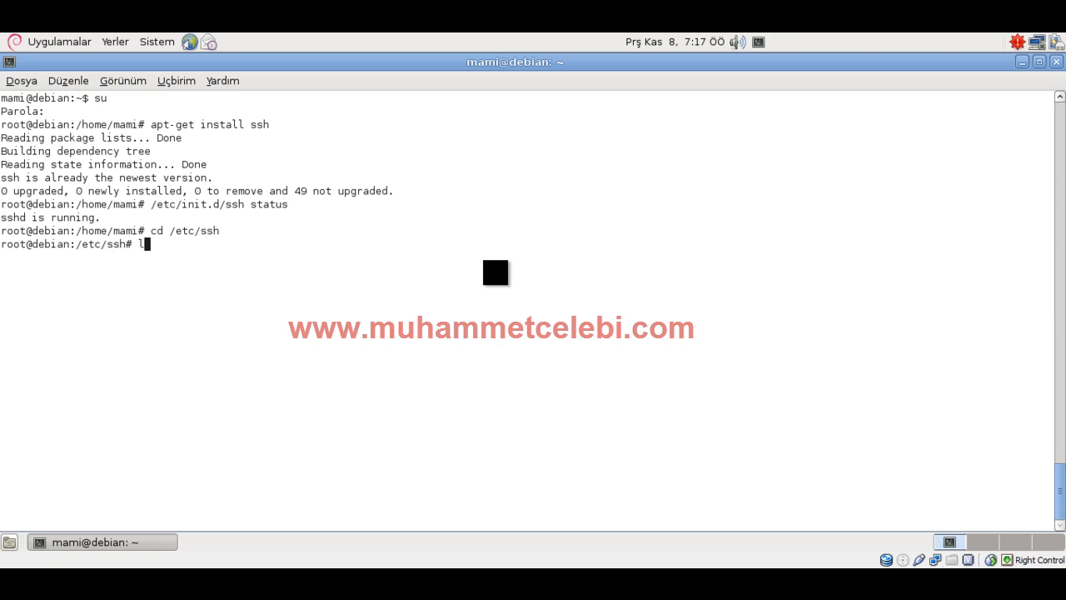
key("Return")
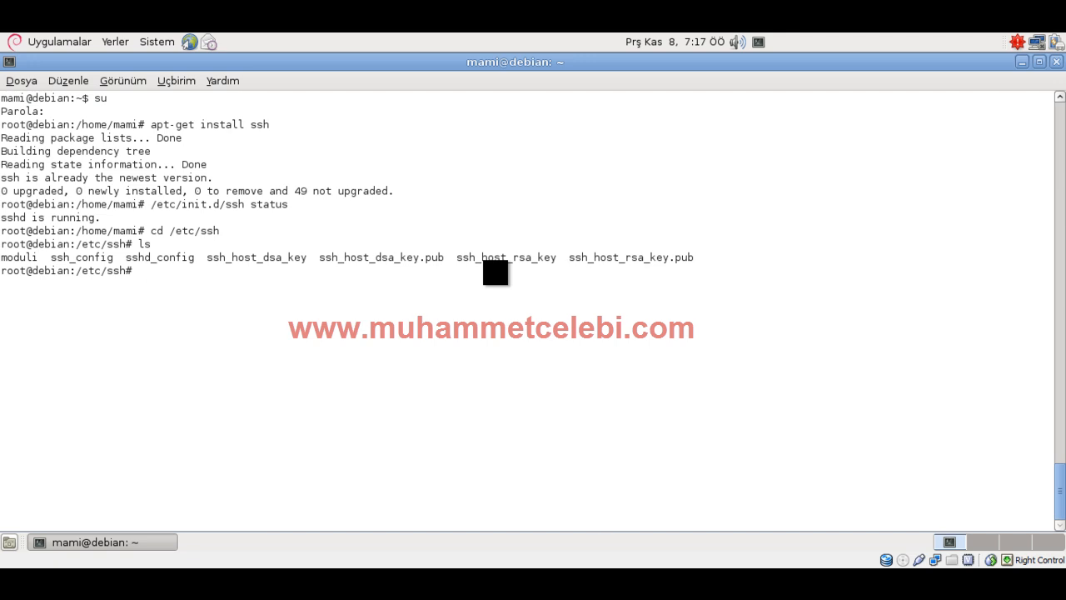
Open sshd_config for editing in nano
type("n")
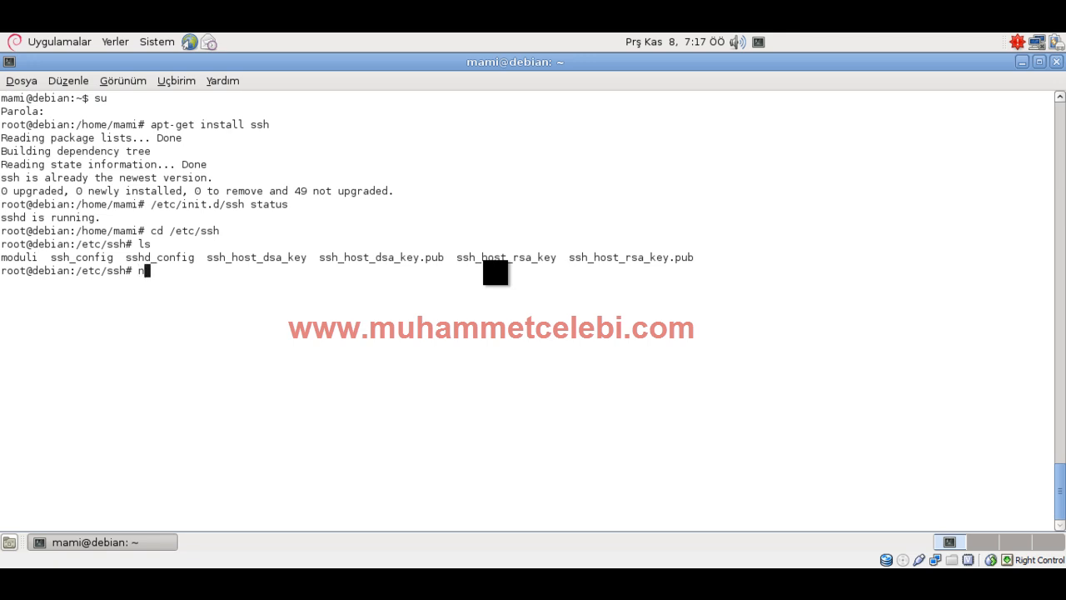
type("ano")
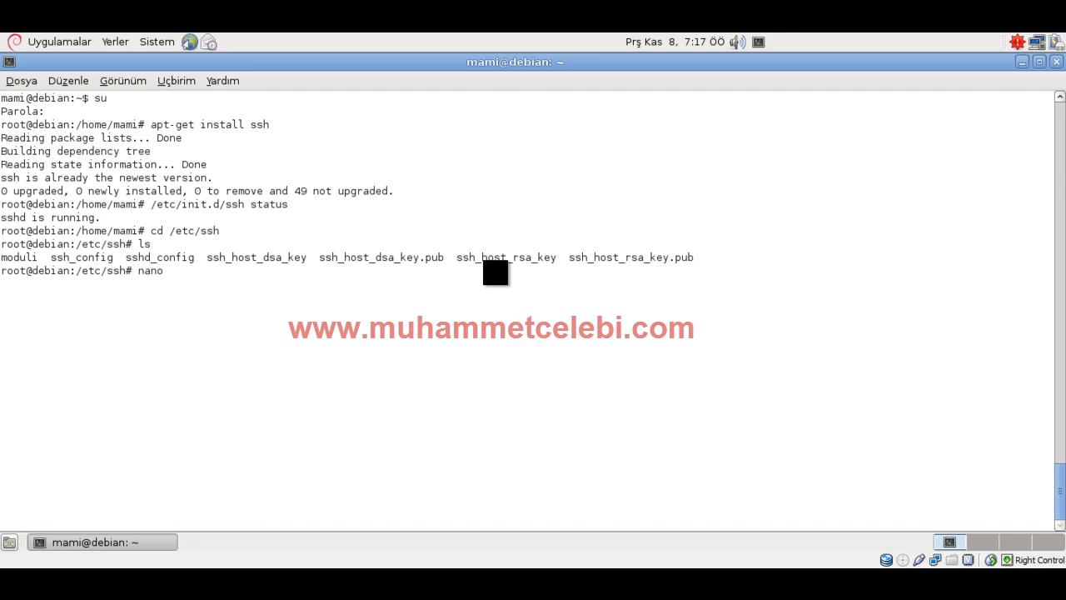
type("s")
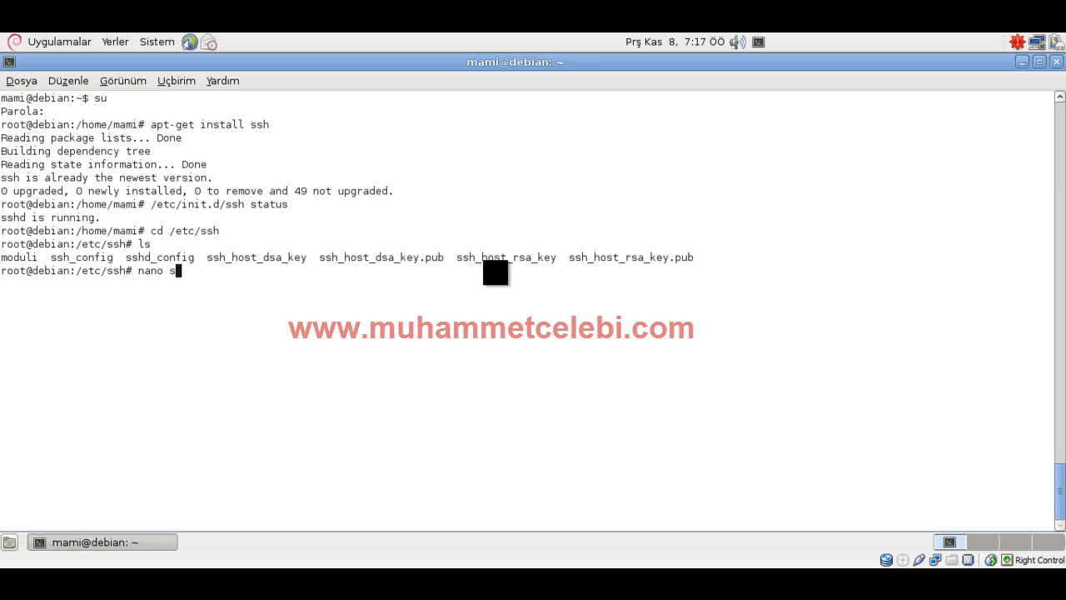
type("shd_c")
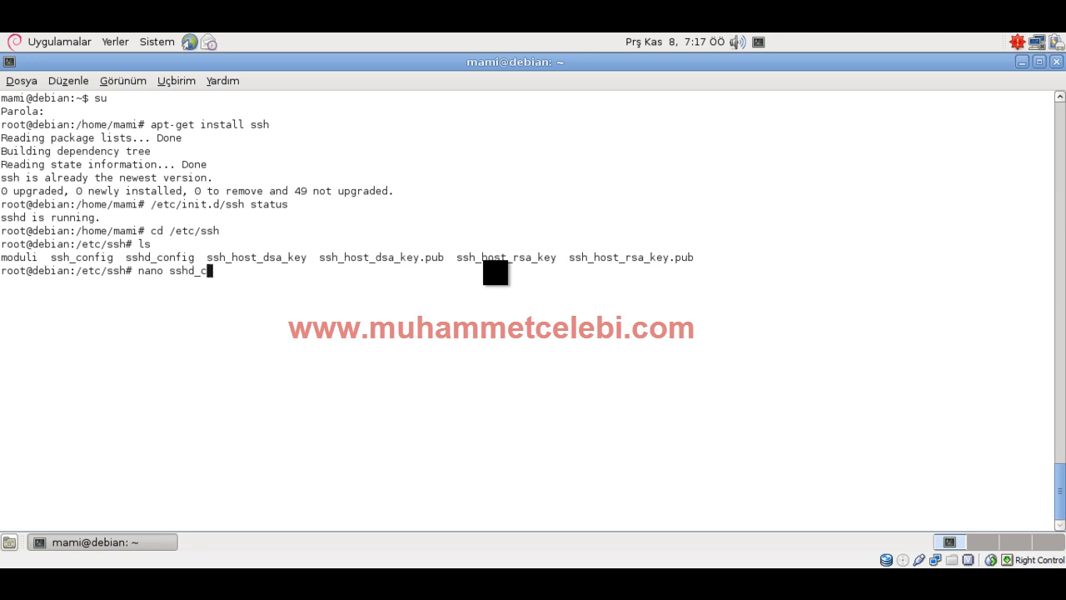
key("Return")
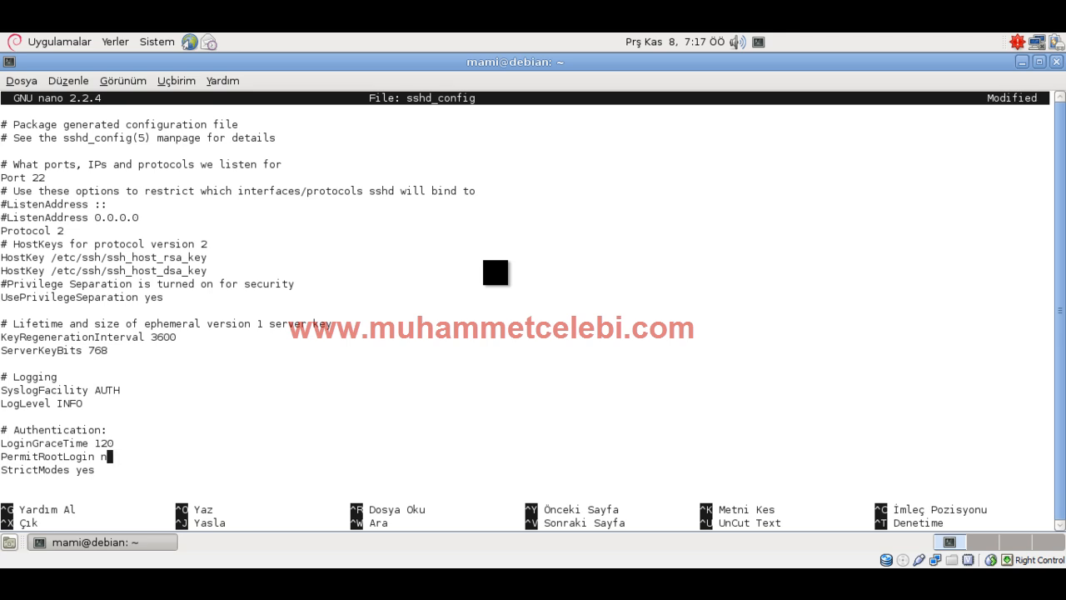
Replace PermitRootLogin's 'yes' value with 'no' in sshd_config and leave nano for the shell
type("yes")
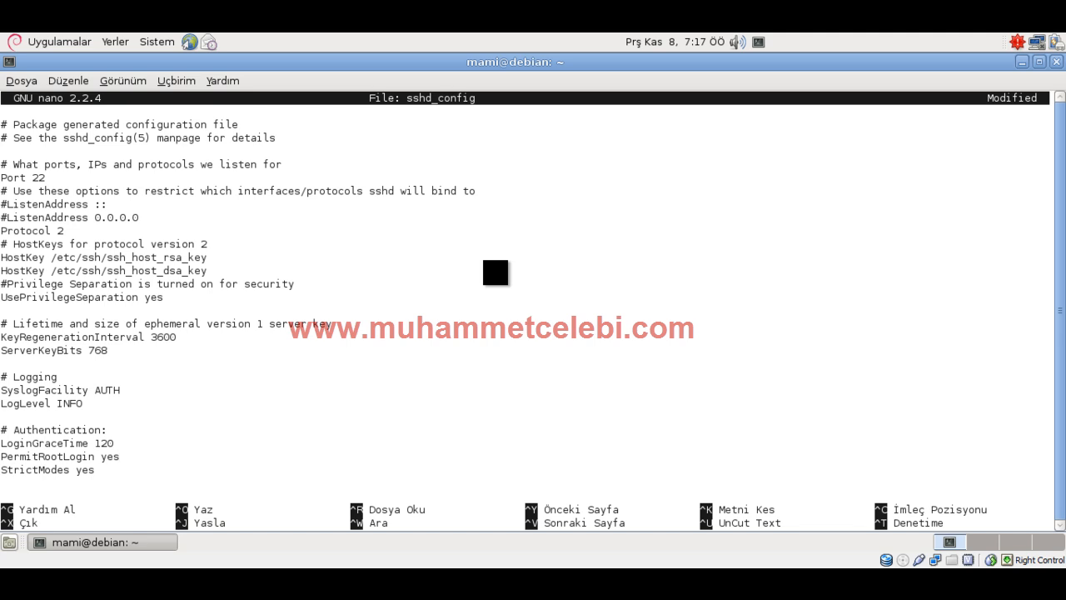
left_click(123, 456)
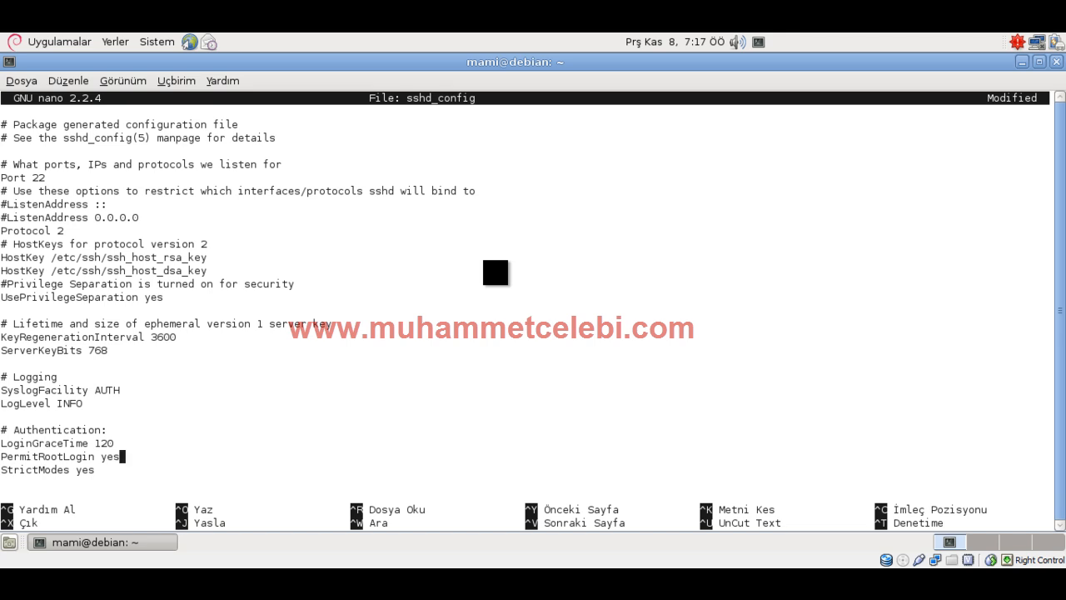
key("BackSpace")
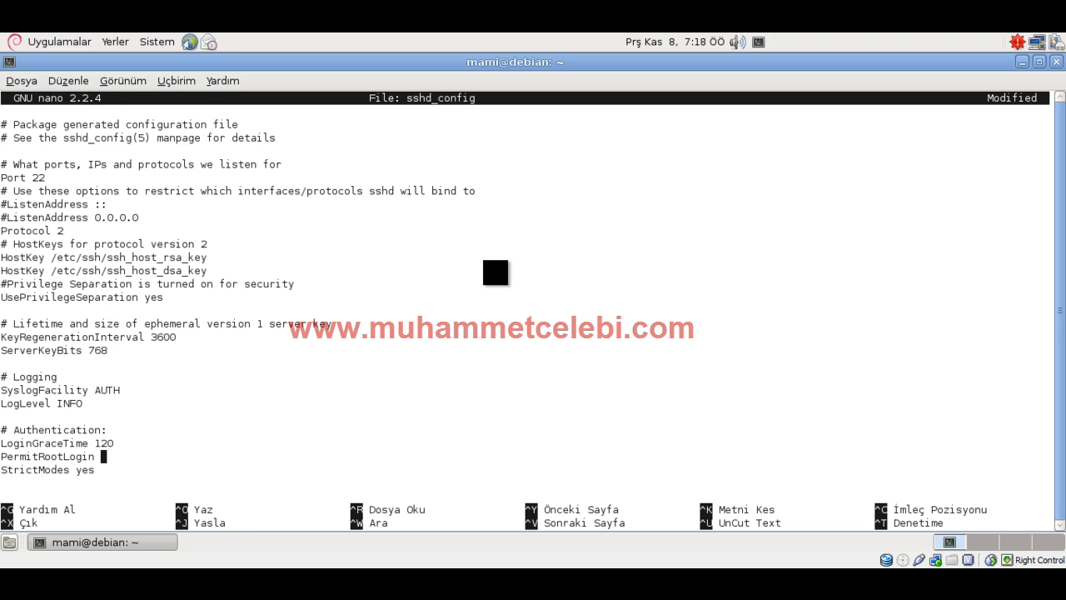
type("no")
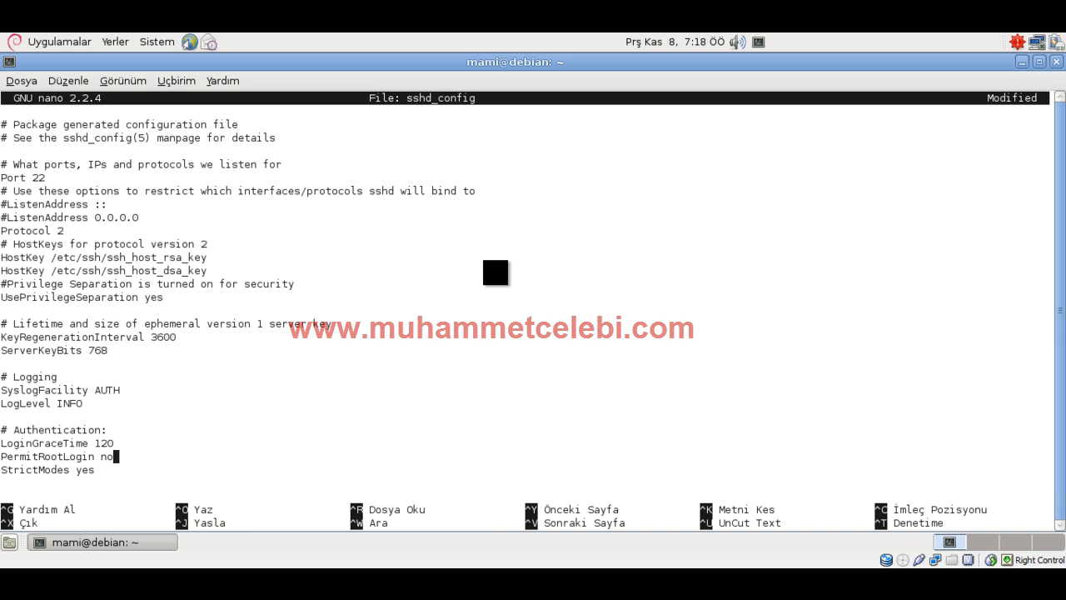
key("BackSpace")
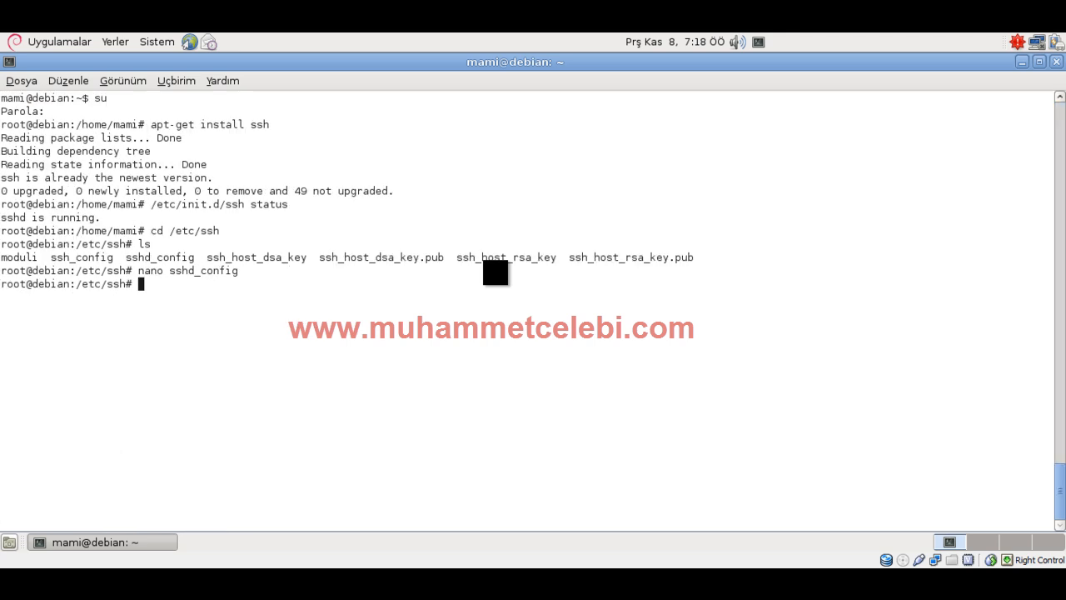
Attempt an SSH restart with the mistyped path /etc/init./ssh, which fails
type("/et")
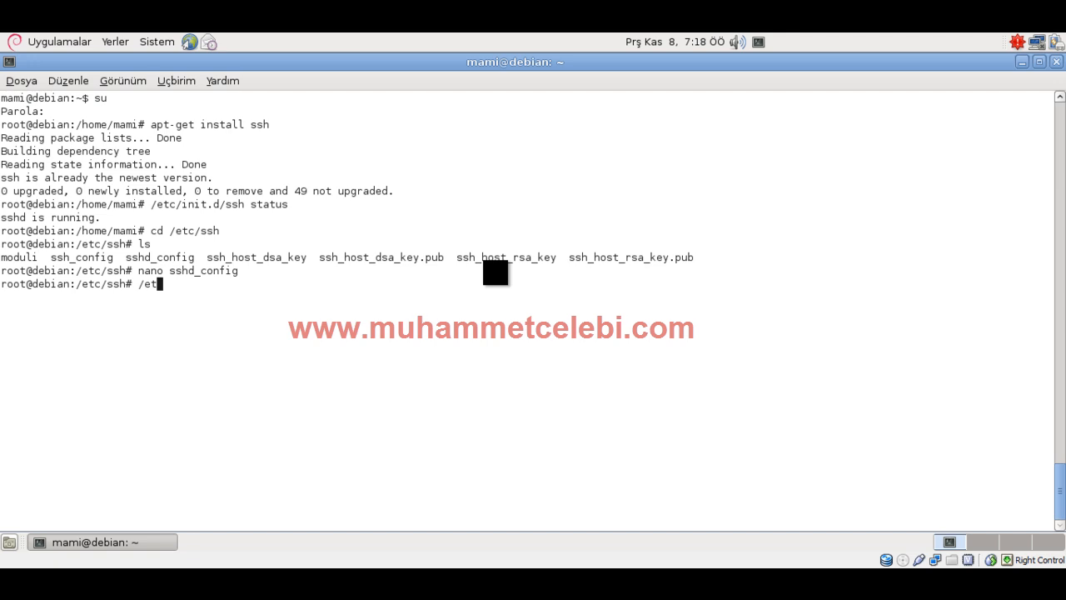
type("in")
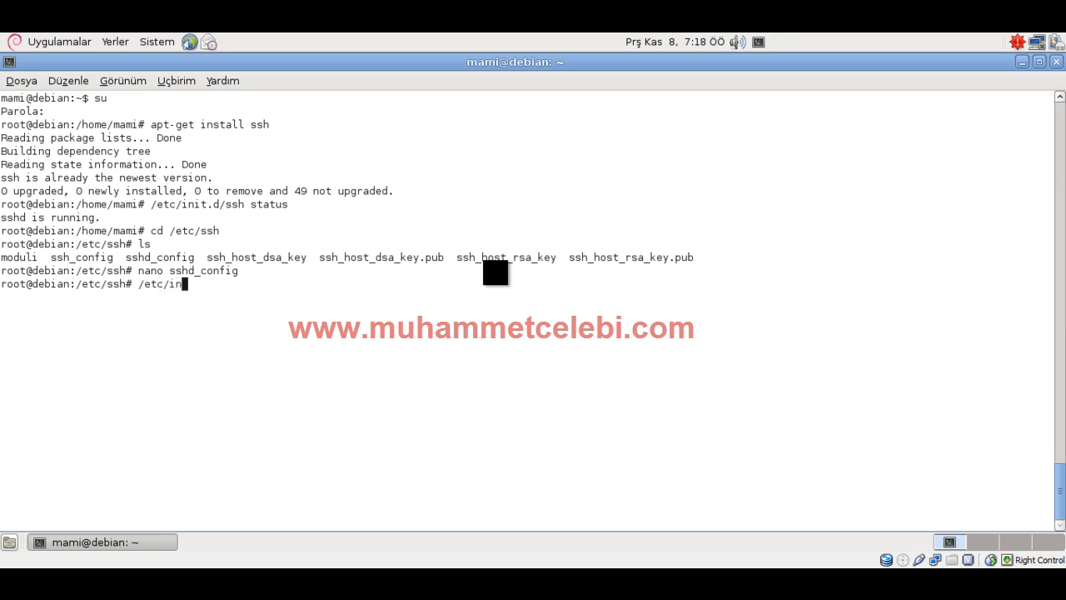
type("it./ss")
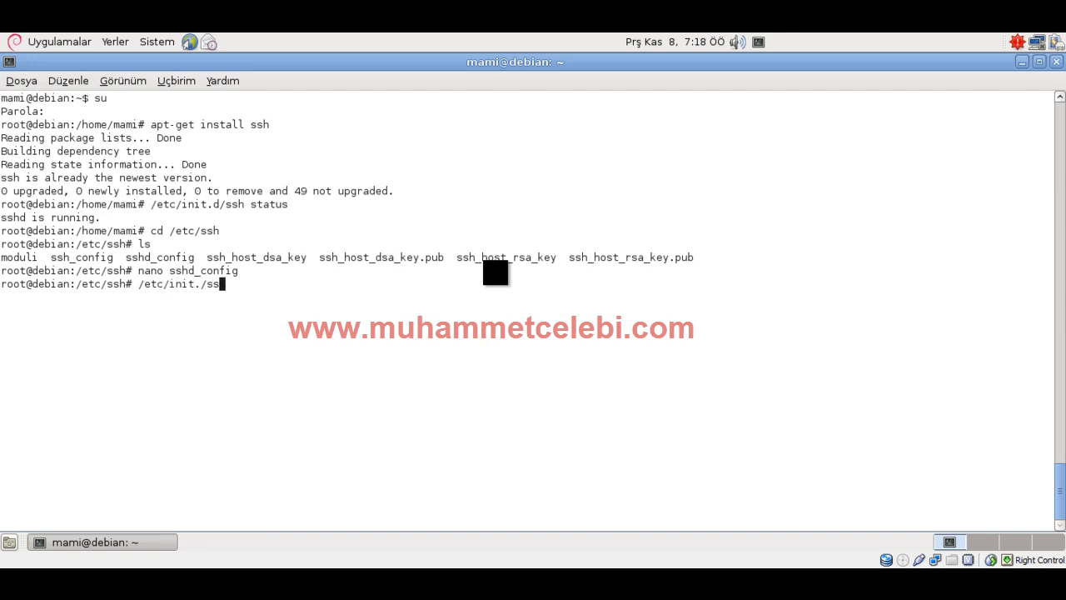
type("h")
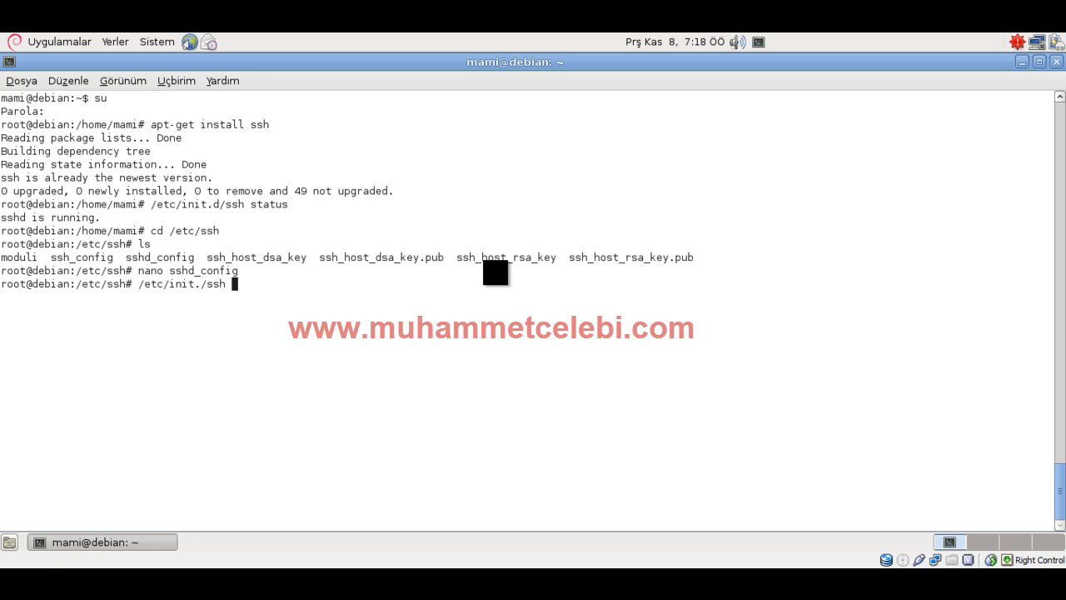
key("Return")
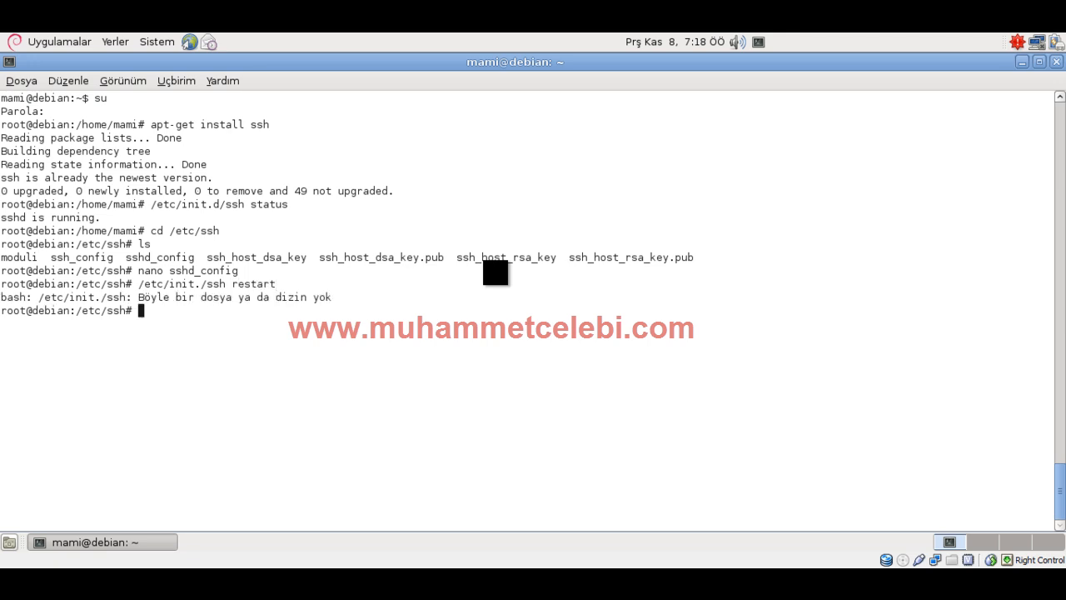
Restart the SSH server with the corrected /etc/init.d/ssh restart command
type("/etc/init./ssh restart")
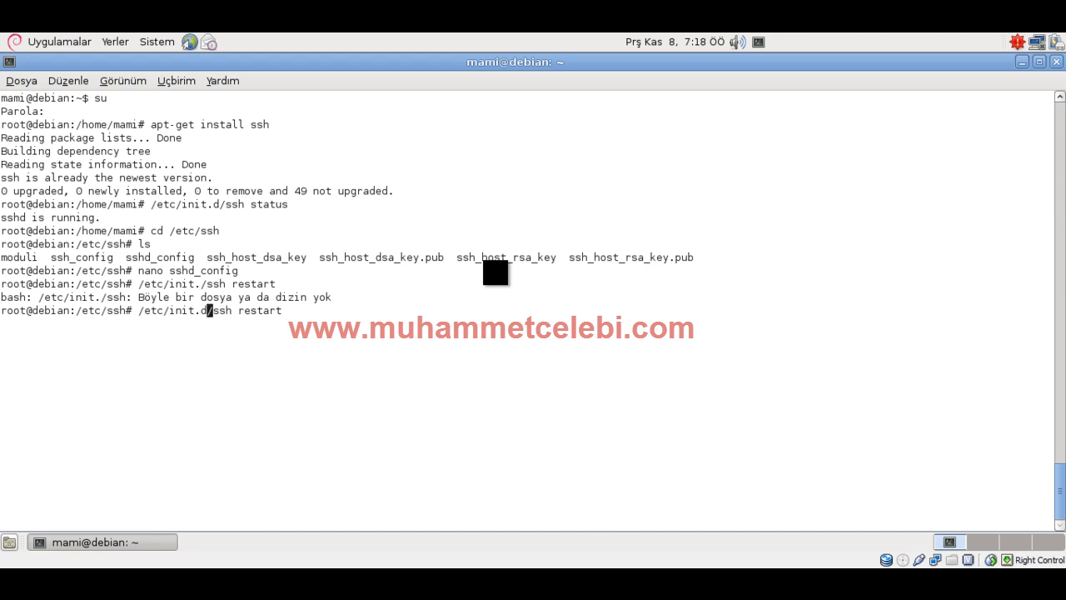
key("Return")
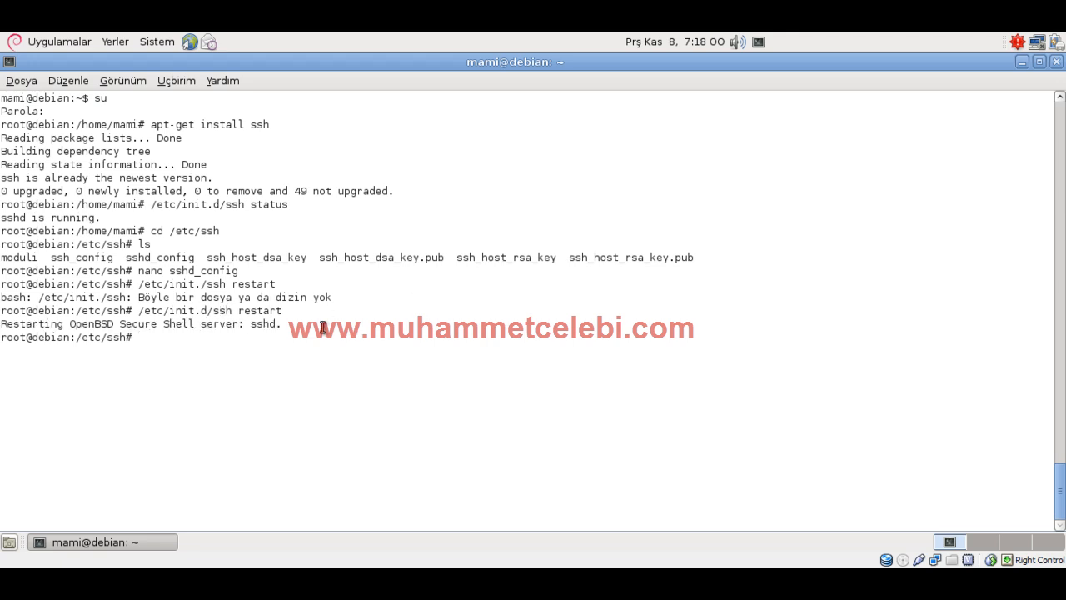
mouse_move(10, 543)
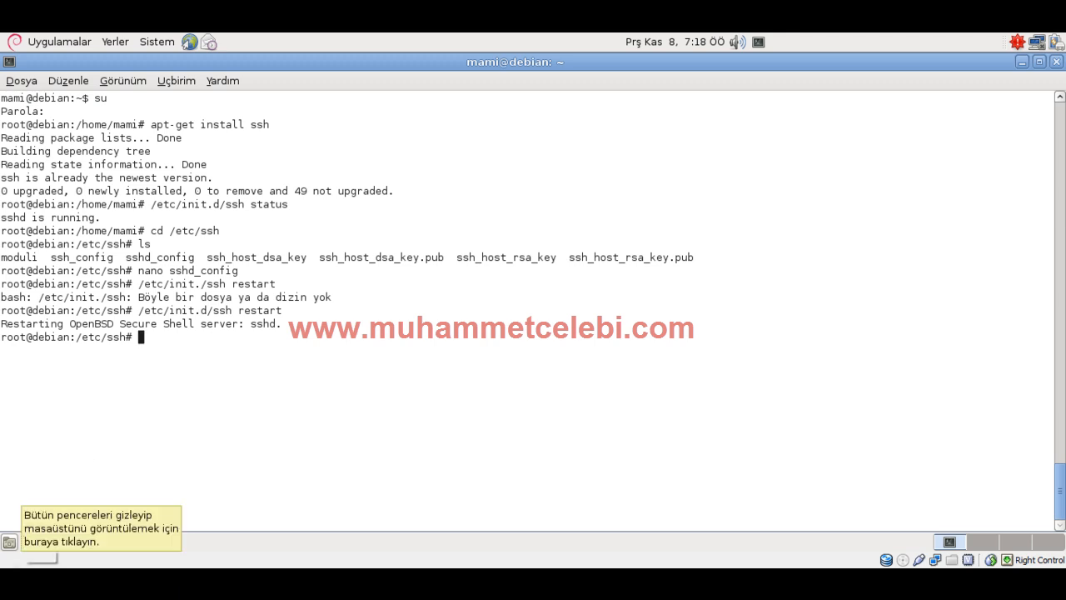
type("putt")
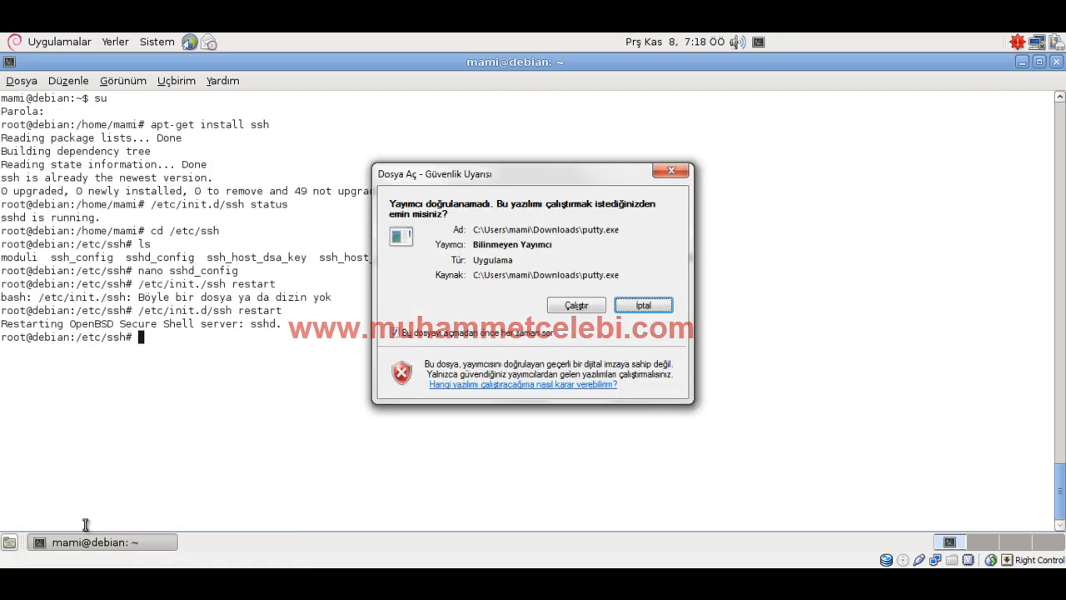
left_click(643, 303)
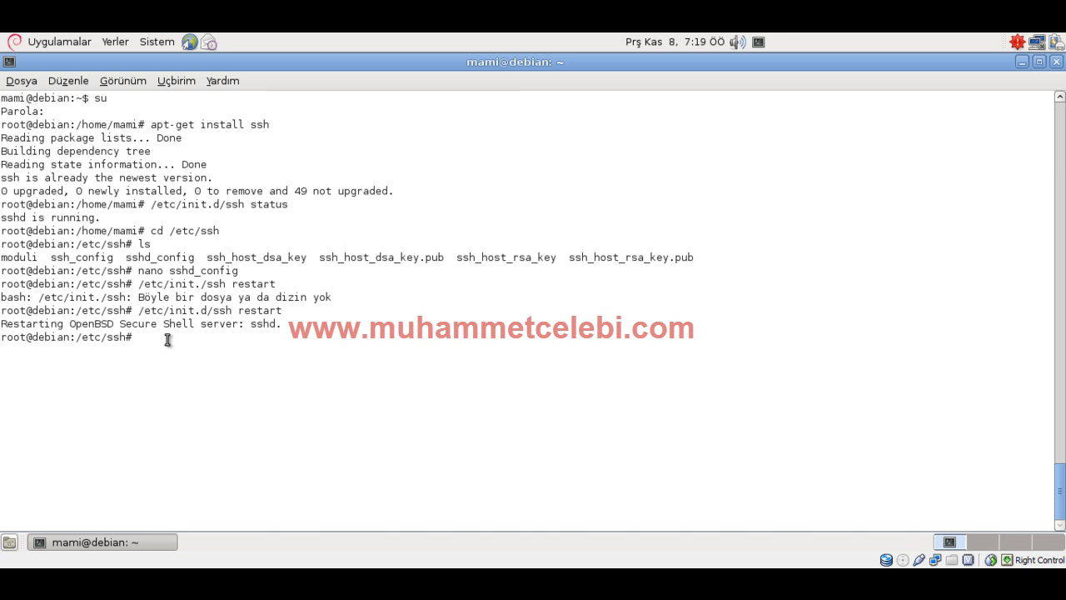
Run ifconfig to find the server's eth0 address, 192.168.1.5
type("i")
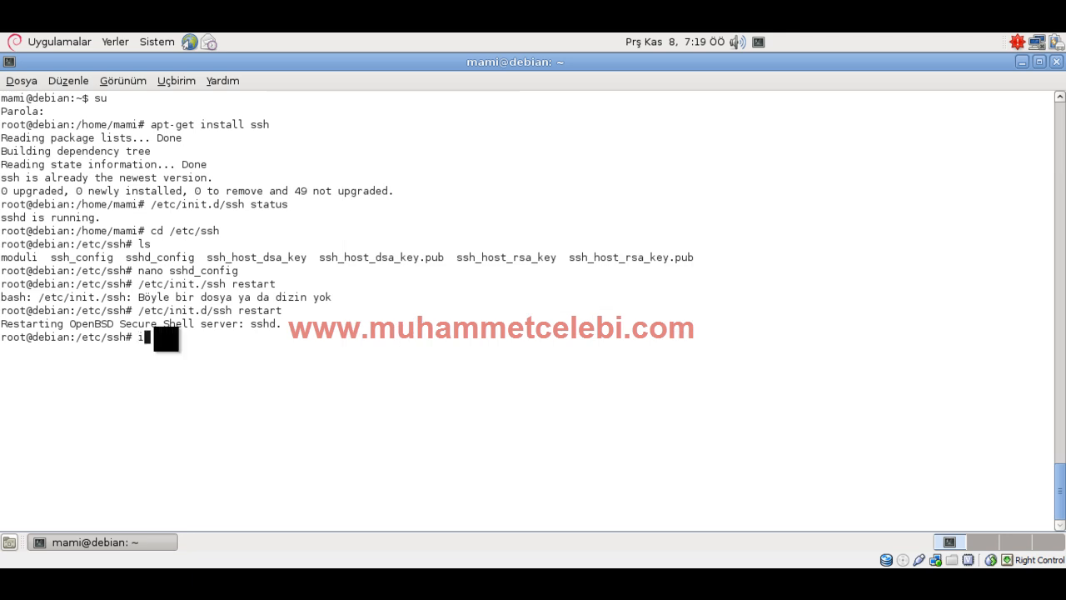
type("fc")
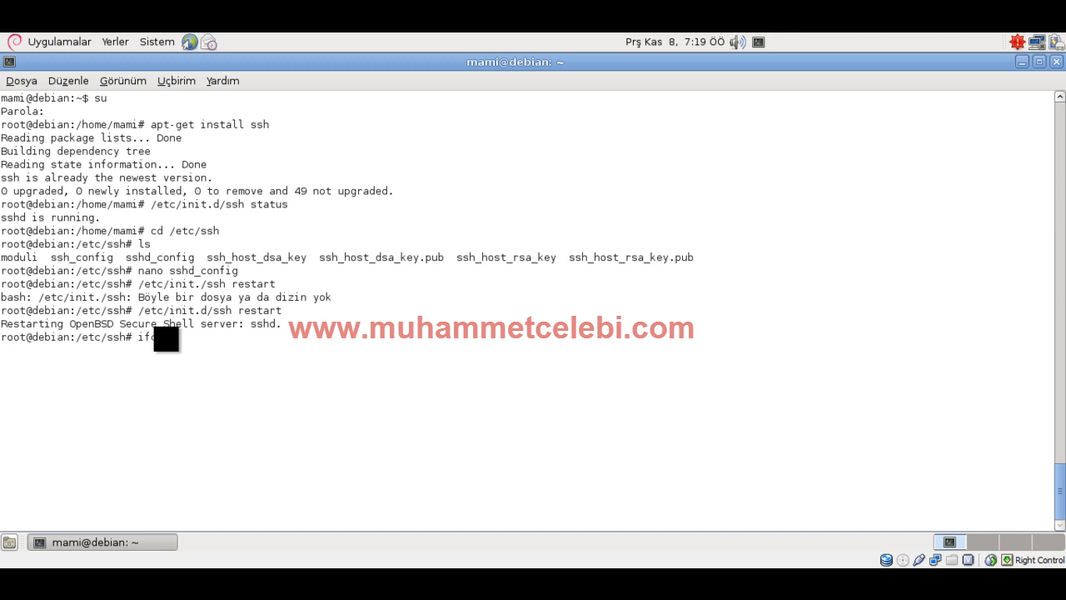
key("Return")
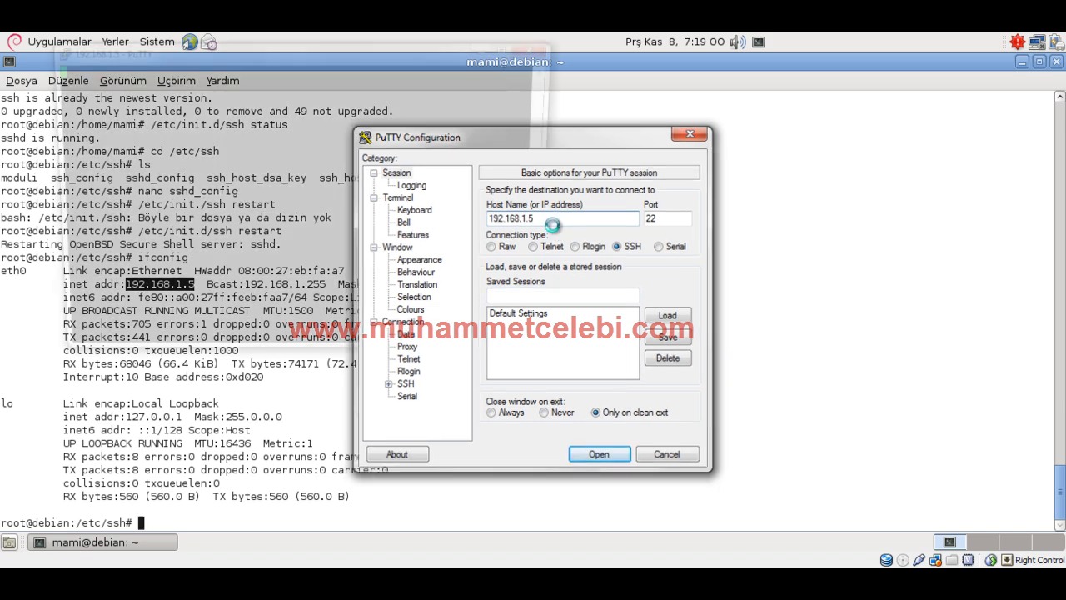
Connect PuTTY to 192.168.1.5, log in as root successfully and start exiting the session
left_click(598, 453)
type("root")
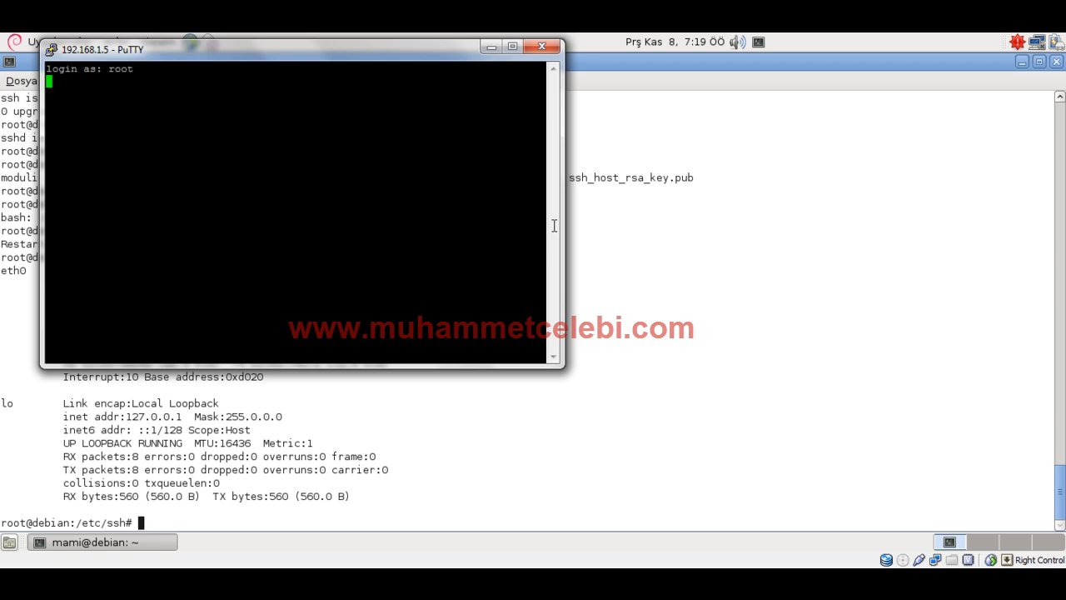
key("Return")
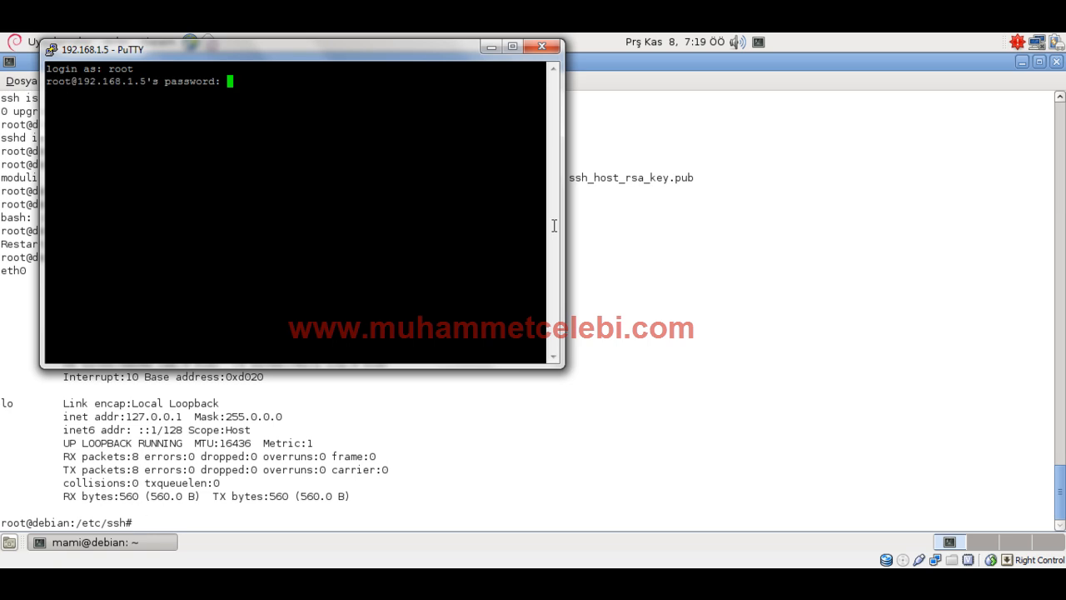
key("Return")
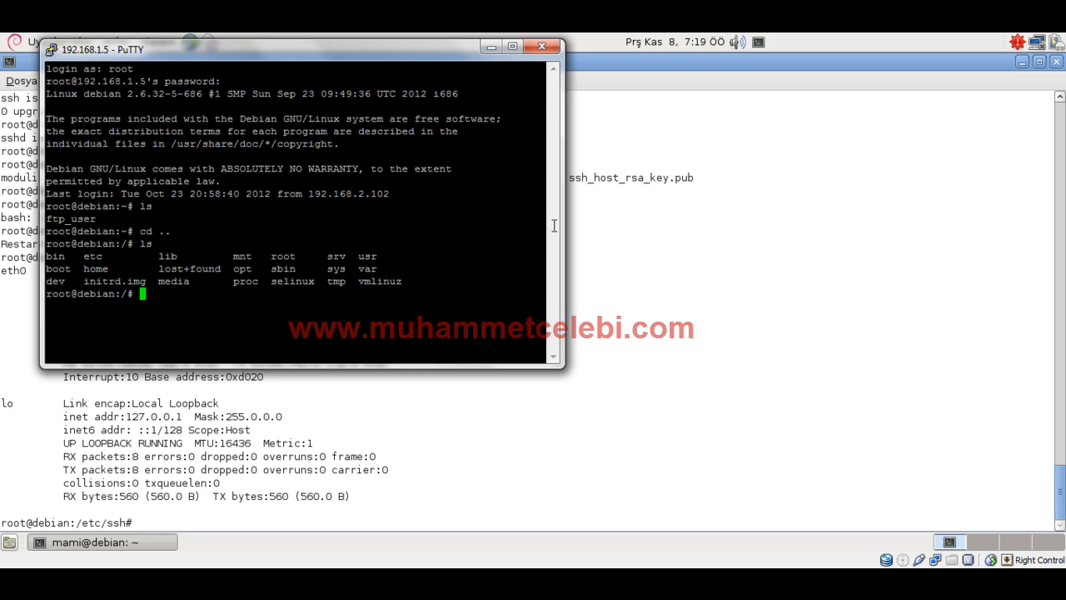
type("exi")
left_click(527, 523)
type("ifconfig")
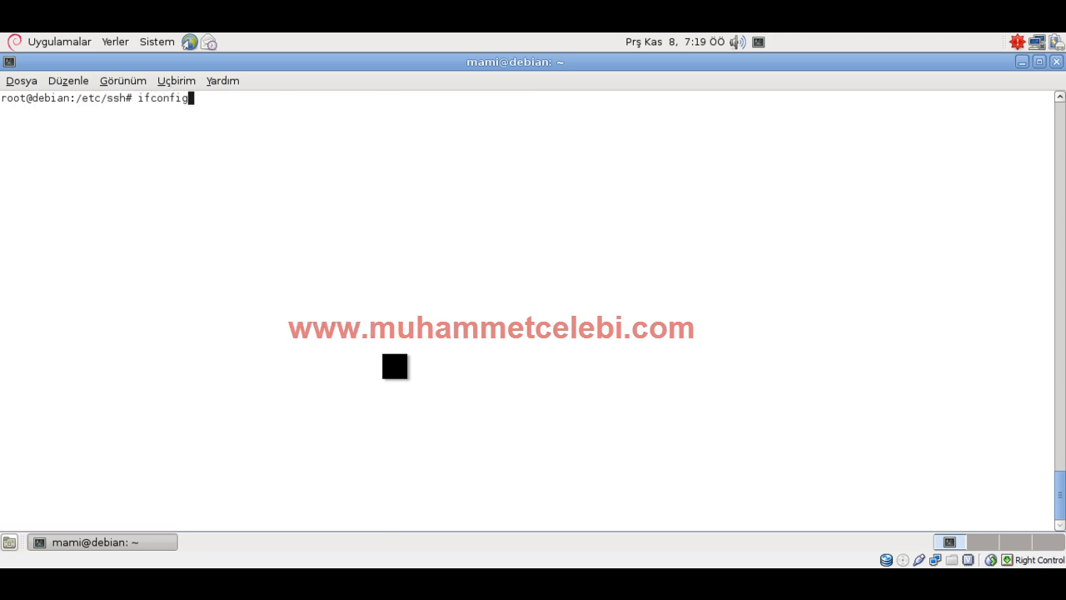
Reopen sshd_config in nano, erase PermitRootLogin's remaining 'yes' and save with Ctrl+O
type("nano sshd_config")
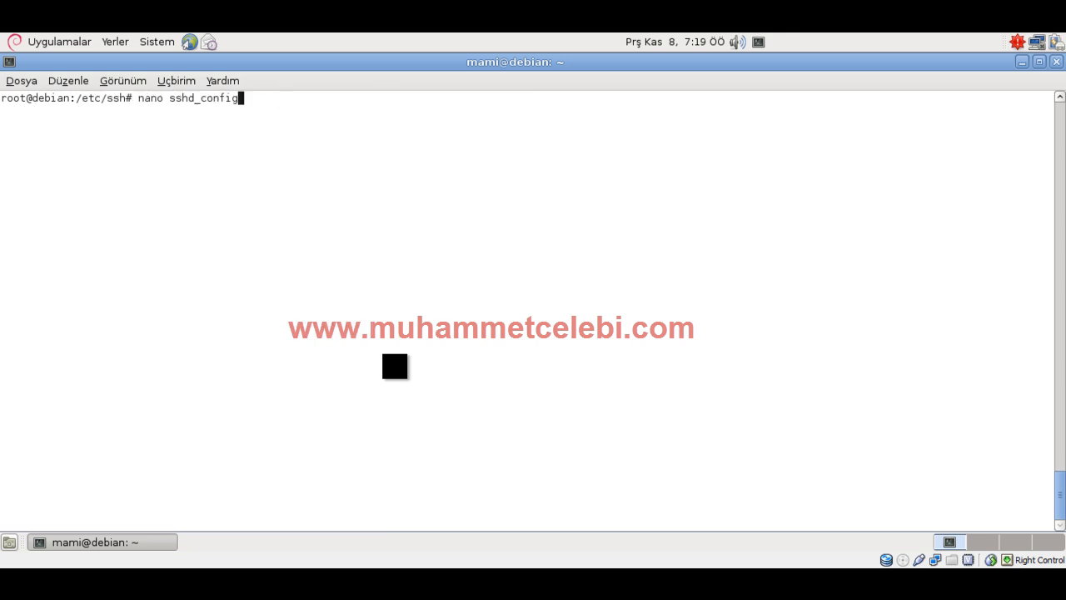
key("Return")
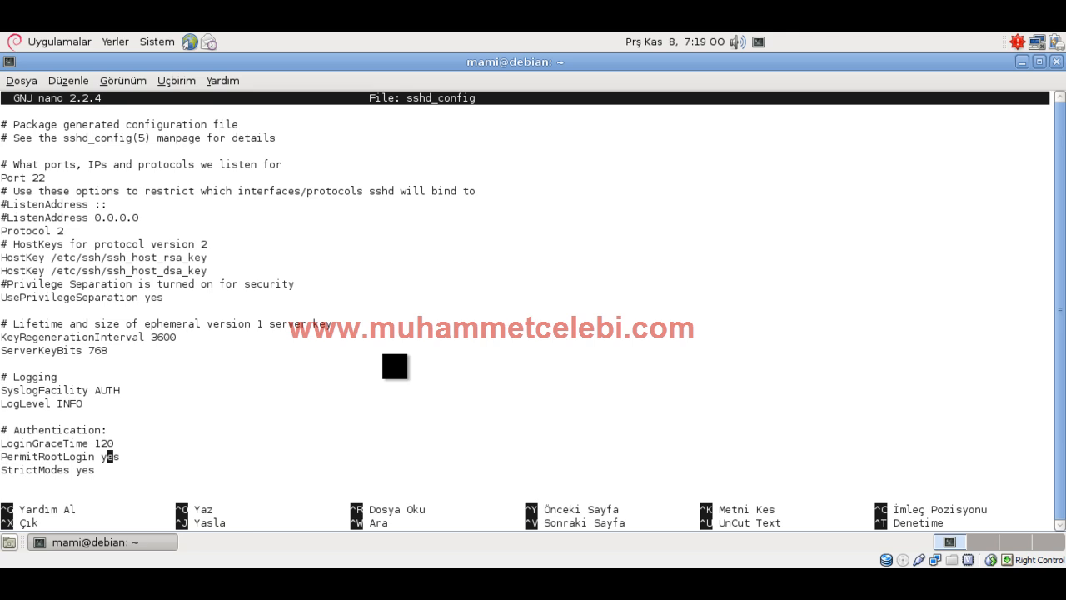
key("BackSpace")
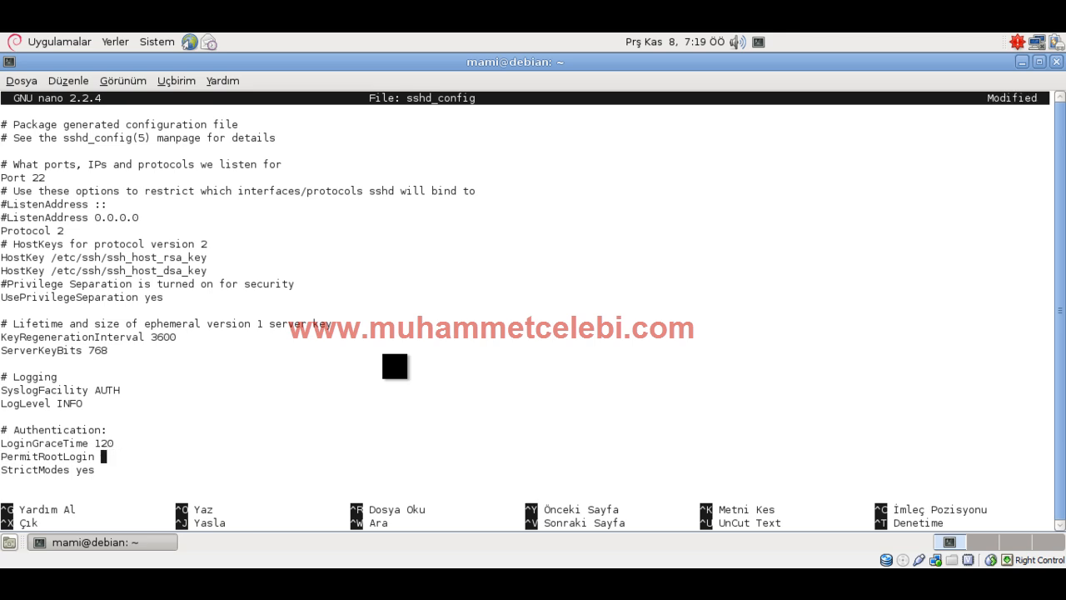
key("ctrl+o")
type("p")
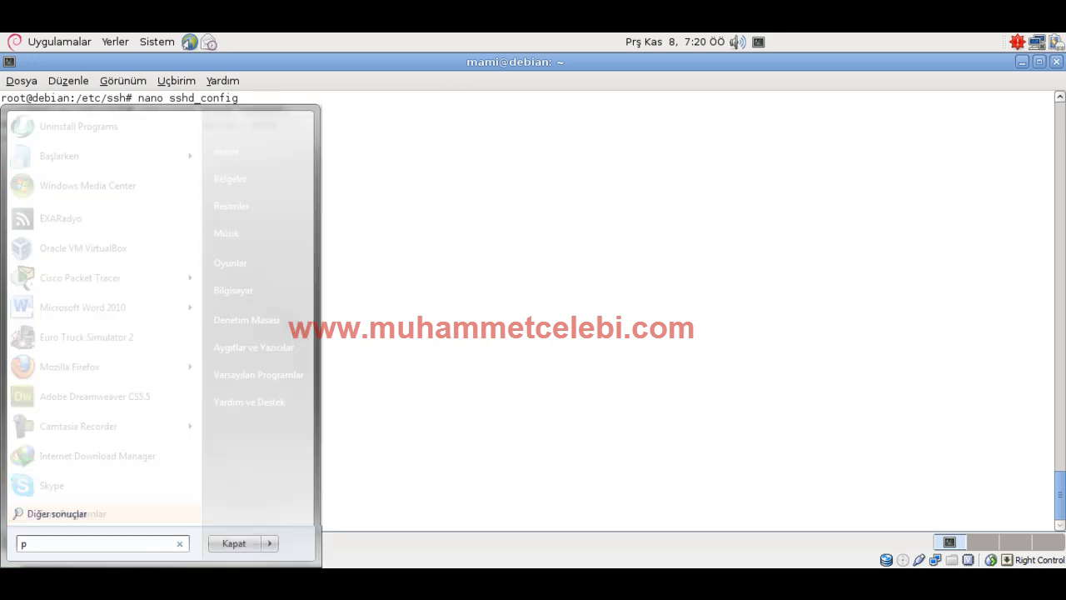
Launch PuTTY, allow it to run, and open a new SSH session to 192.168.1.5
type("ut")
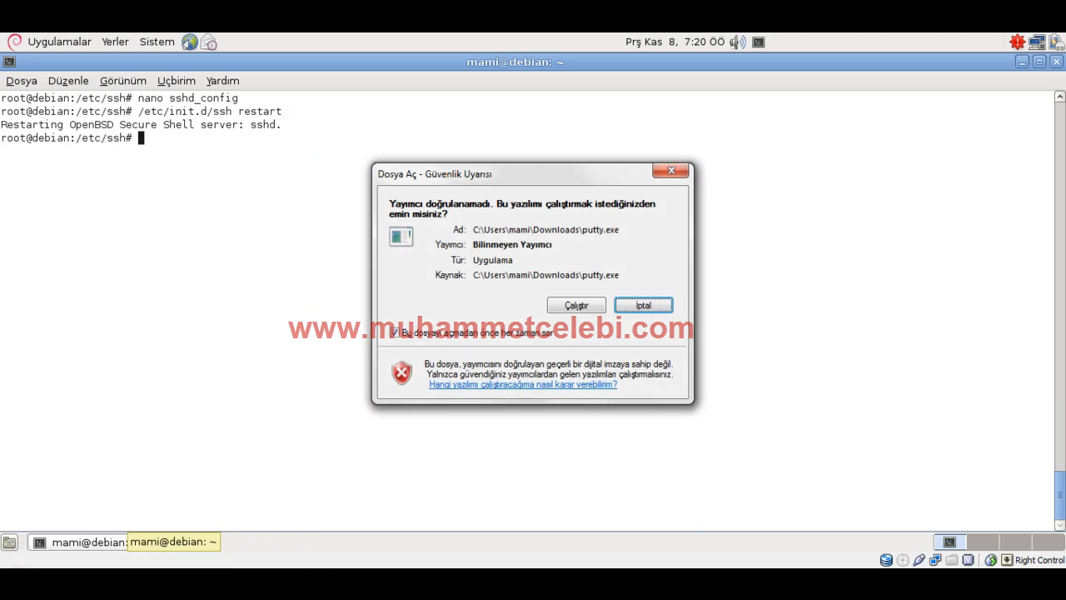
left_click(576, 304)
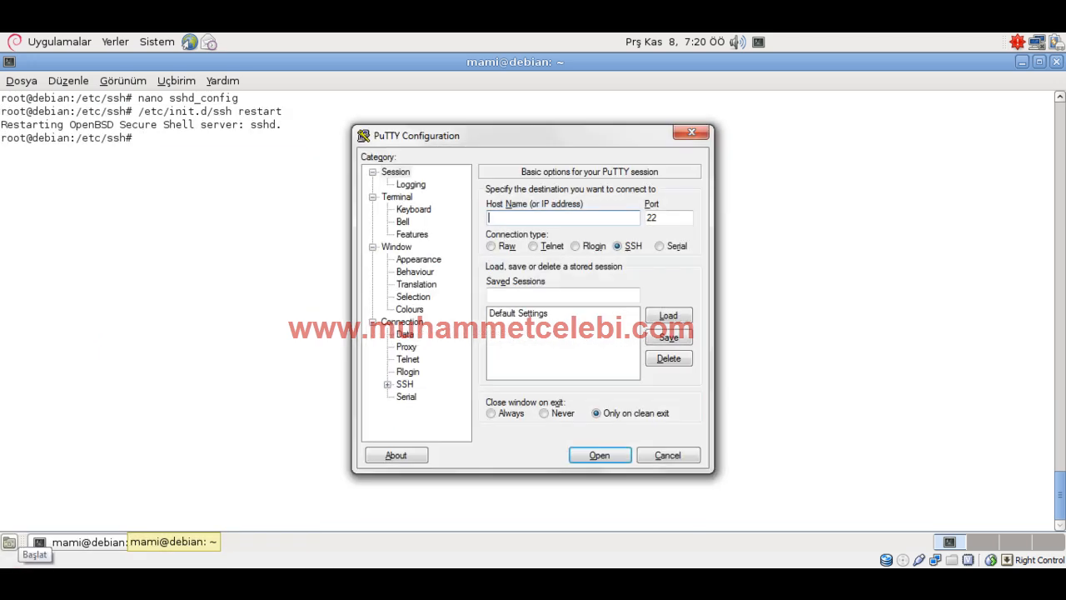
type("192.168.1")
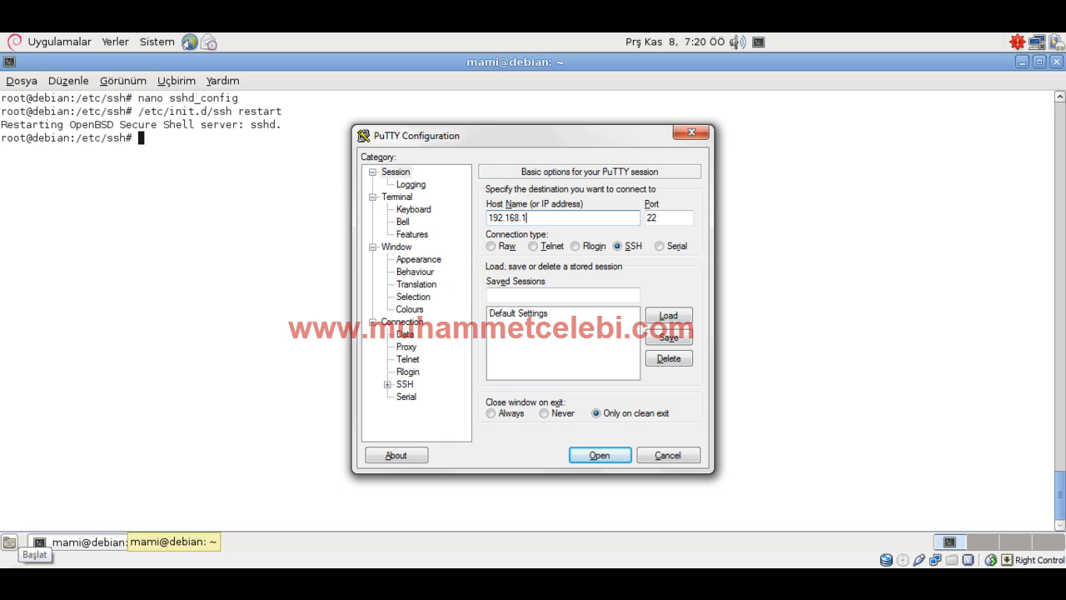
type(".5")
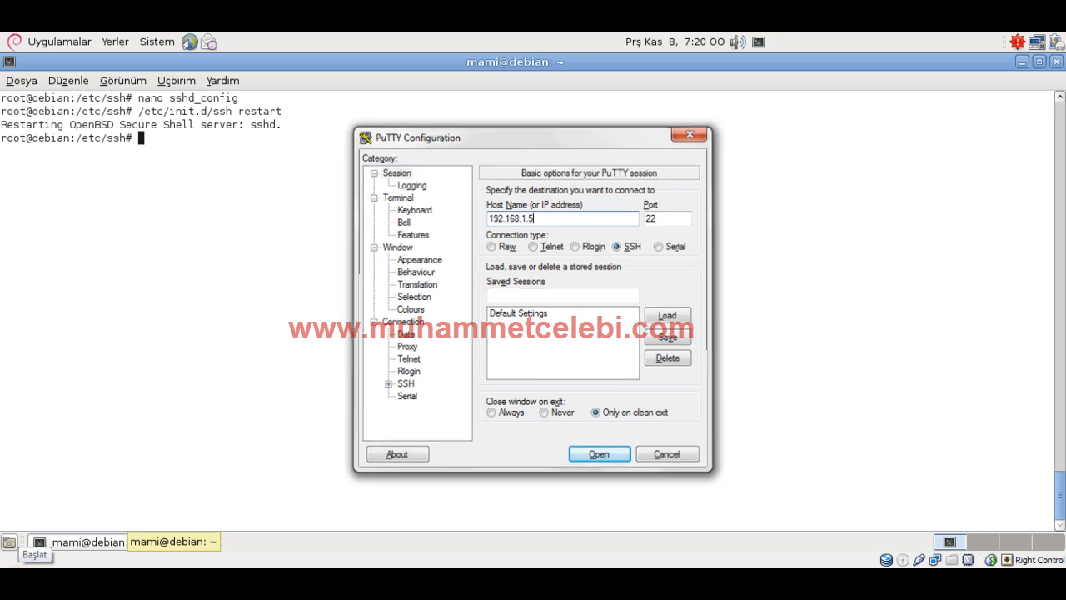
left_click(598, 453)
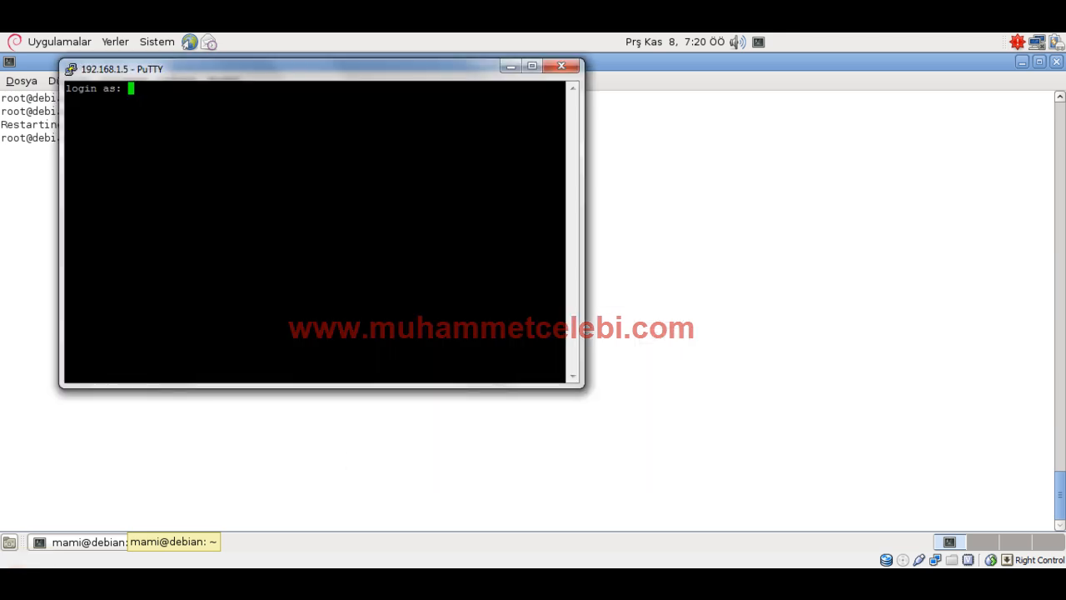
Attempt a root login in the PuTTY session, which is refused with Access denied
type("root")
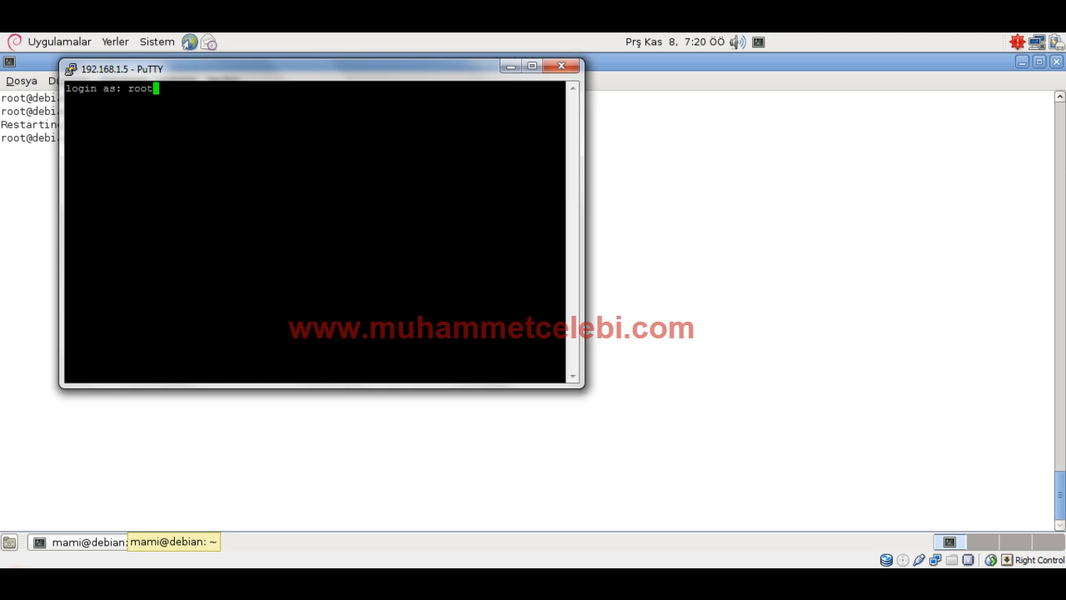
key("Return")
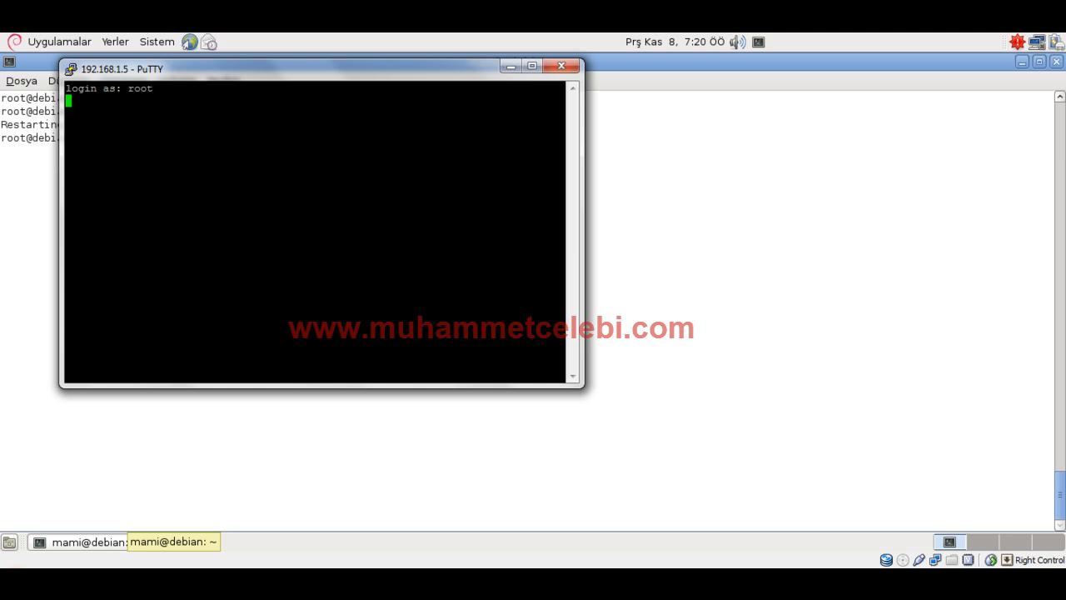
key("Return")
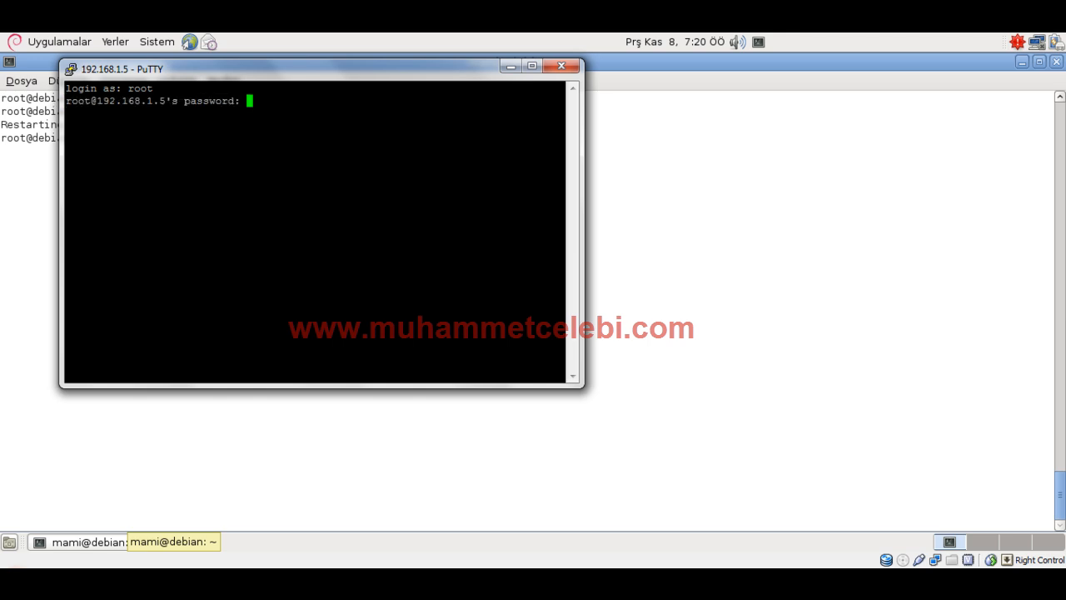
key("Return")
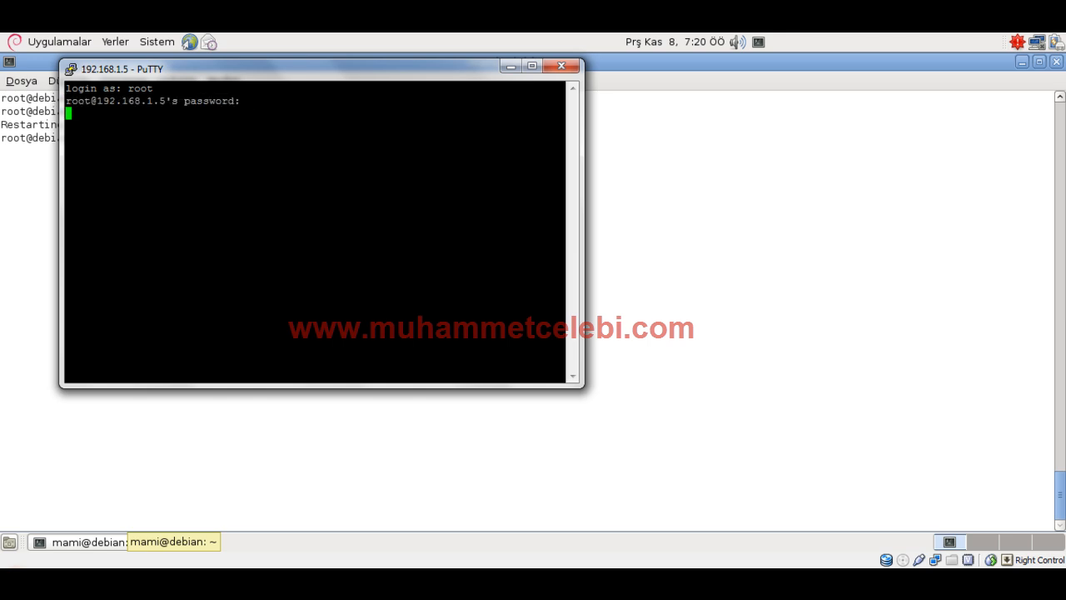
key("Return")
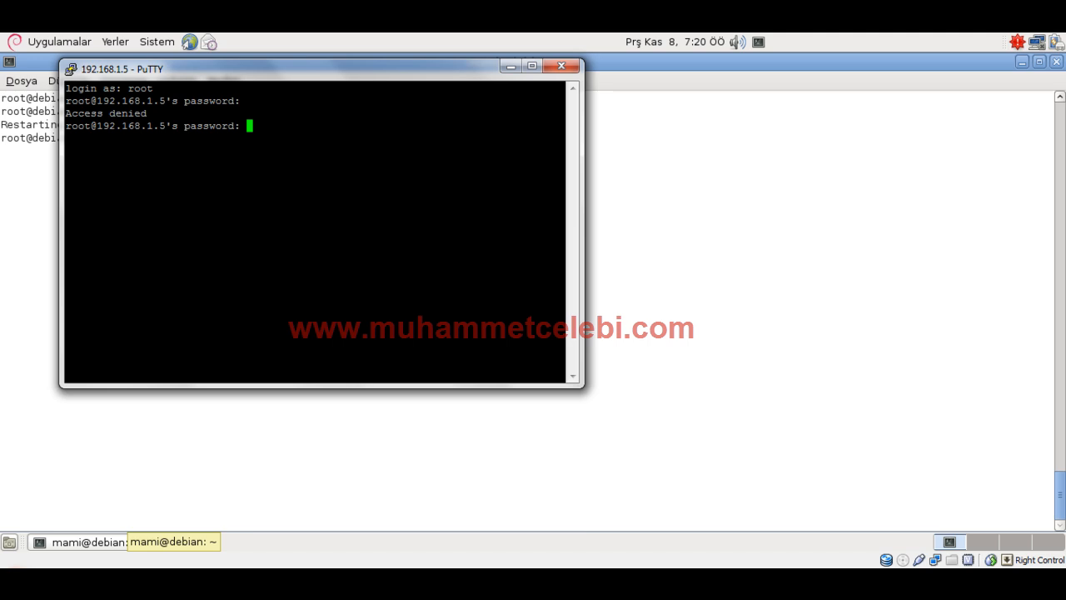
Close the rejected PuTTY session and start looking for PuTTY to relaunch it
left_click(561, 67)
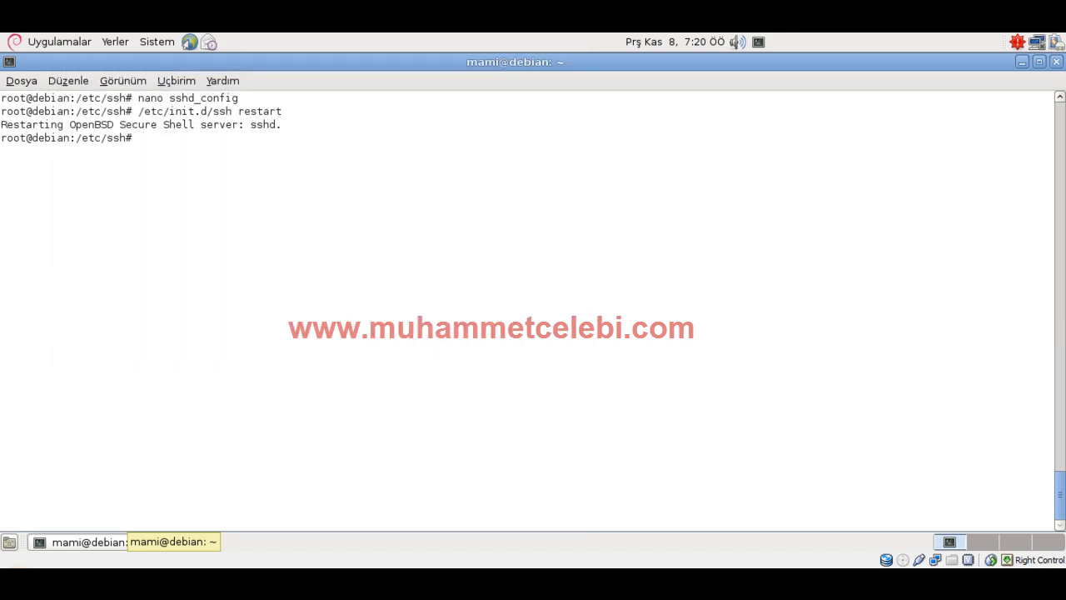
left_click(8, 543)
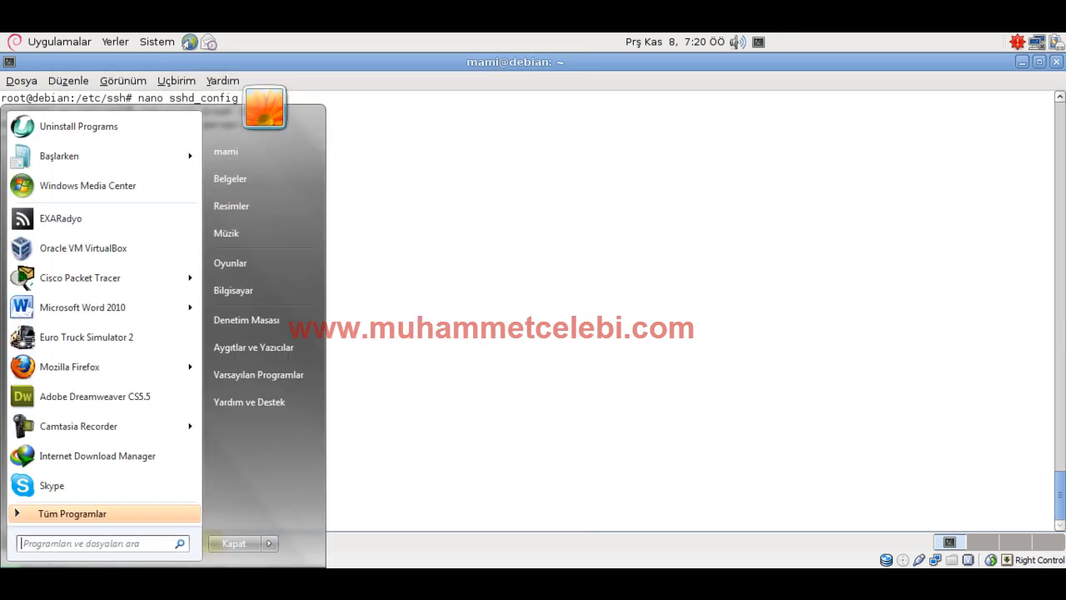
Launch putty.exe past the security warning and connect to 192.168.1.5
type("put")
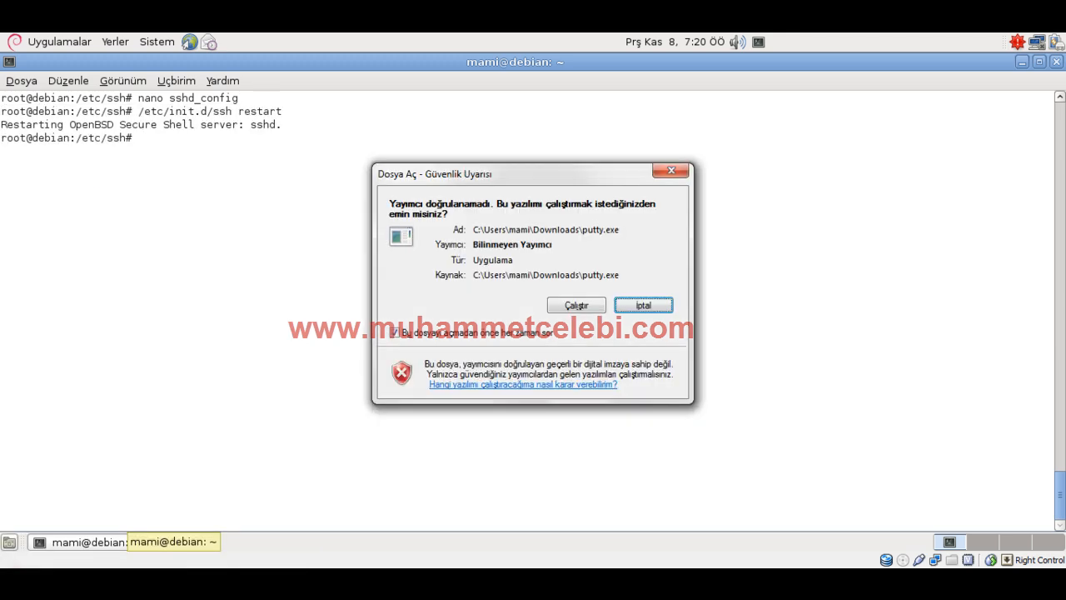
left_click(577, 305)
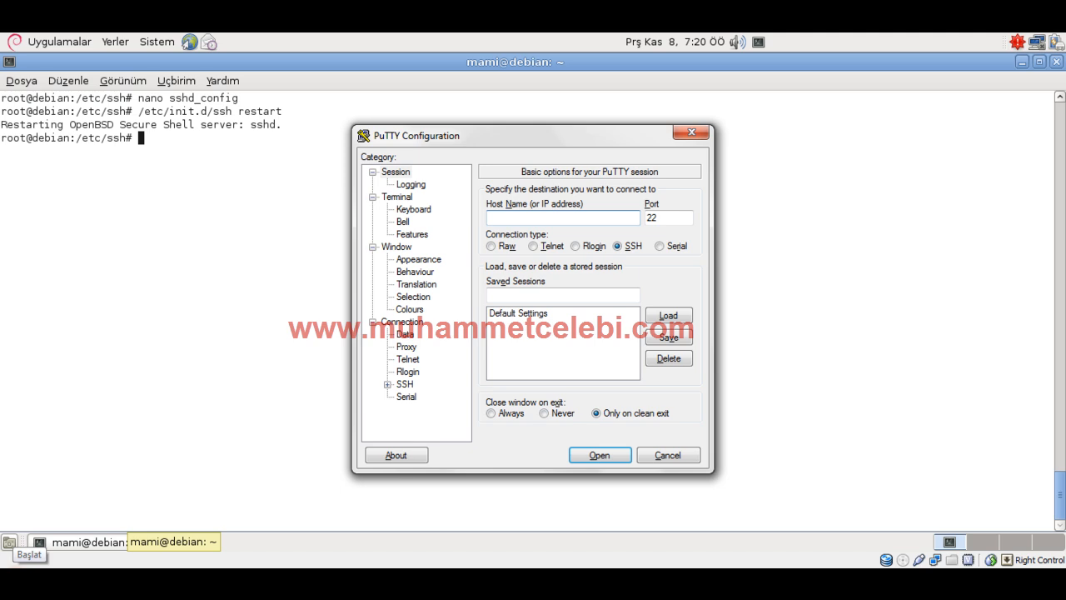
type("192.168.")
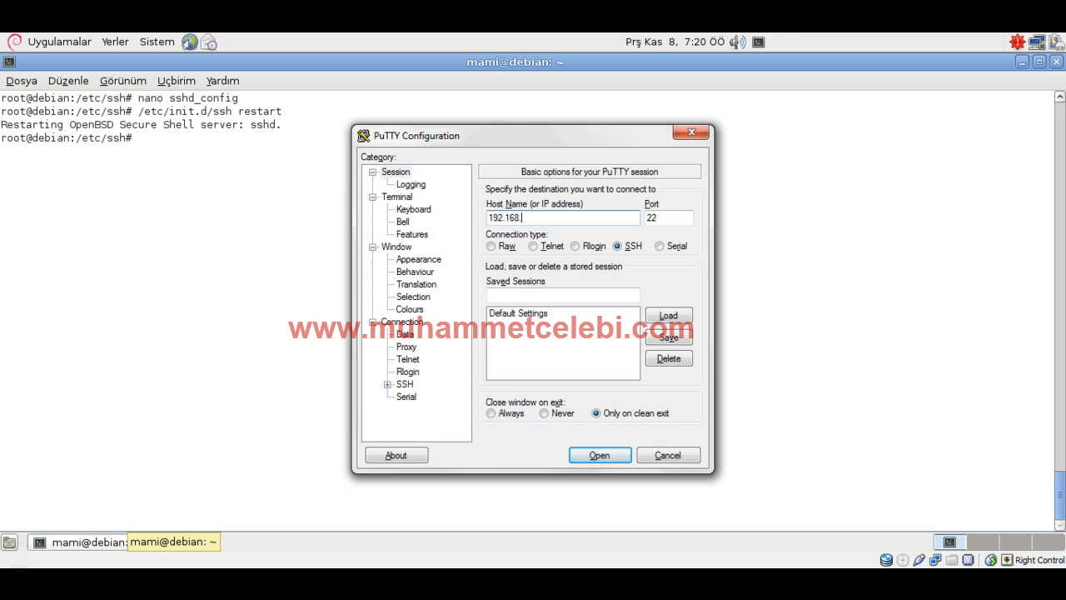
left_click(599, 455)
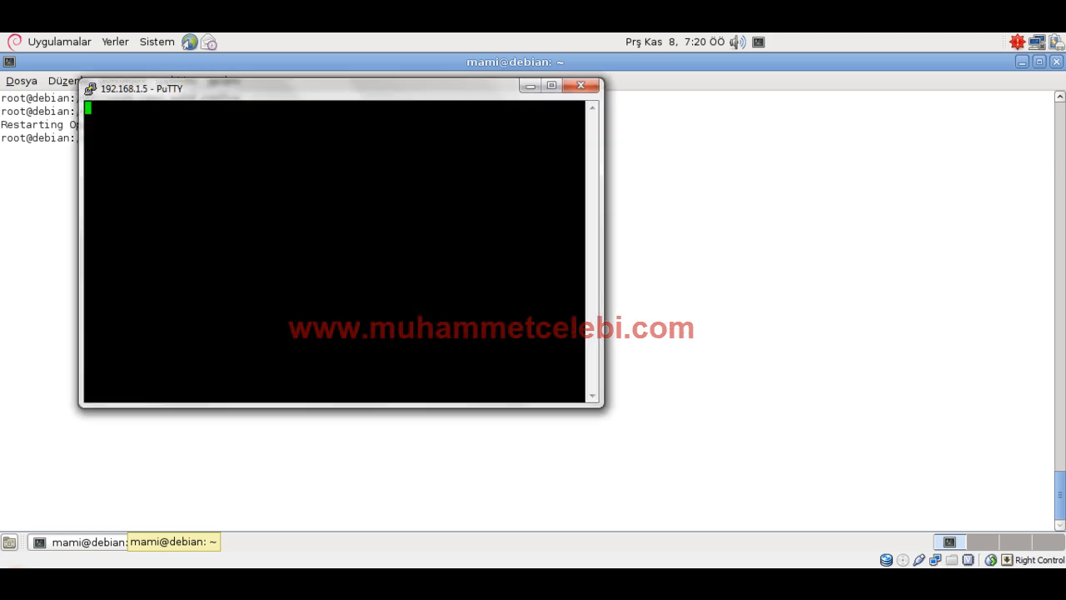
Enter and erase stray characters at 'login as:', then close the idle session window
type("as: a")
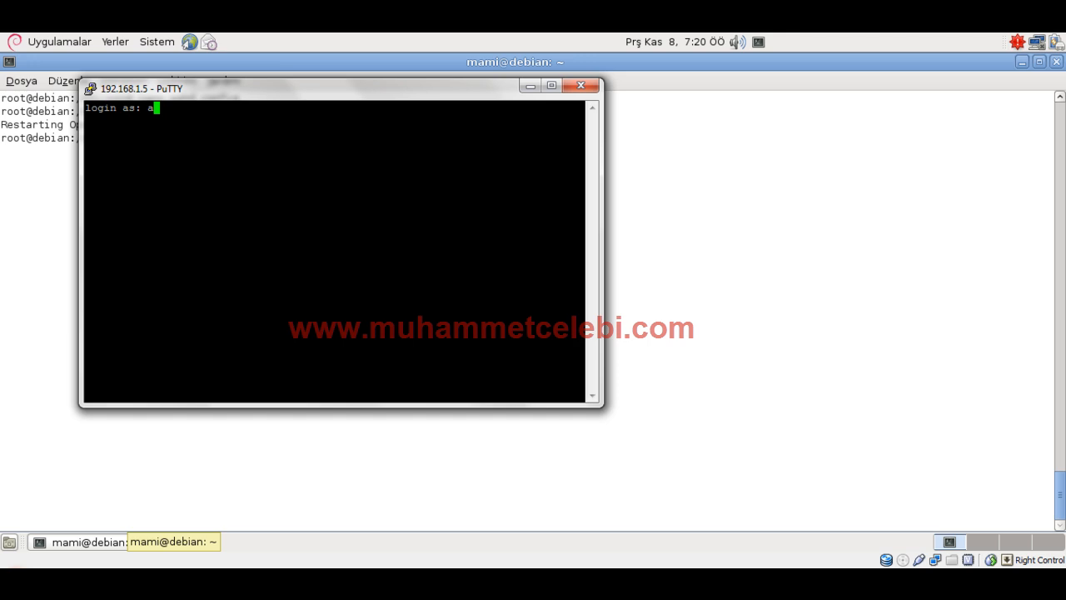
key("BackSpace")
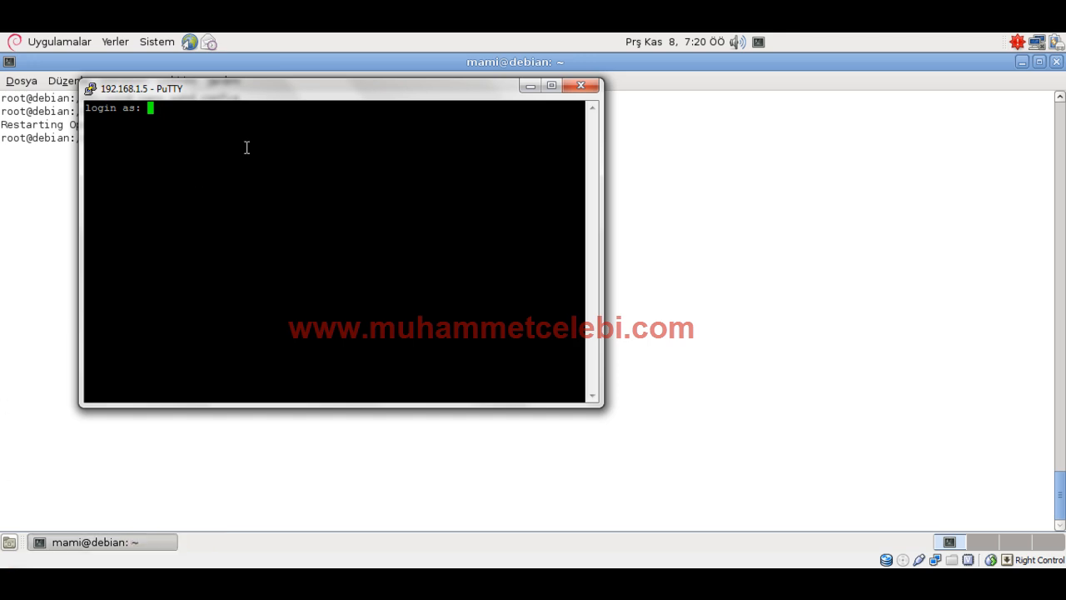
type("aa")
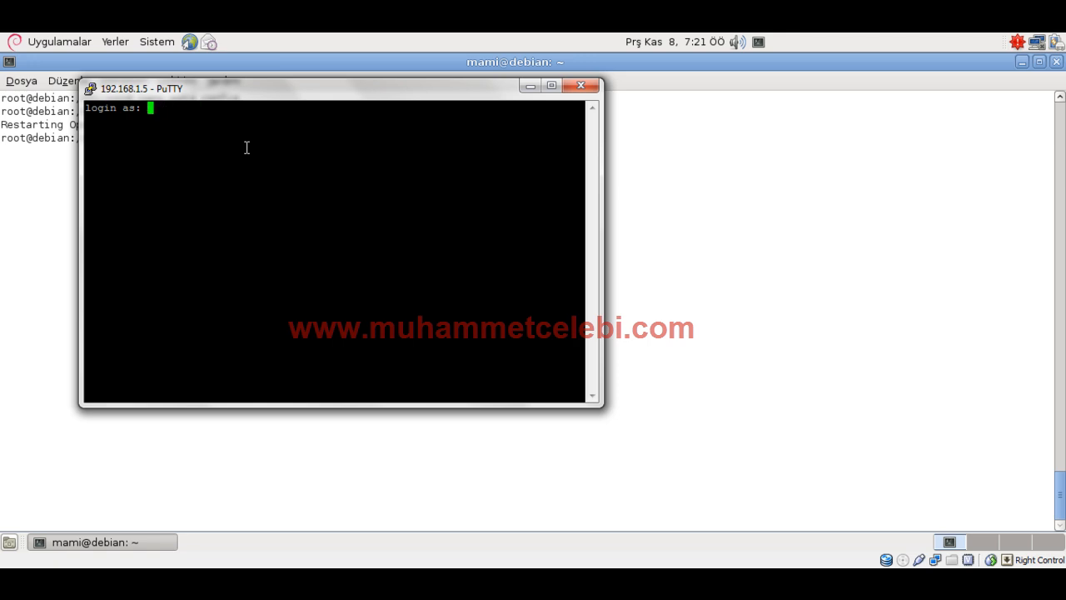
left_click(580, 87)
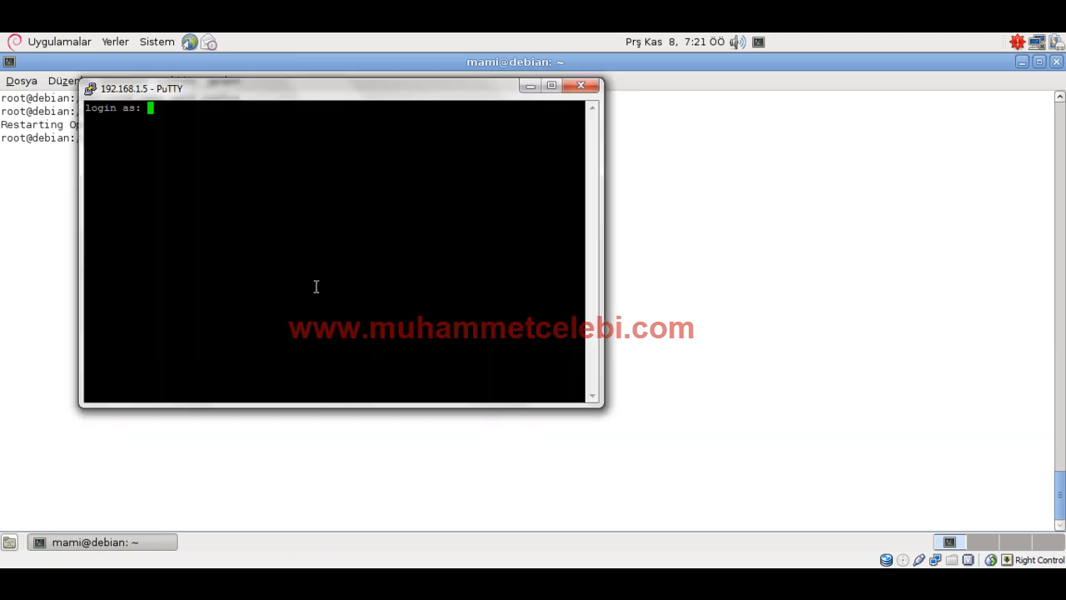
left_click(580, 85)
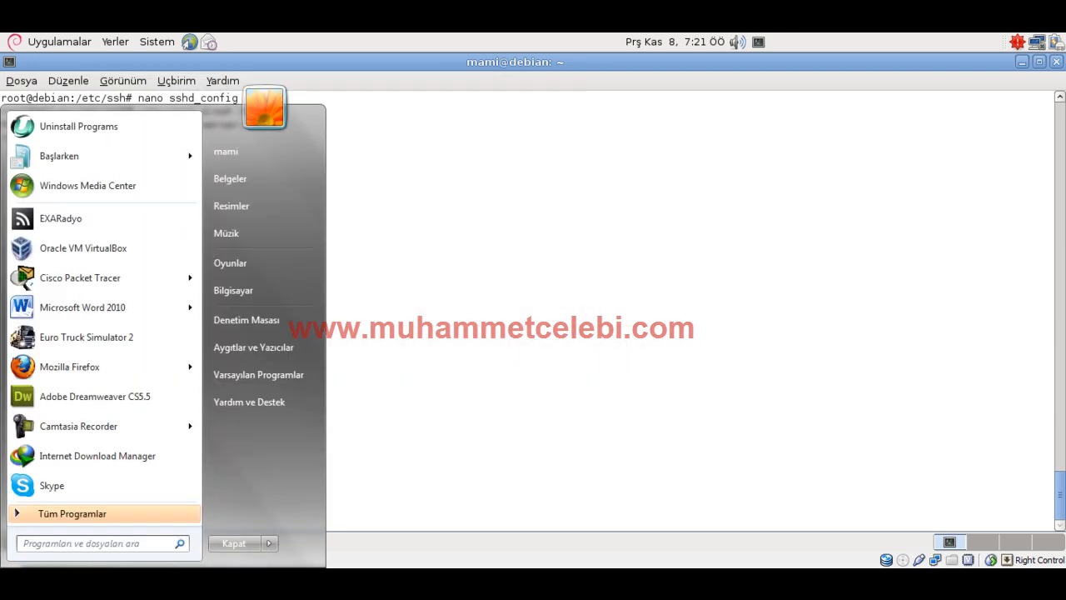
Relaunch putty.exe and connect again to 192.168.1.5
type("put")
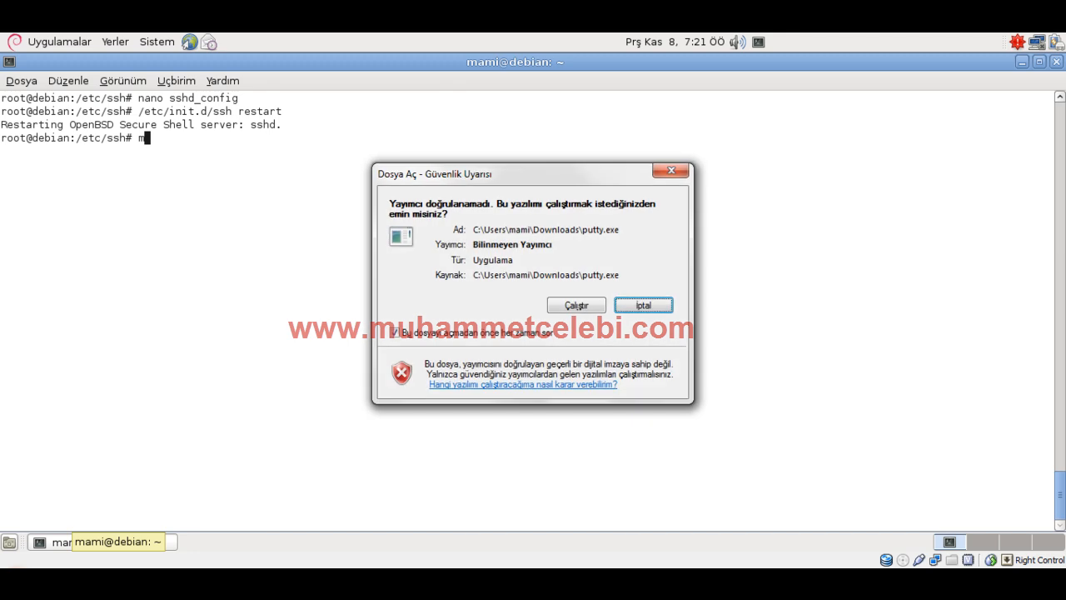
left_click(576, 303)
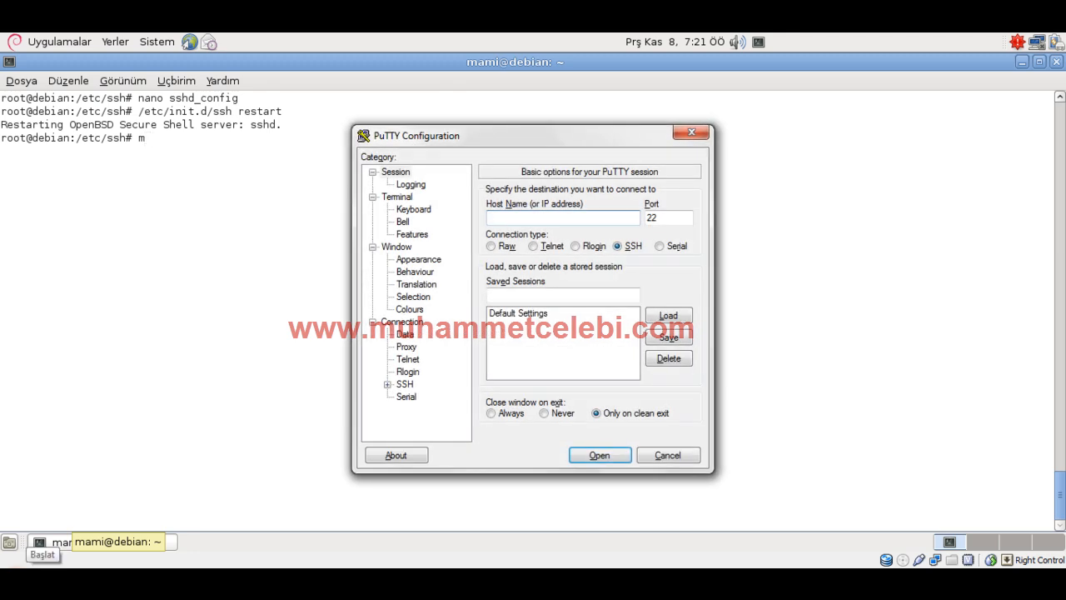
left_click(599, 455)
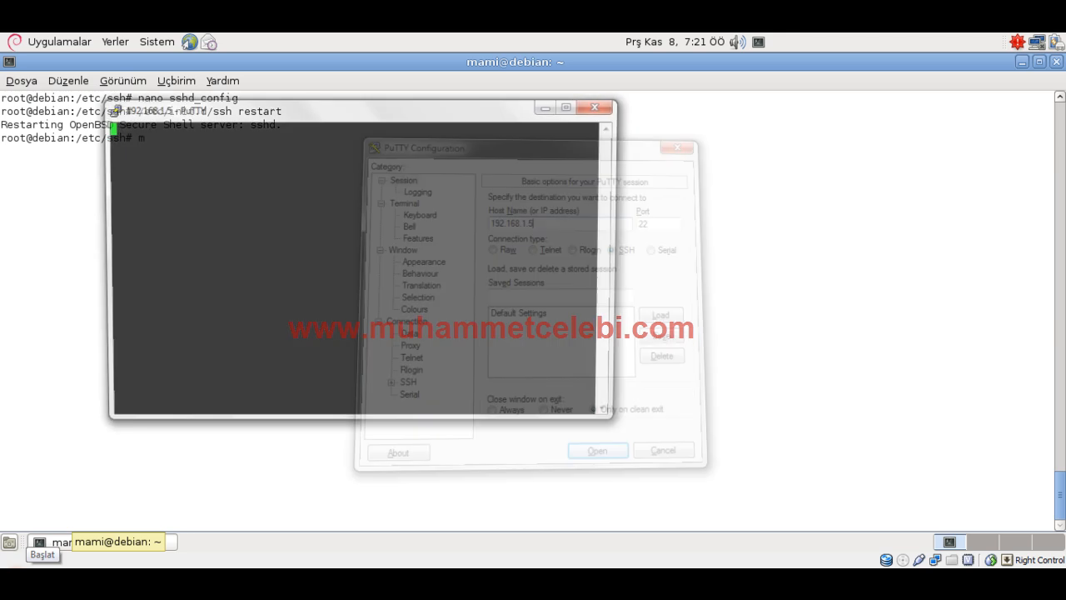
left_click(597, 450)
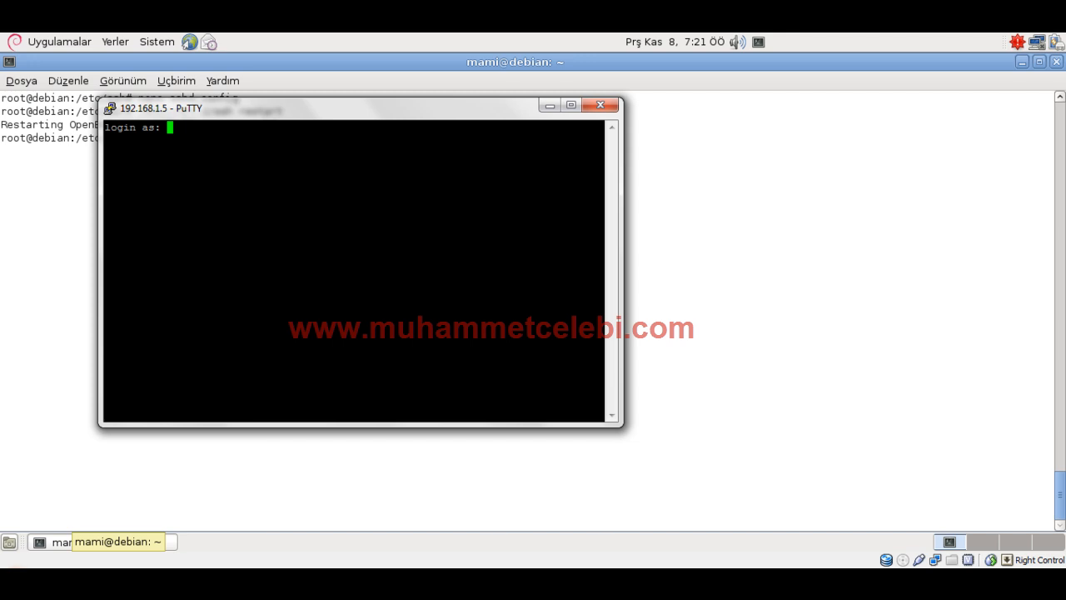
Enter mami as the login name at the fresh session's 'login as:' prompt
type("/etc/init.d/denyhosts restart")
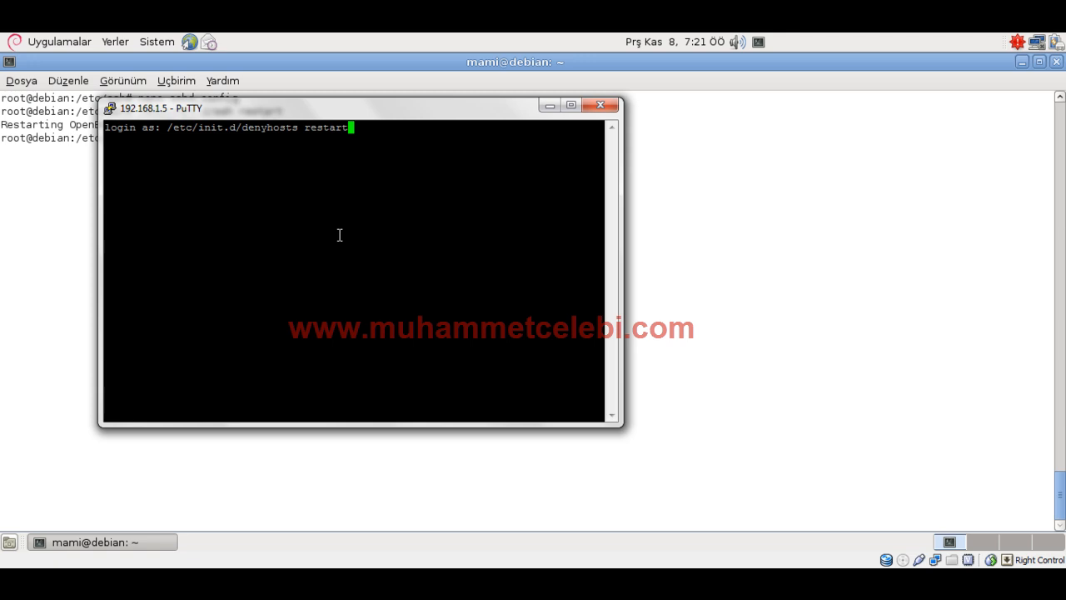
mouse_move(393, 146)
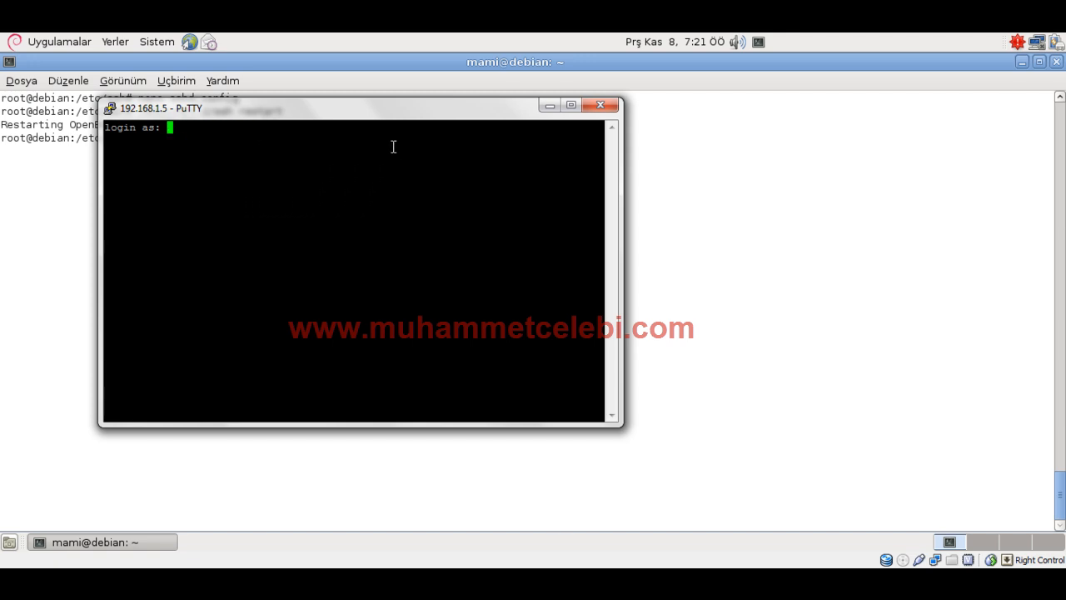
left_click(600, 104)
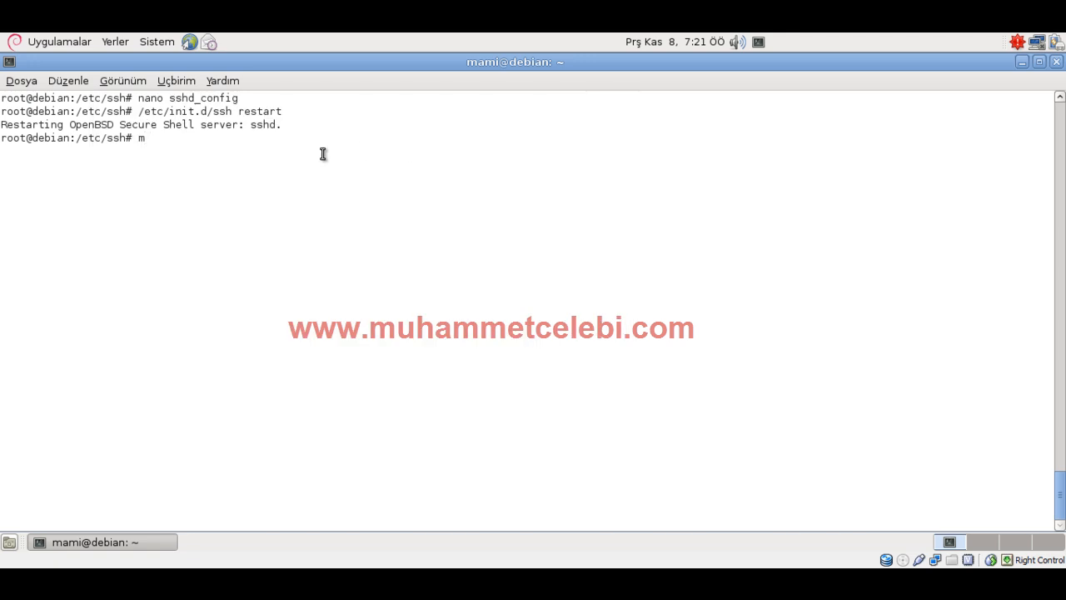
type("ami")
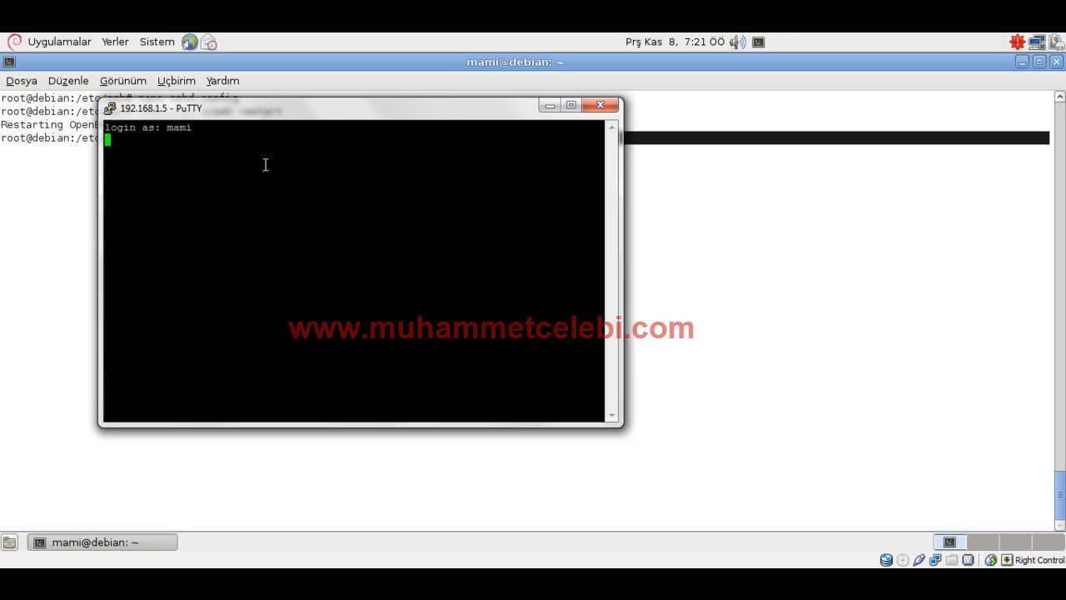
Log in as mami with its password, then su to a root shell with the root password
key("Return")
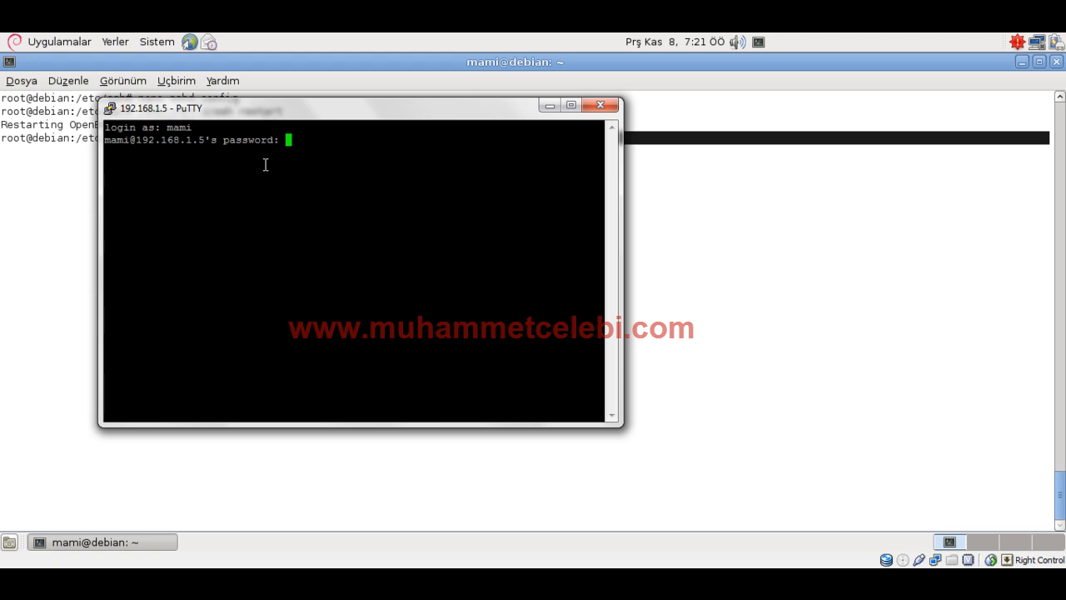
key("Return")
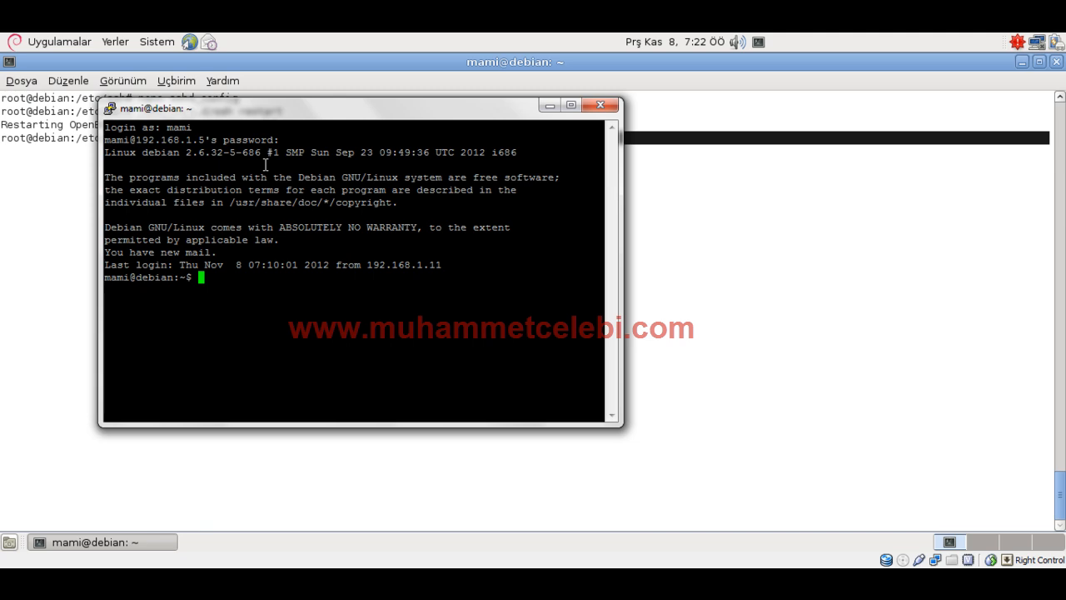
type("su")
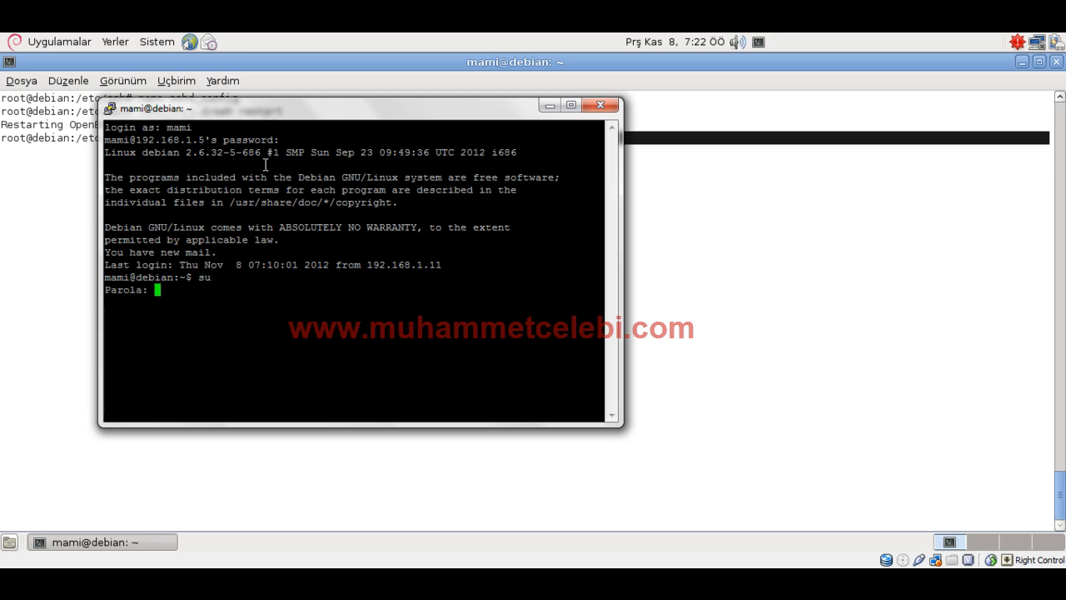
key("Return")
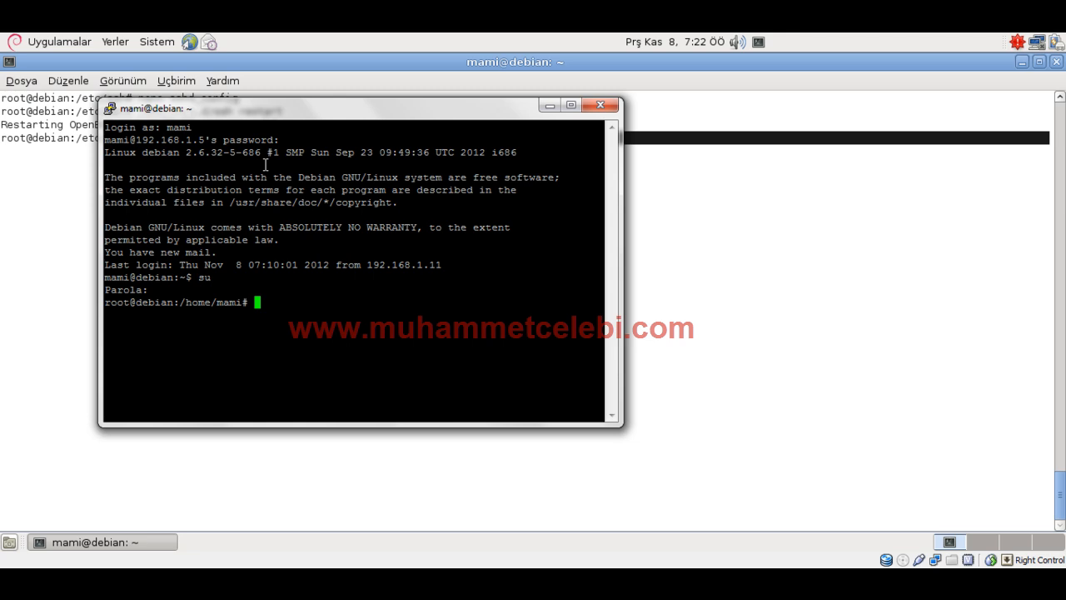
key("Return")
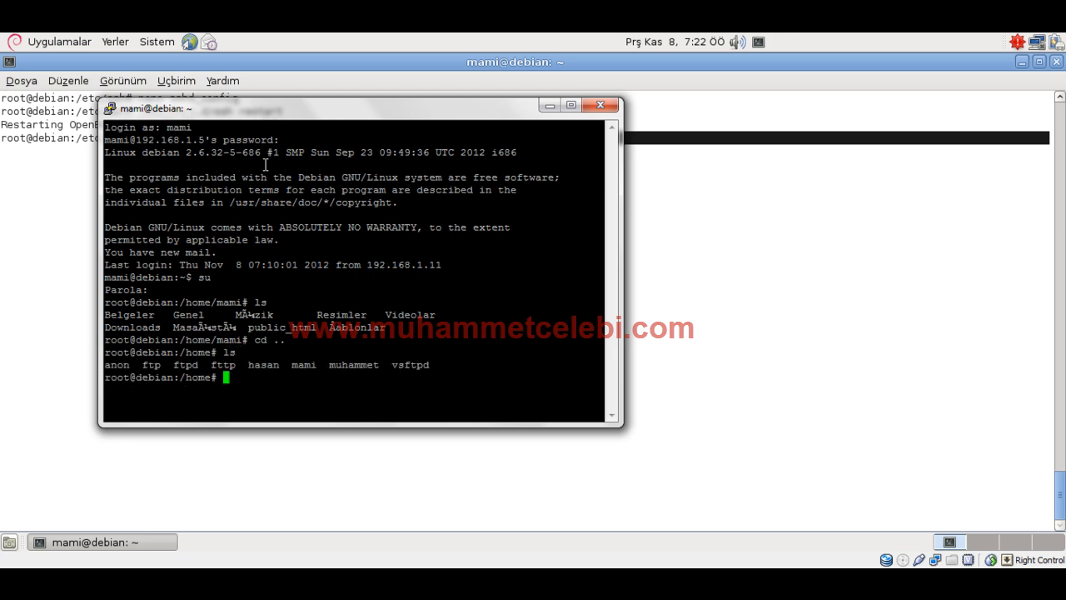
Run exit to drop from root back to mami's prompt
type("ex")
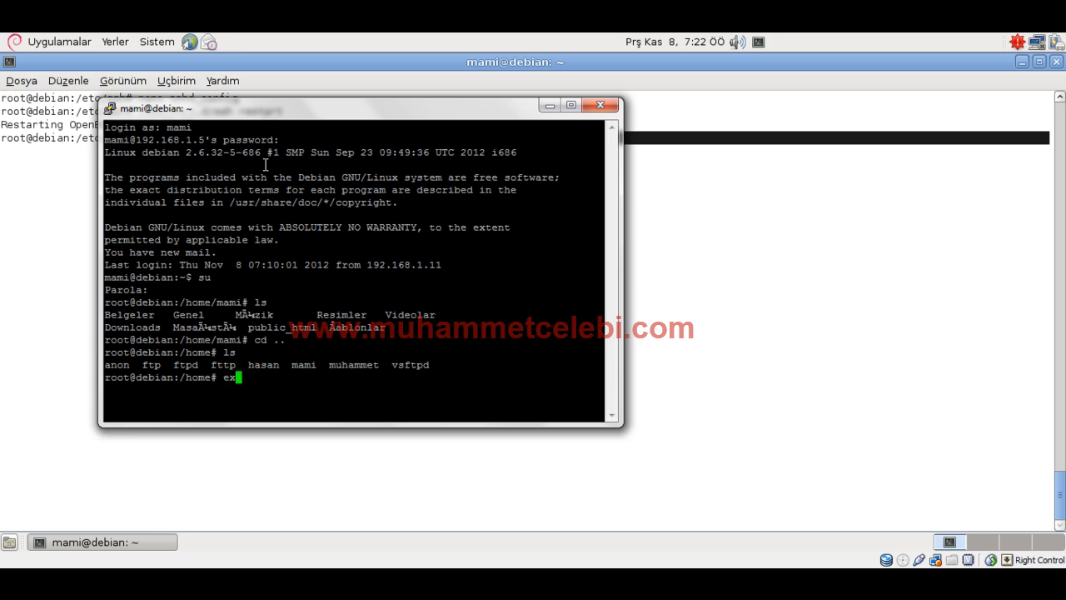
type("it")
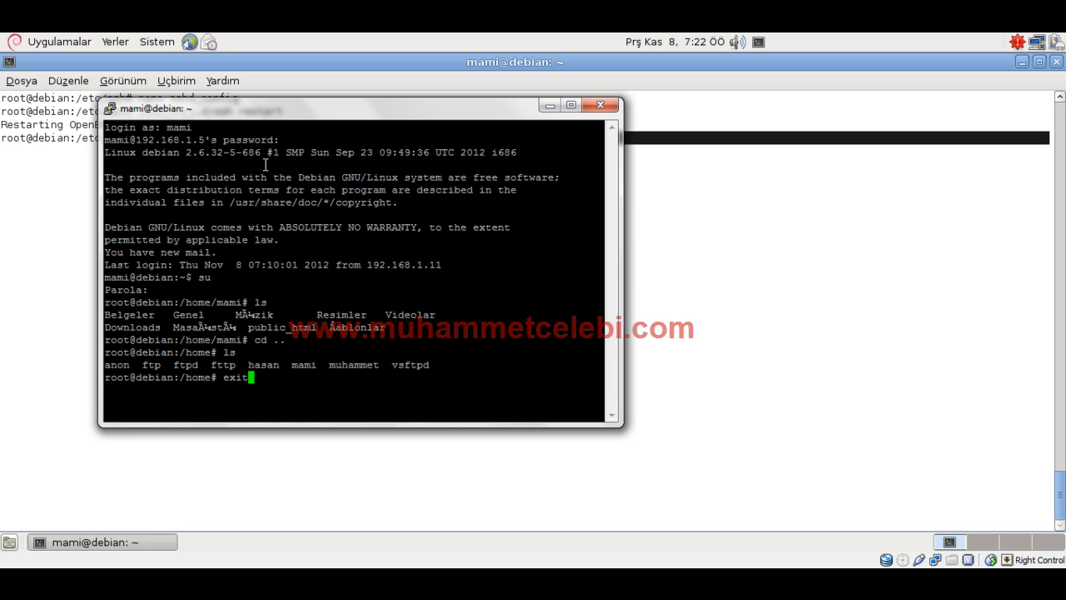
key("Return")
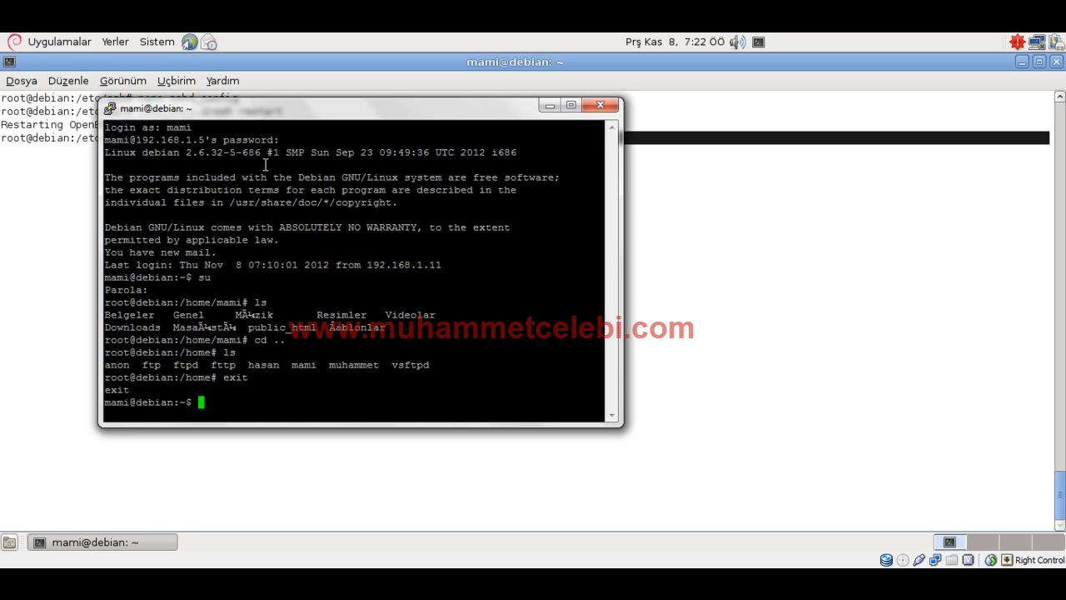
Close the PuTTY session window and confirm with OK
left_click(599, 105)
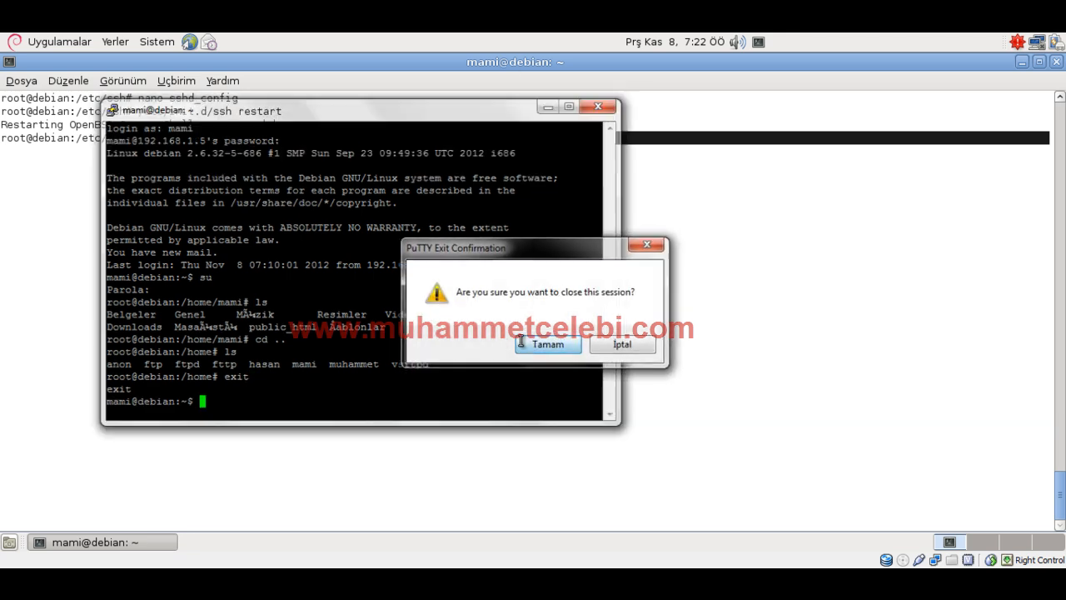
left_click(546, 343)
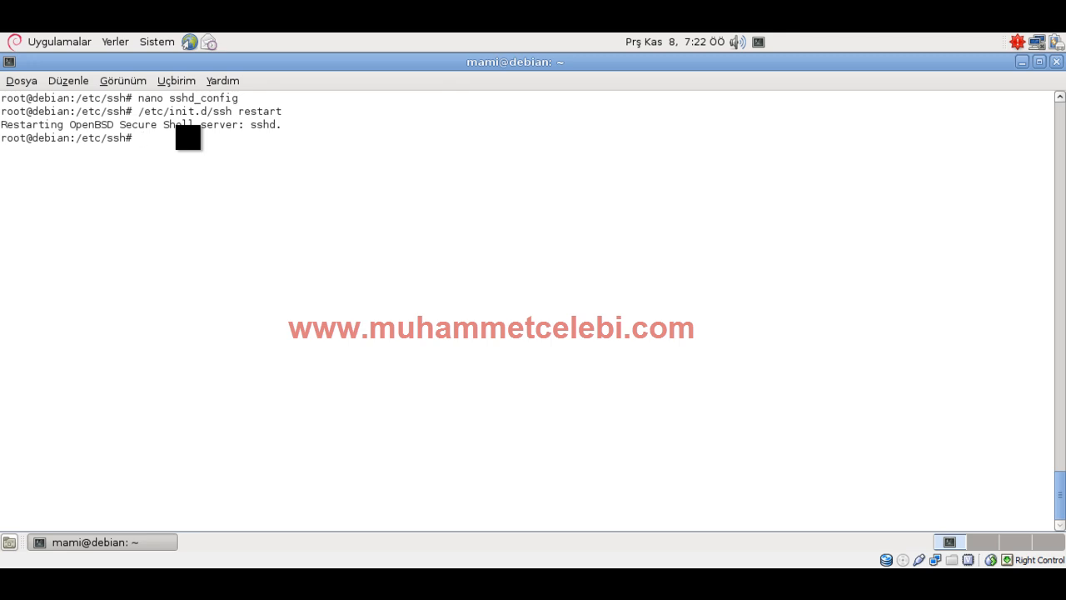
Run nano /var/log/auth.log to view the authentication records
type("nano")
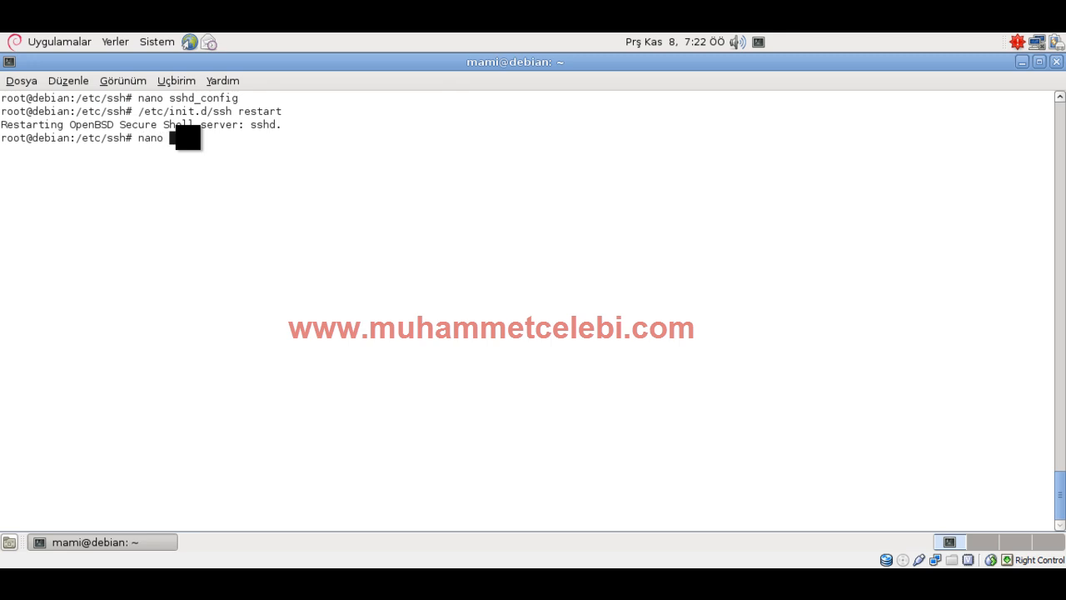
type("/")
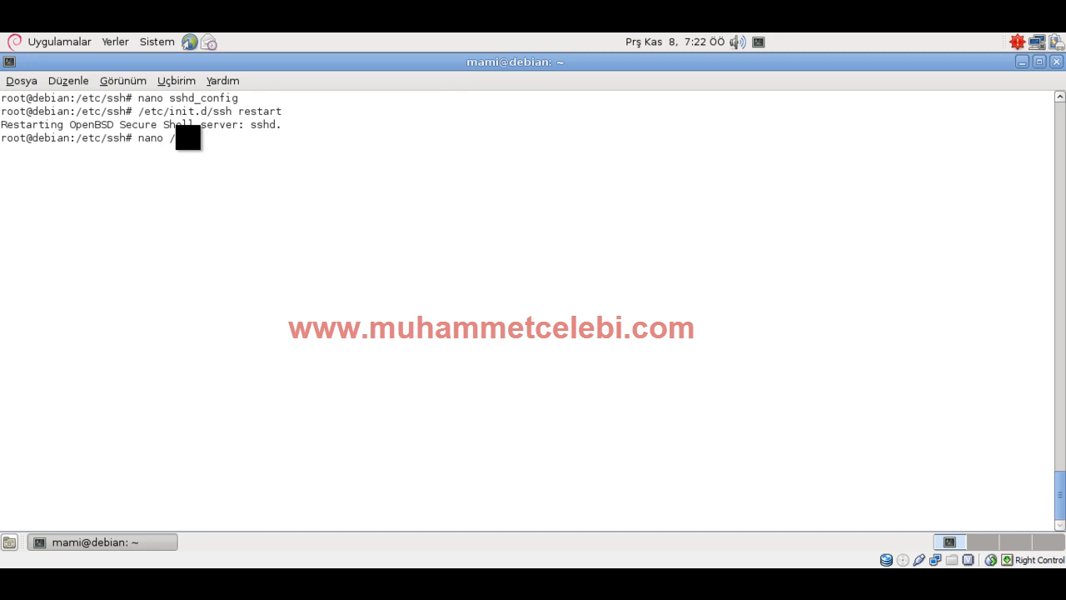
type("log")
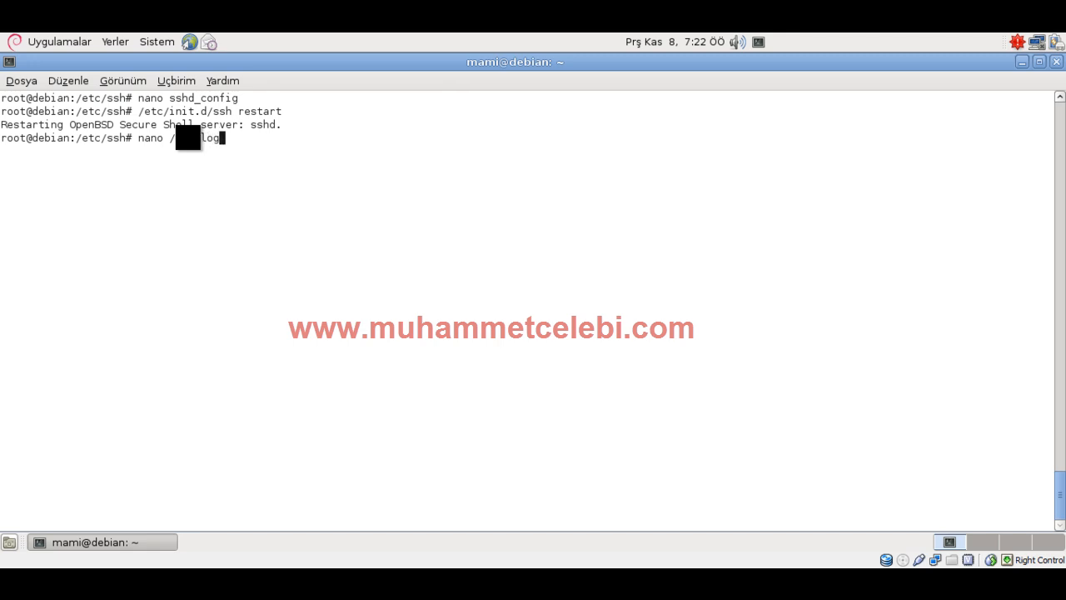
type("a")
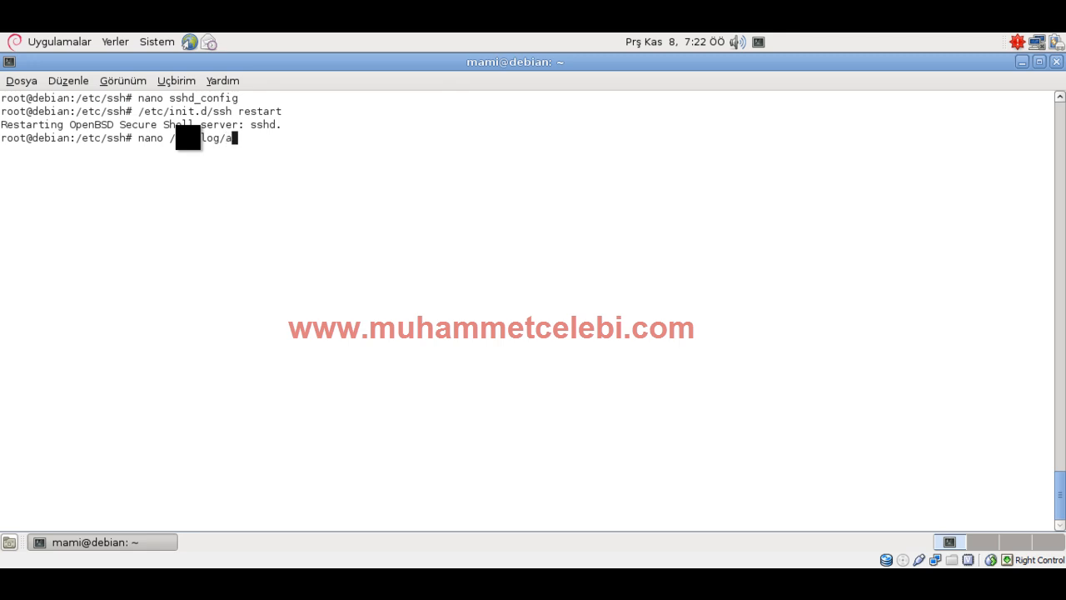
type("th")
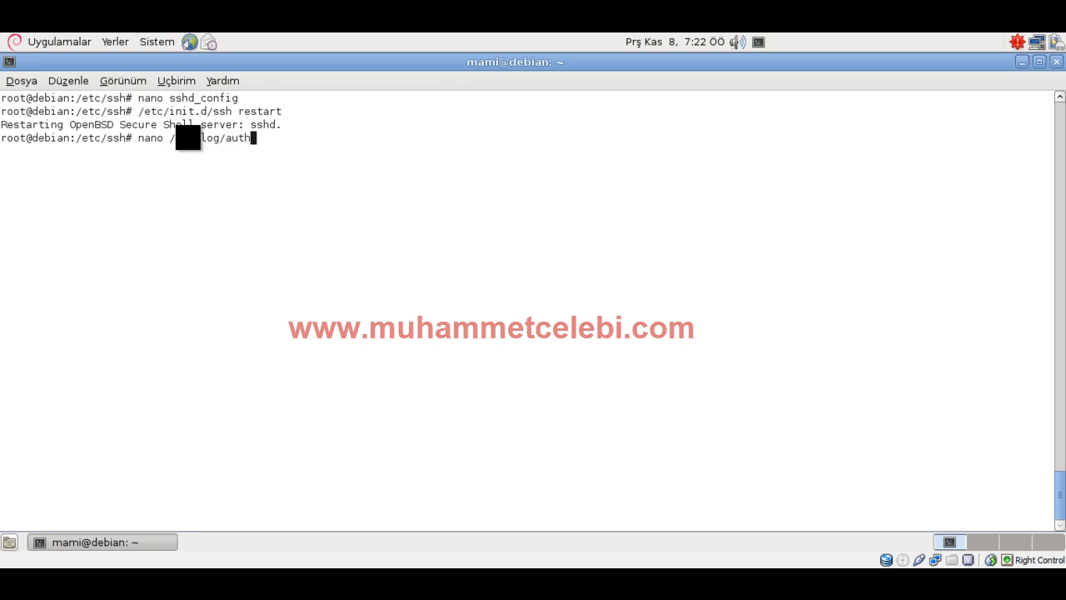
key("Return")
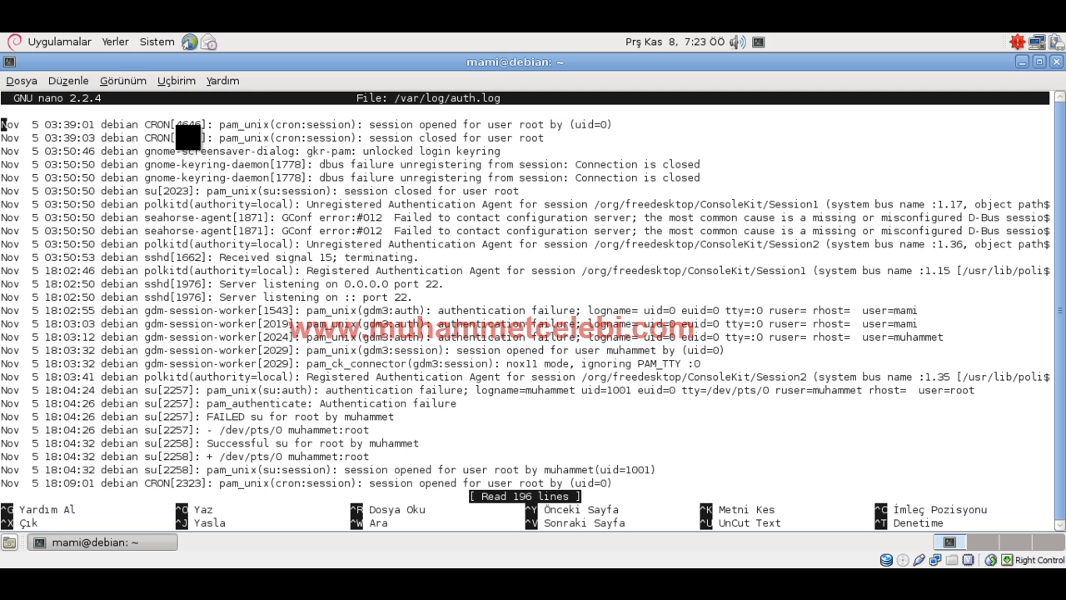
Scroll through the login and su entries in auth.log, then exit nano with Ctrl+X
scroll("down", 3)
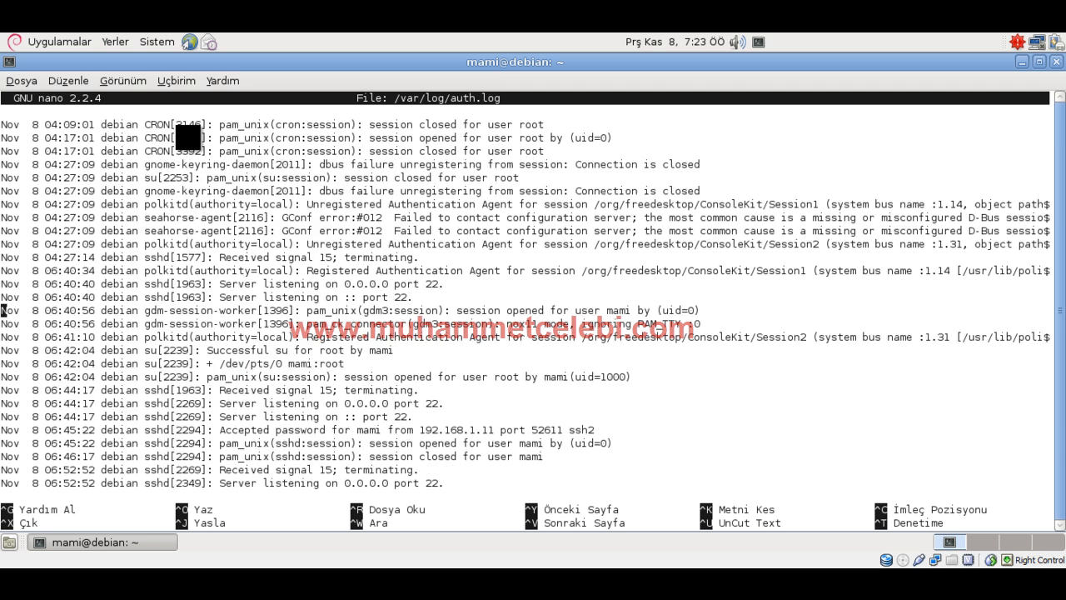
key("ctrl+x")
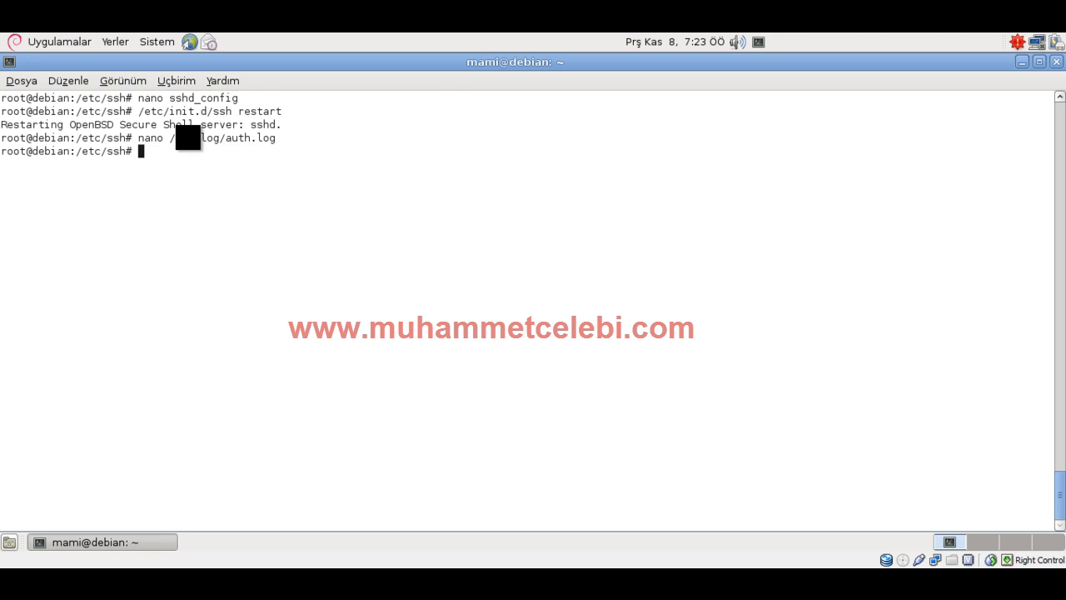
Run tail -f /var/log/auth.log to watch new authentication entries live
type("ta")
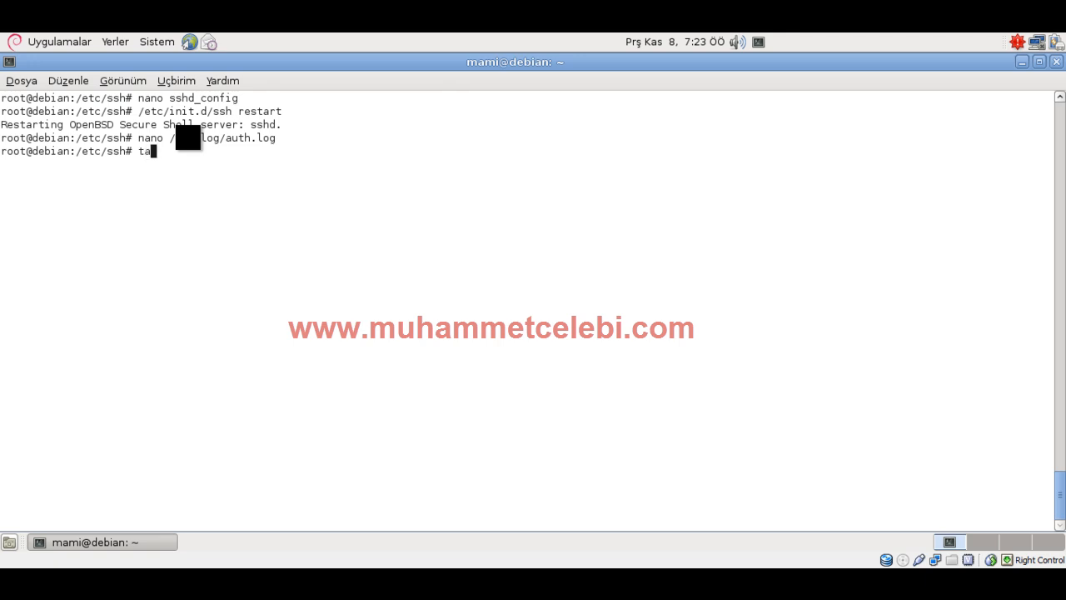
type("if")
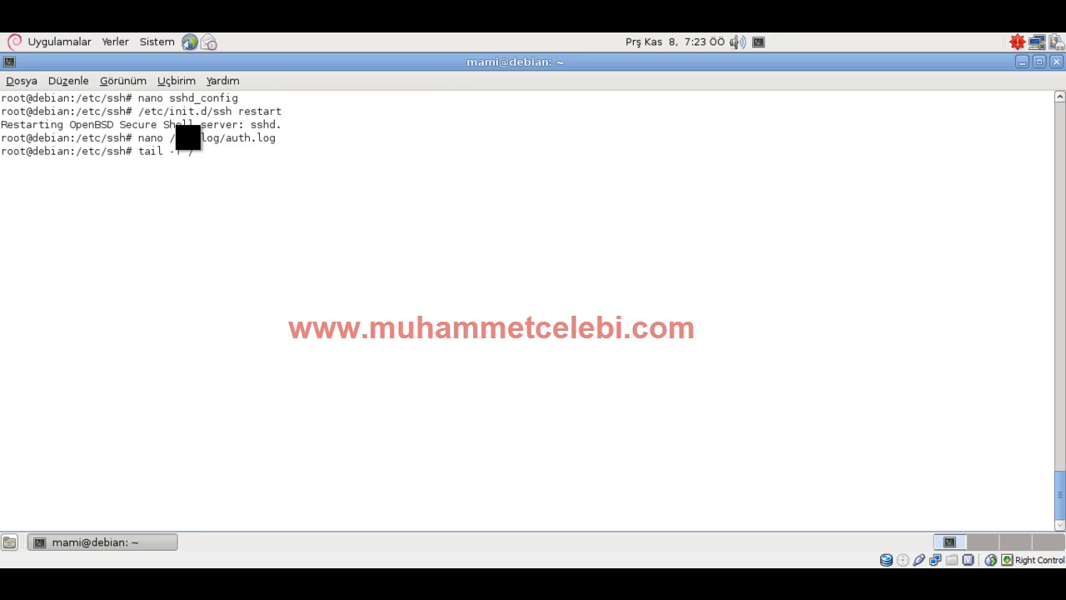
type("var/")
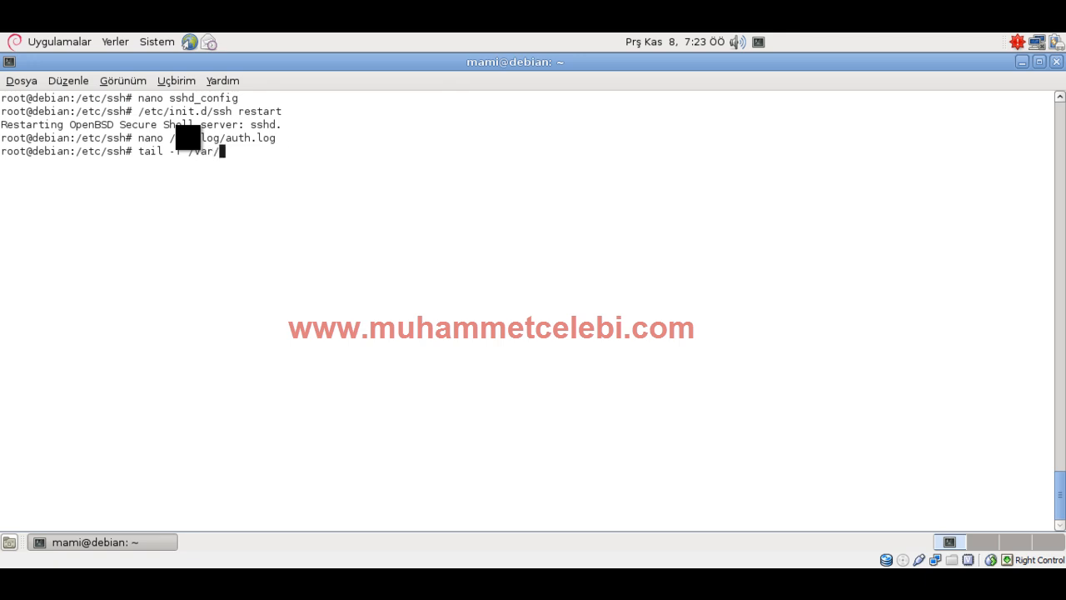
type("log/aut")
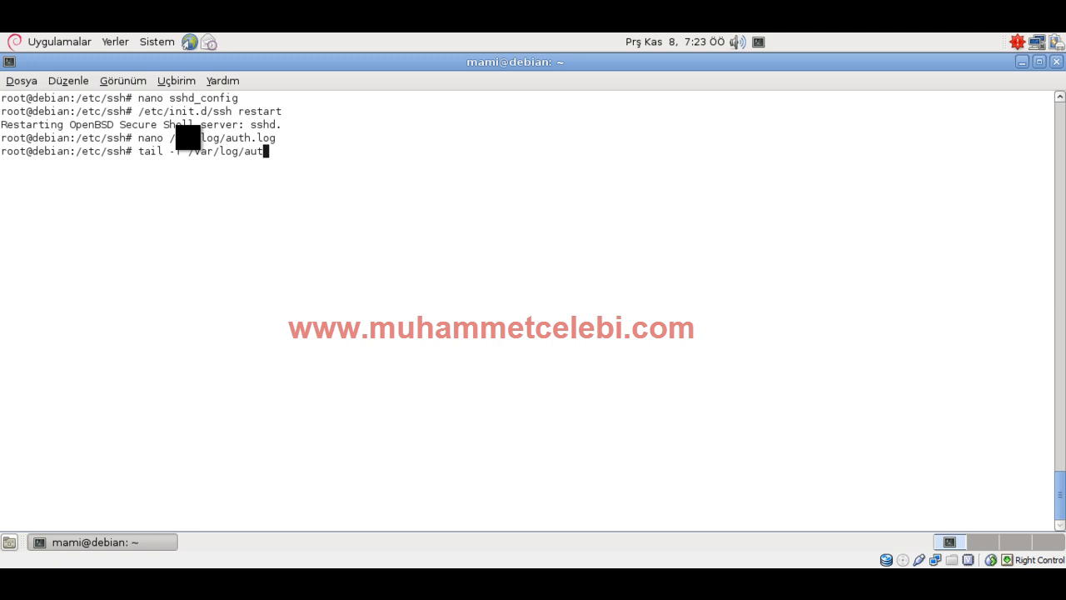
key("Return")
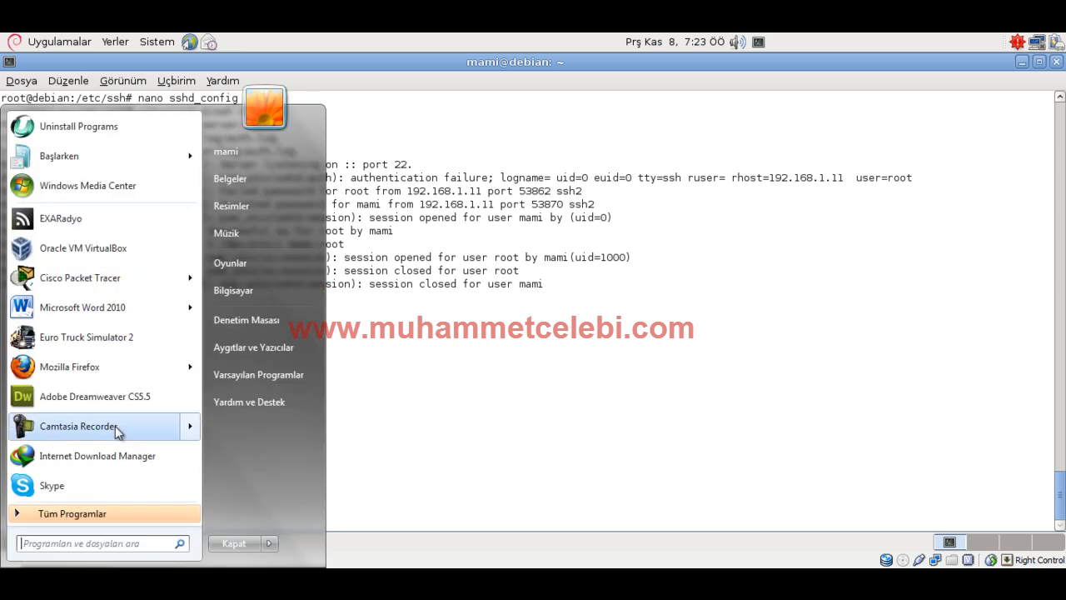
Launch putty.exe, connect to the server and attempt login as nonexistent user sada
type("pu")
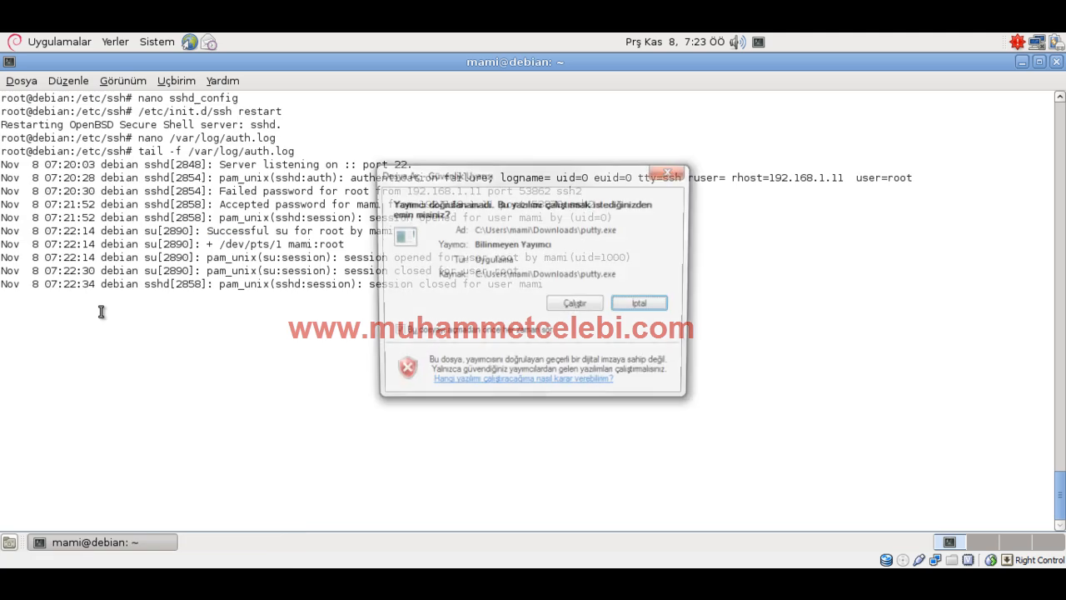
left_click(573, 303)
type("192.1")
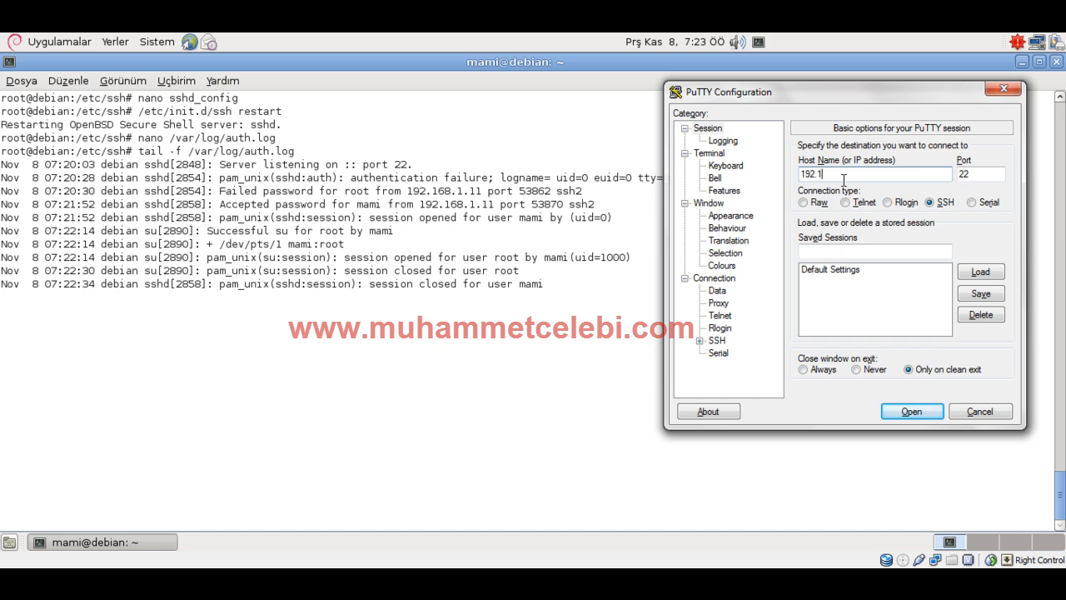
left_click(911, 410)
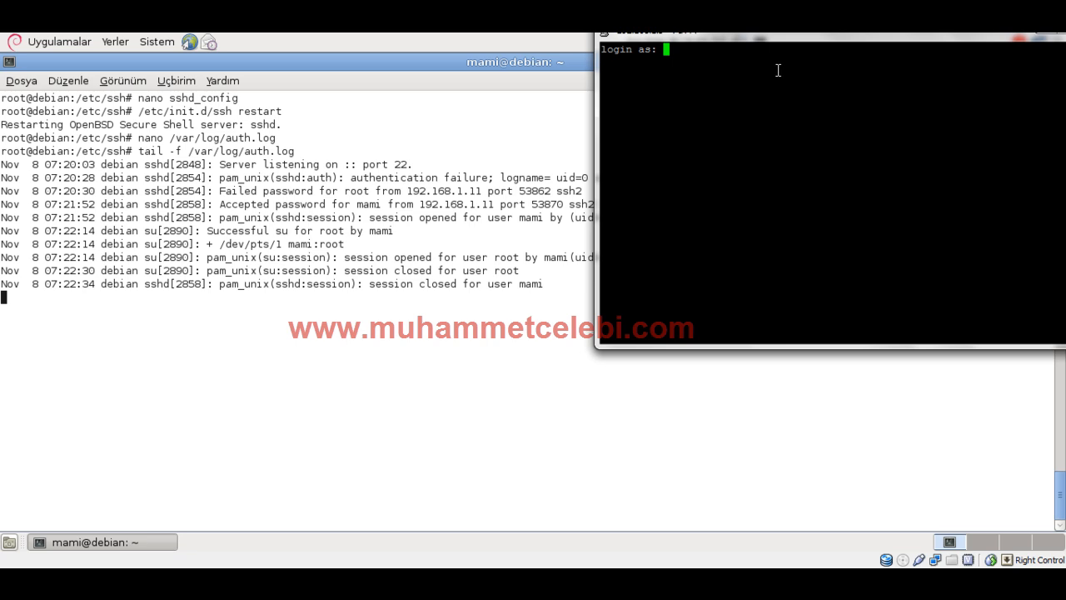
type("sada")
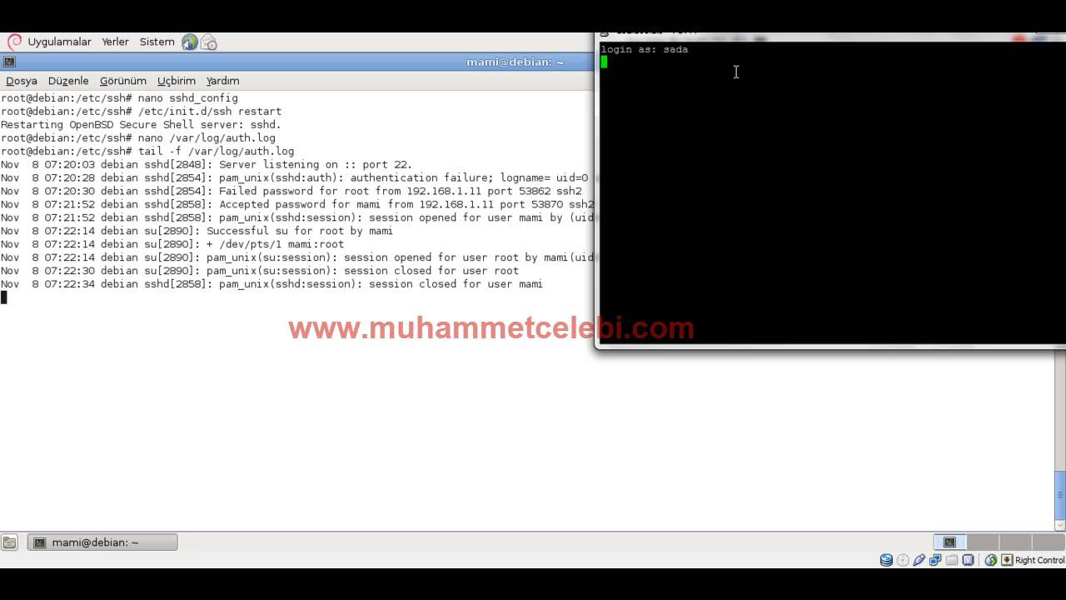
key("Return")
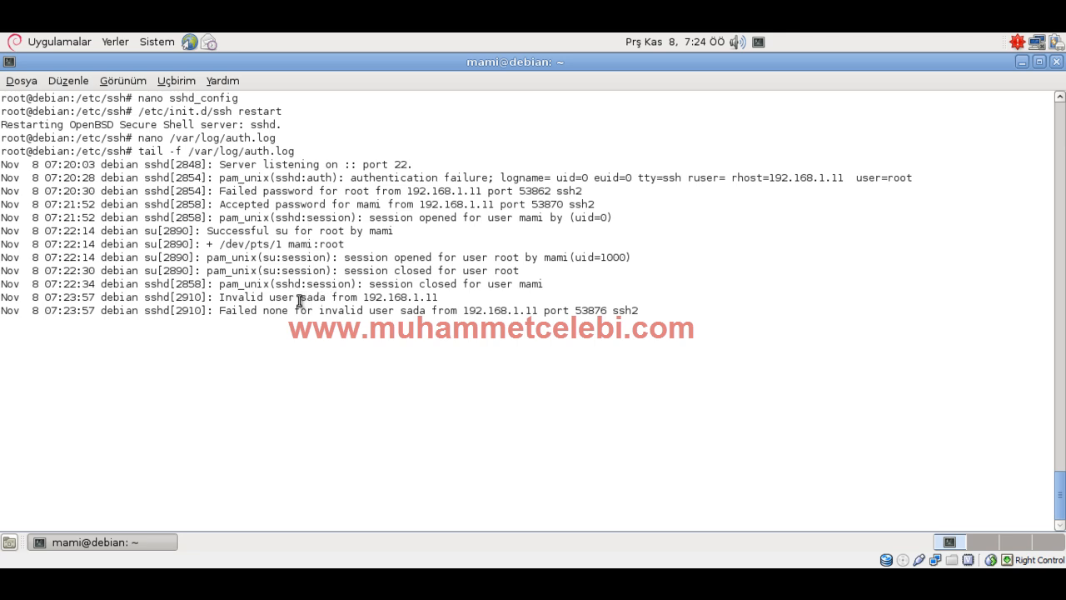
Highlight sada in the log, close the PuTTY session and stop tail with Ctrl+C
double_click(313, 296)
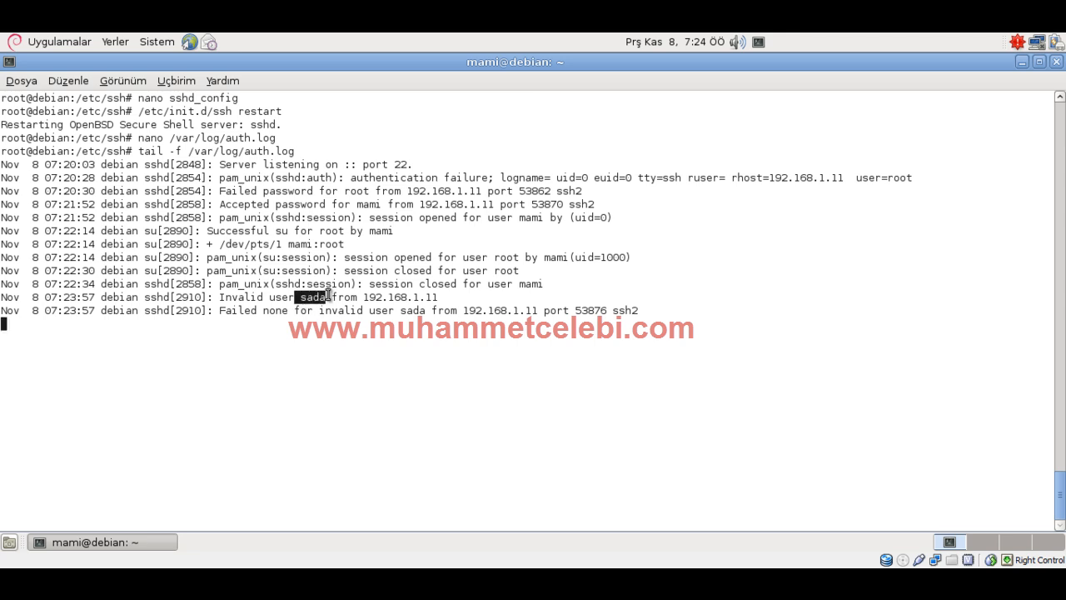
mouse_move(358, 330)
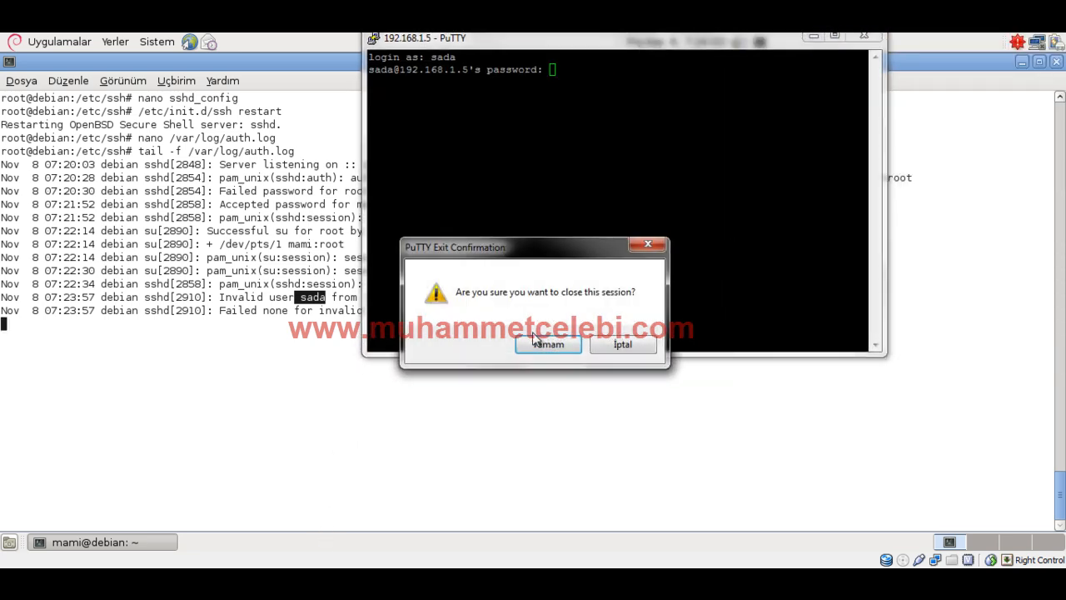
left_click(546, 343)
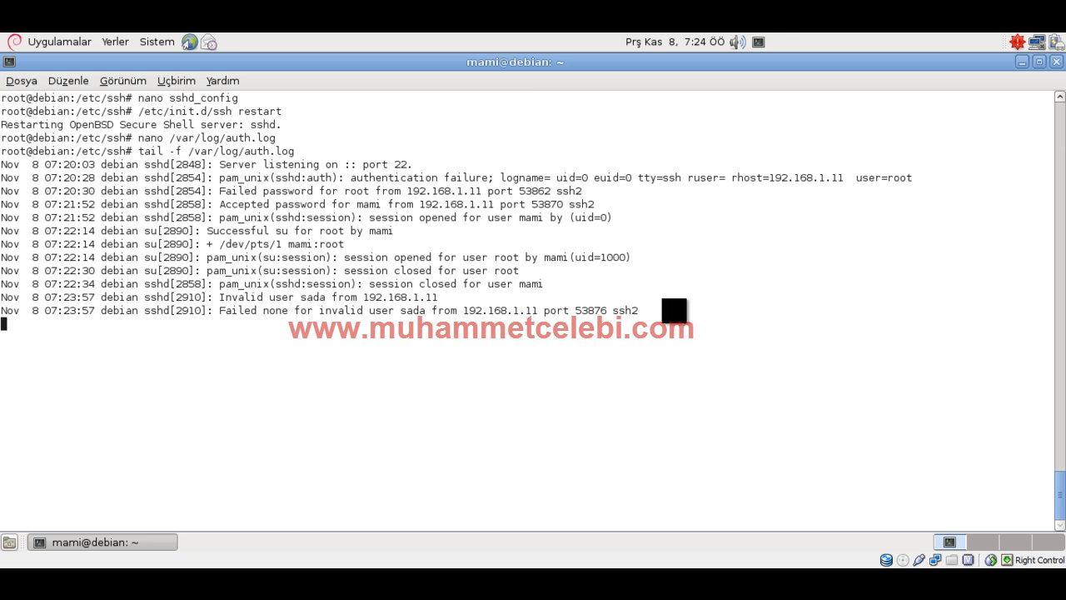
key("ctrl+c")
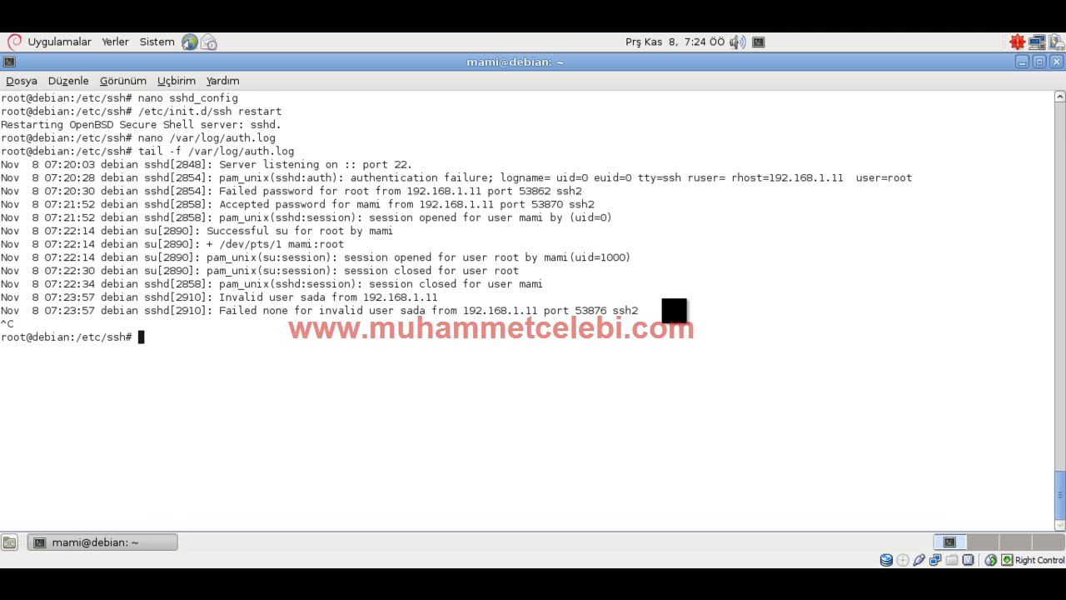